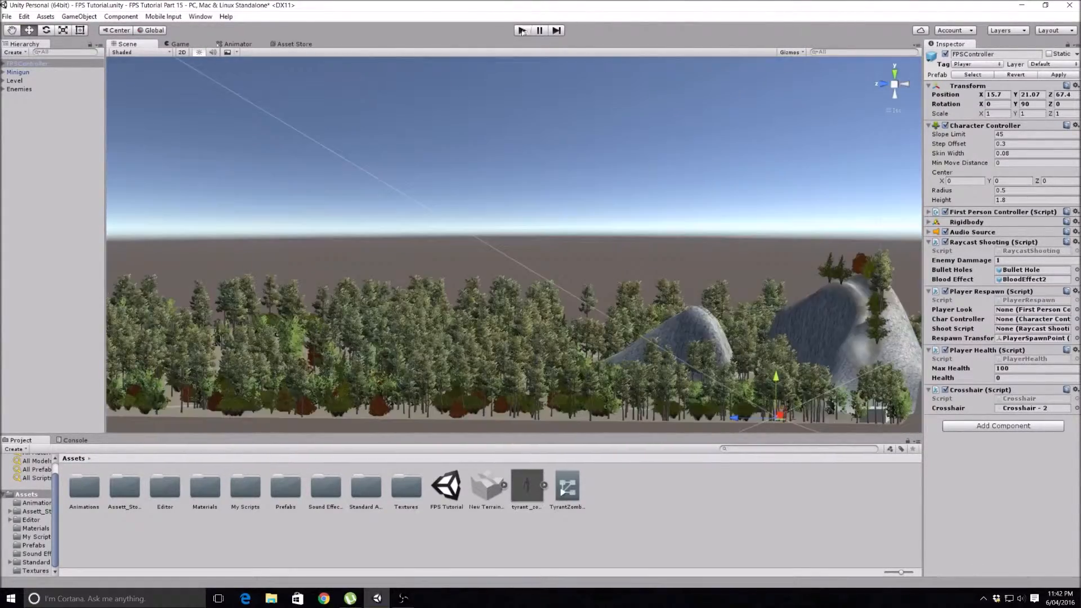
- Test-run the game, browse the Asset Store for free skyboxes, and check downloaded assets
left_click(521, 30)
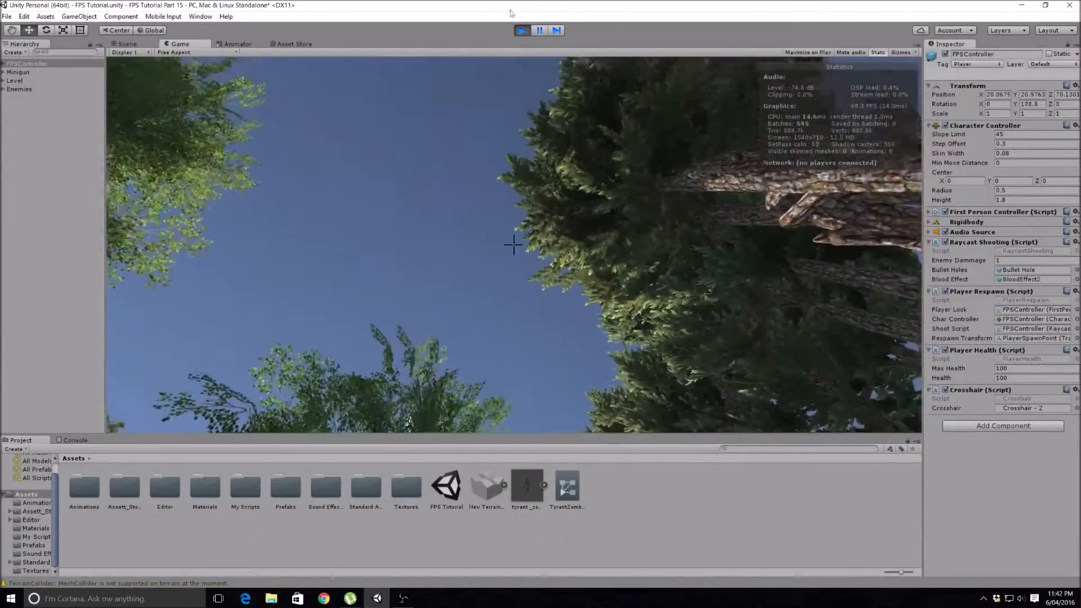
left_click(522, 30)
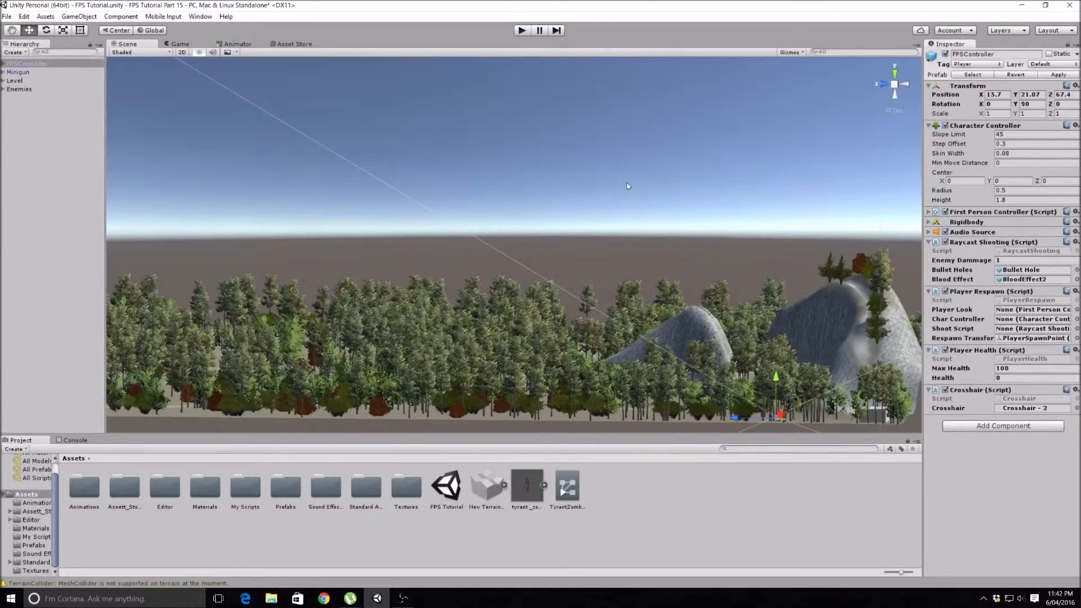
mouse_move(702, 199)
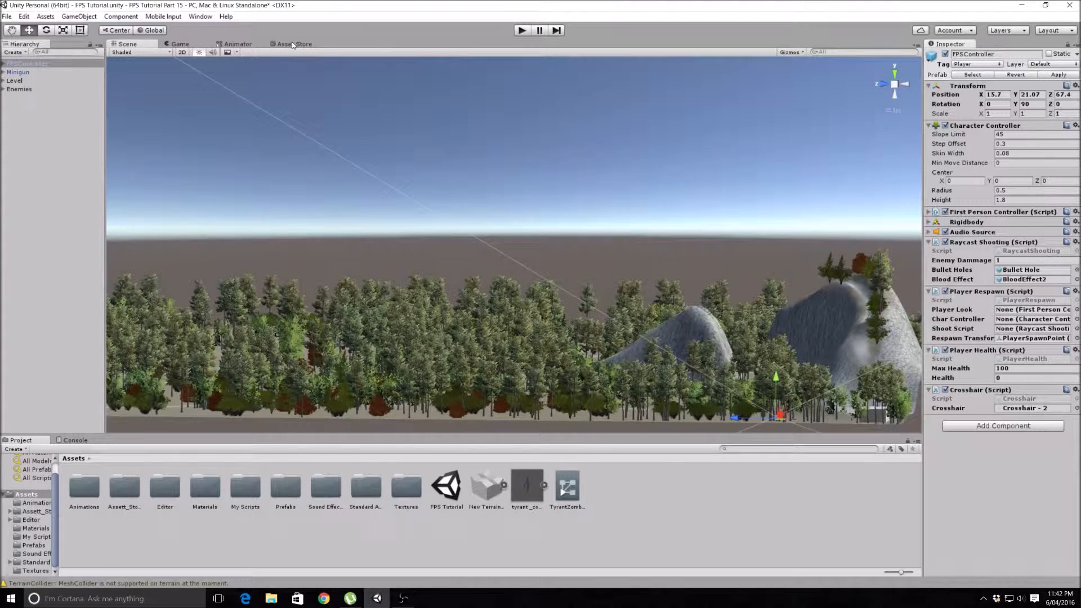
left_click(294, 43)
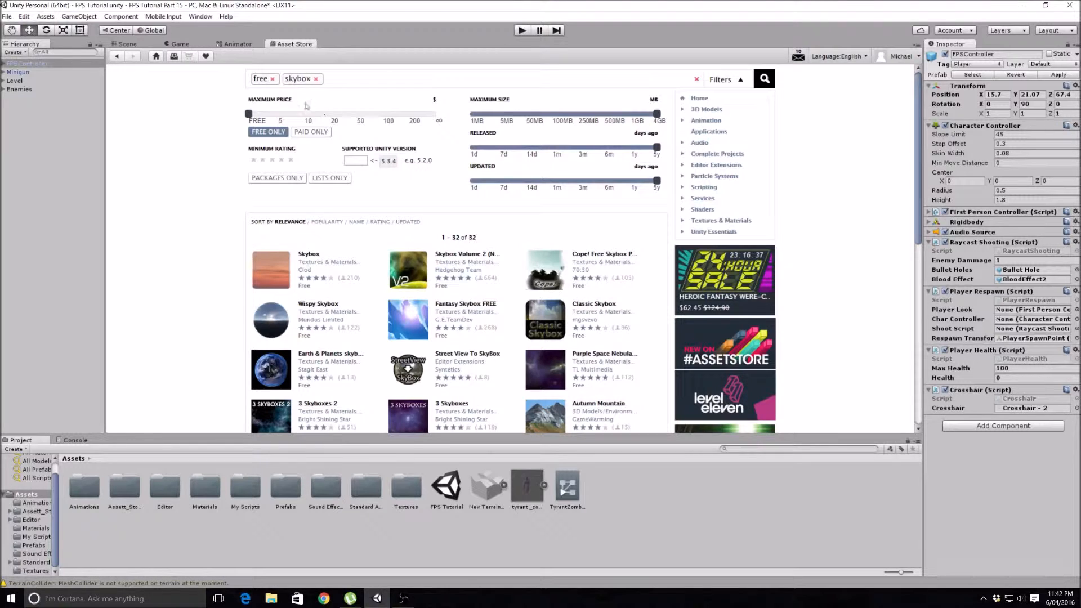
mouse_move(399, 236)
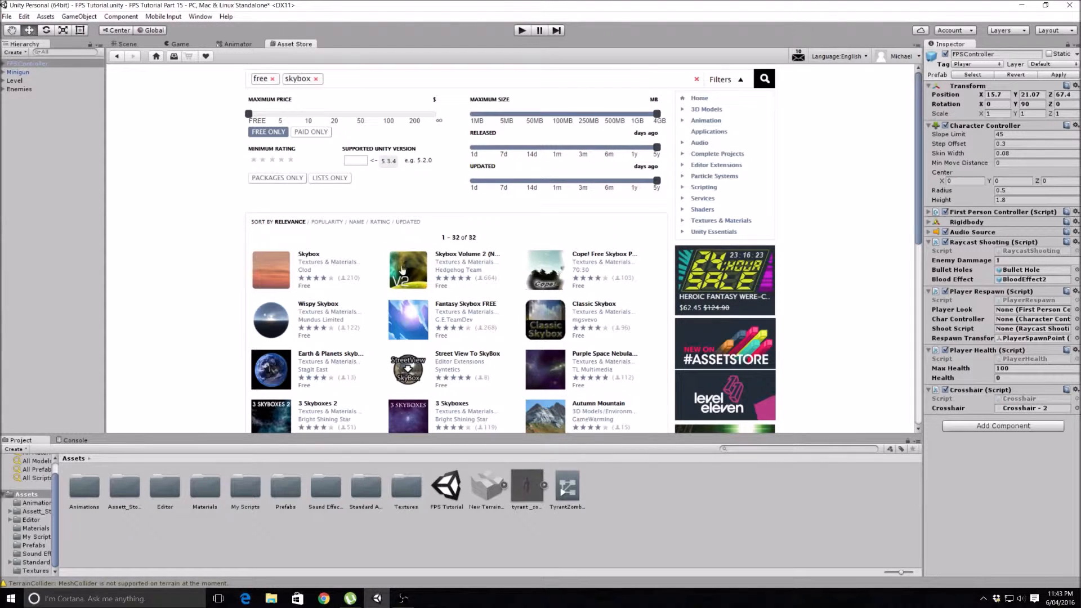
left_click(126, 43)
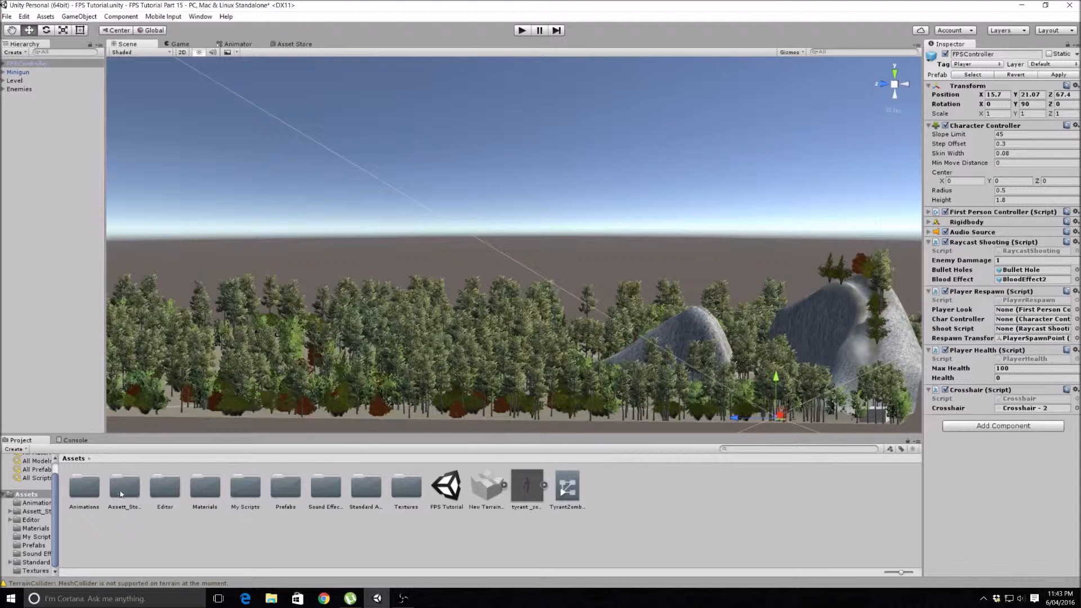
double_click(123, 490)
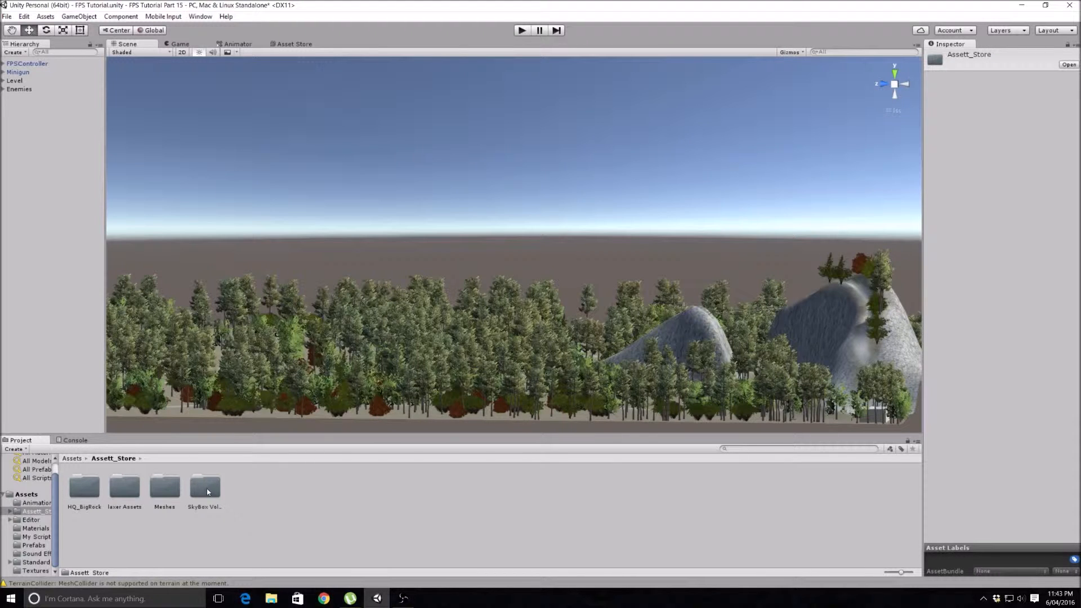
left_click(71, 458)
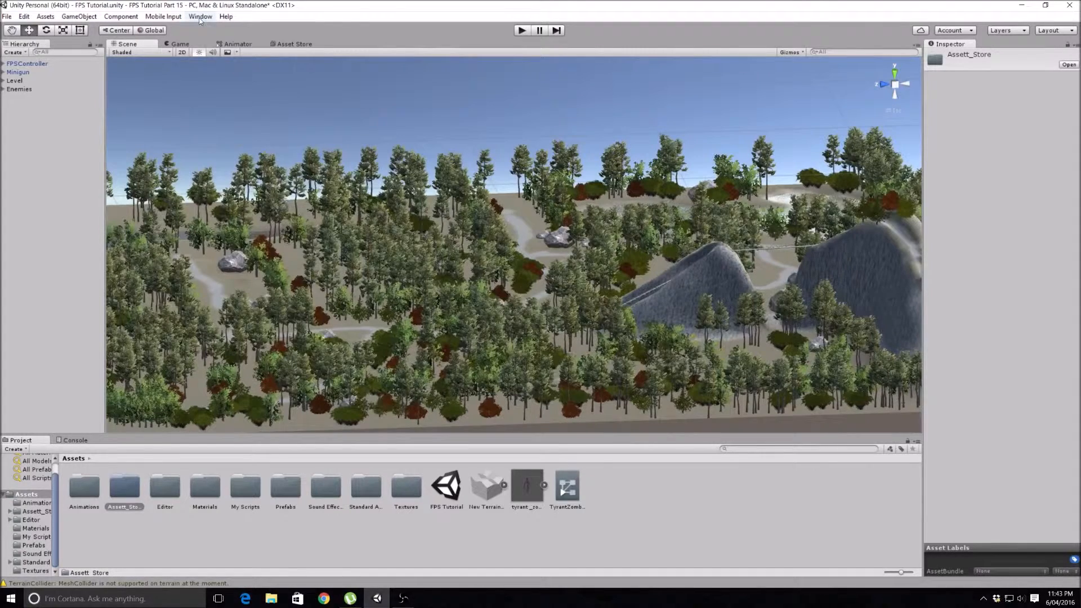
- In Window > Lighting, set the scene Skybox to the DSR WP orange nebula material
left_click(200, 16)
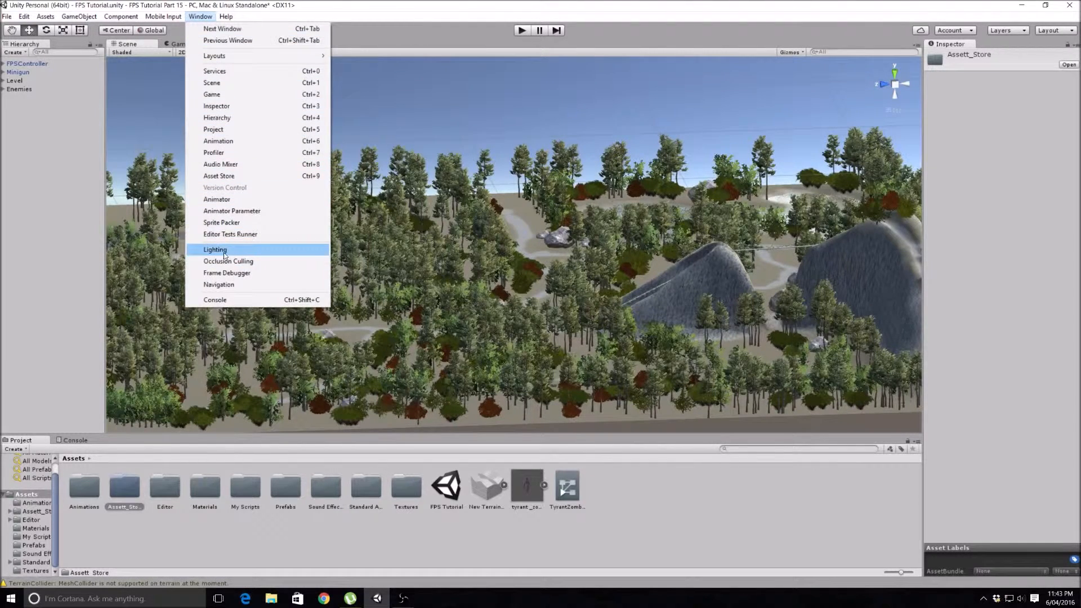
left_click(215, 249)
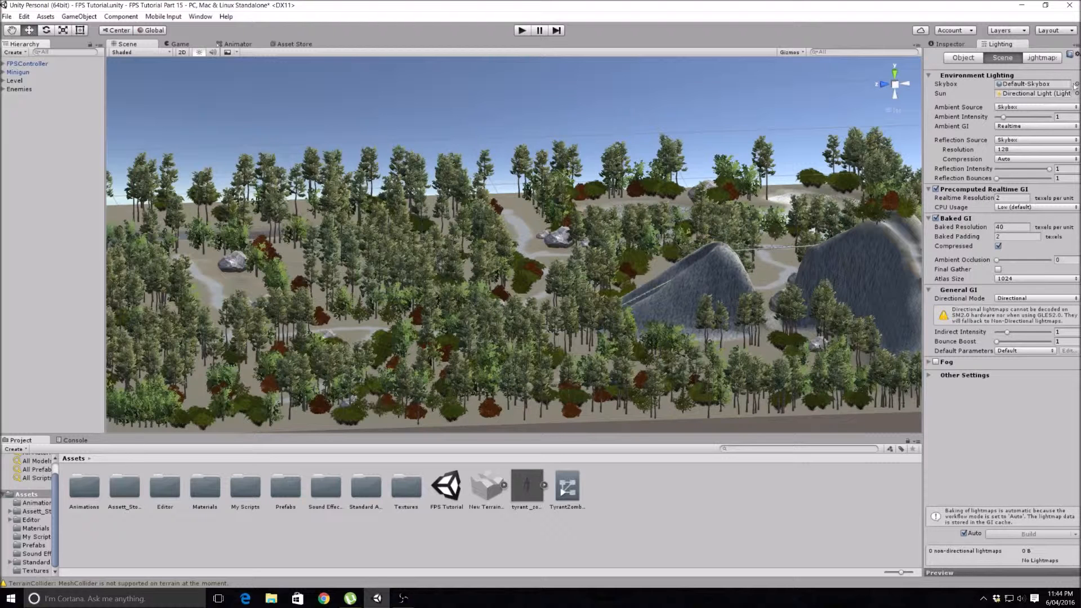
left_click(1072, 83)
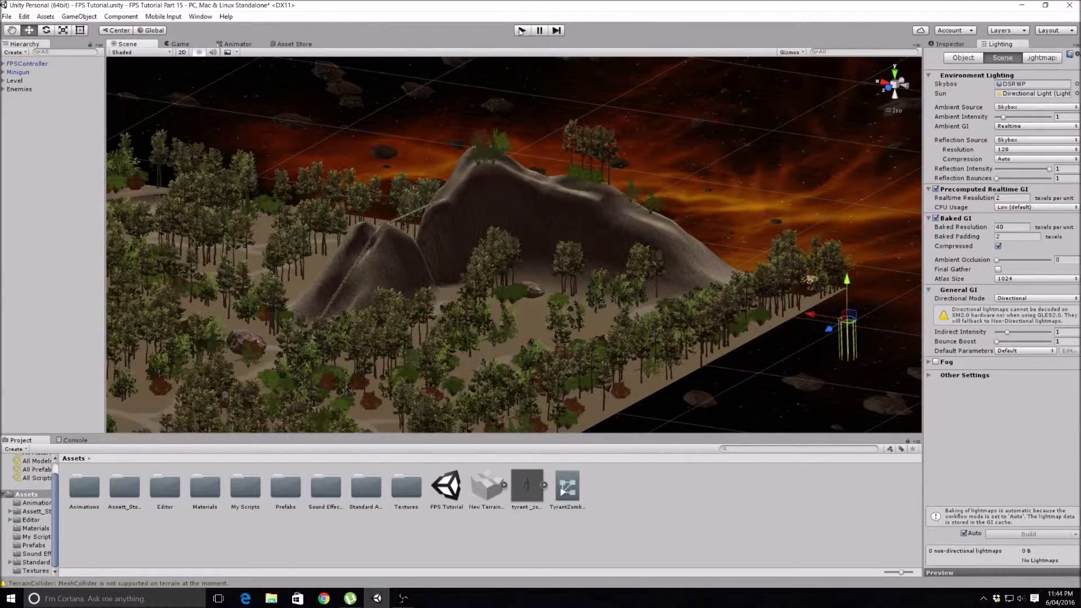
left_click(521, 30)
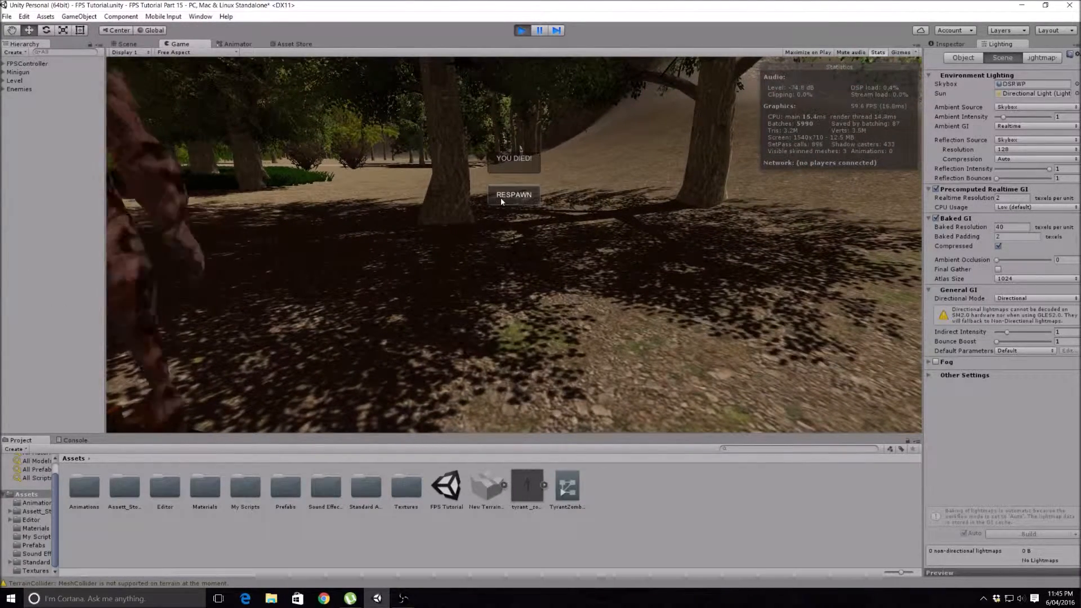
left_click(513, 195)
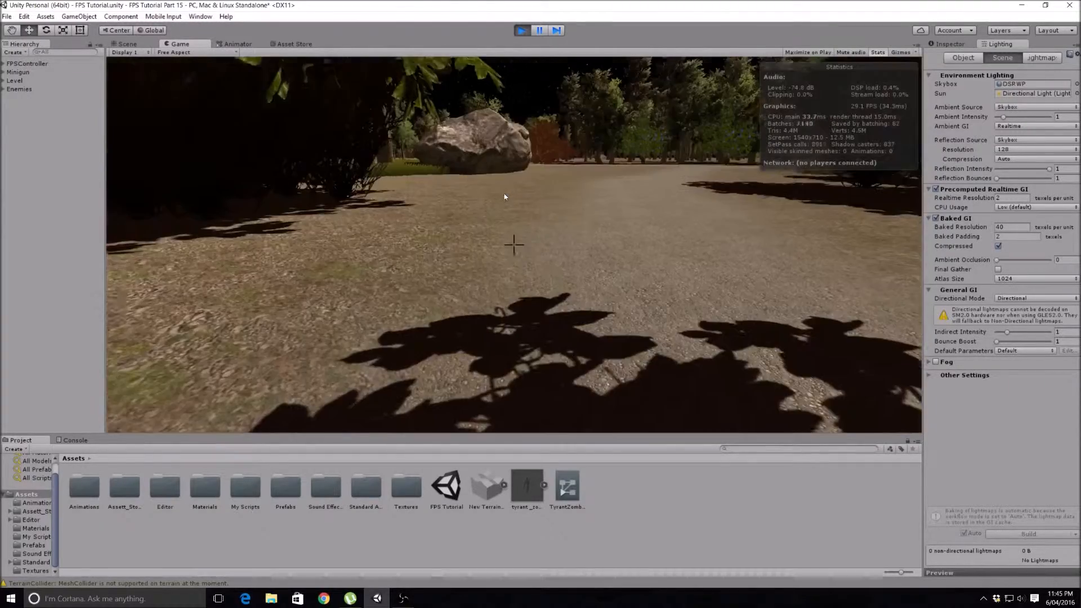
left_click(126, 43)
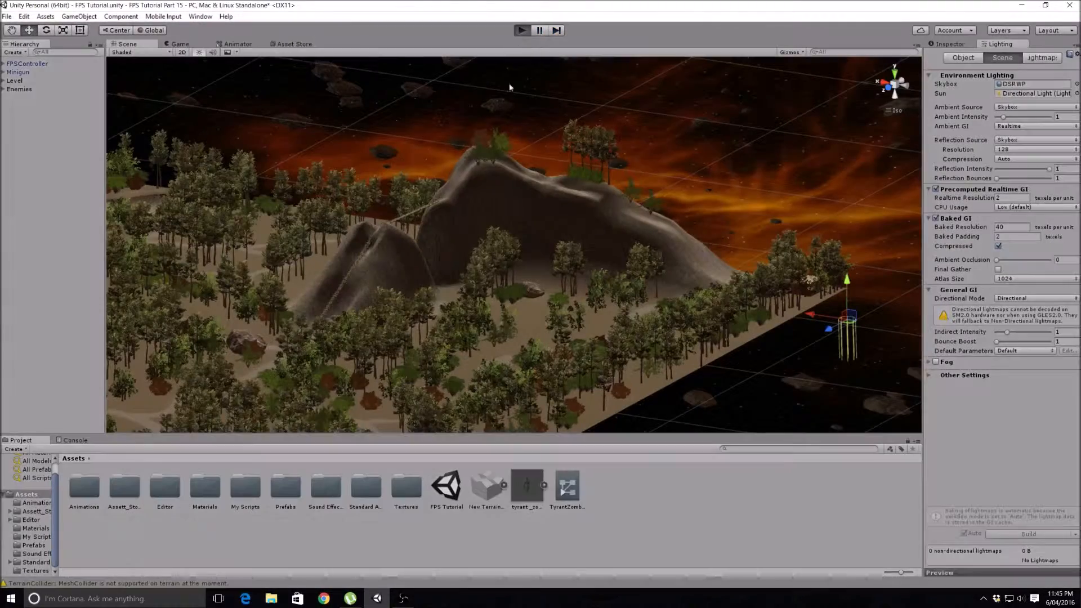
left_click(521, 30)
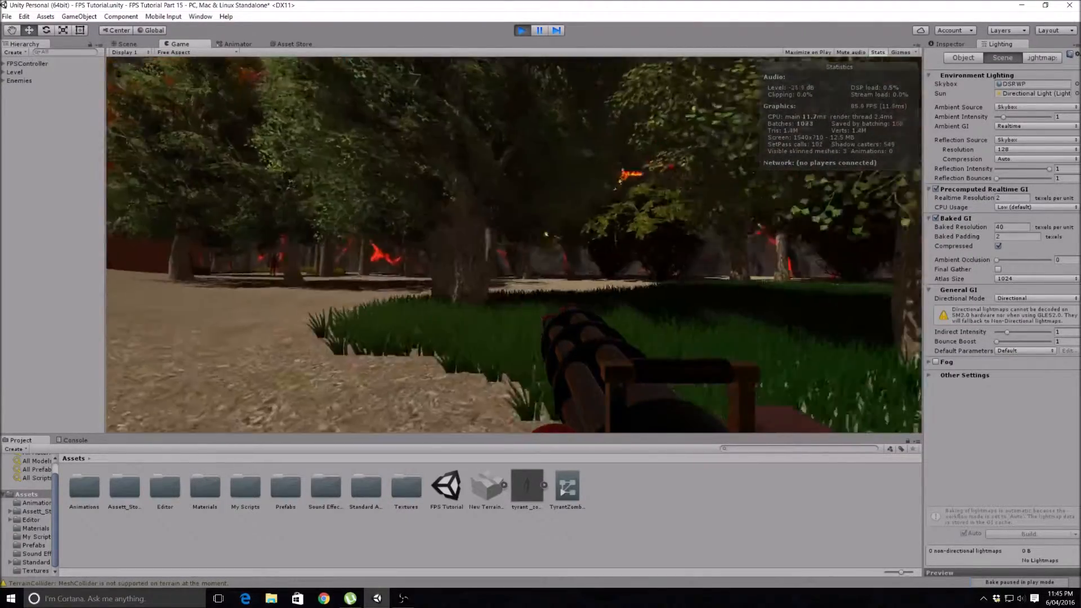
left_click(538, 30)
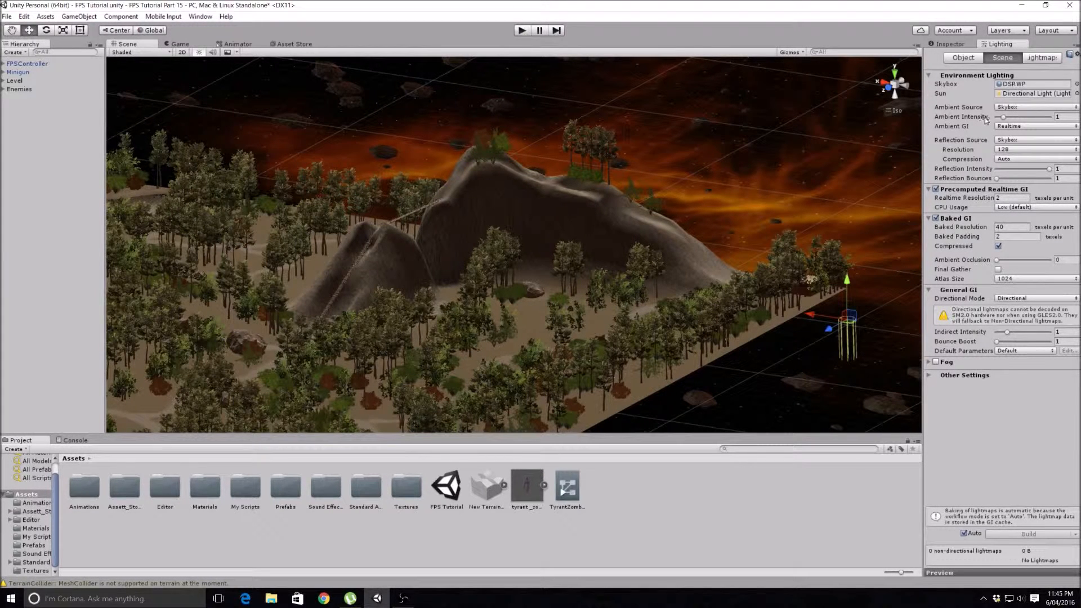
mouse_move(1048, 123)
type("0.5")
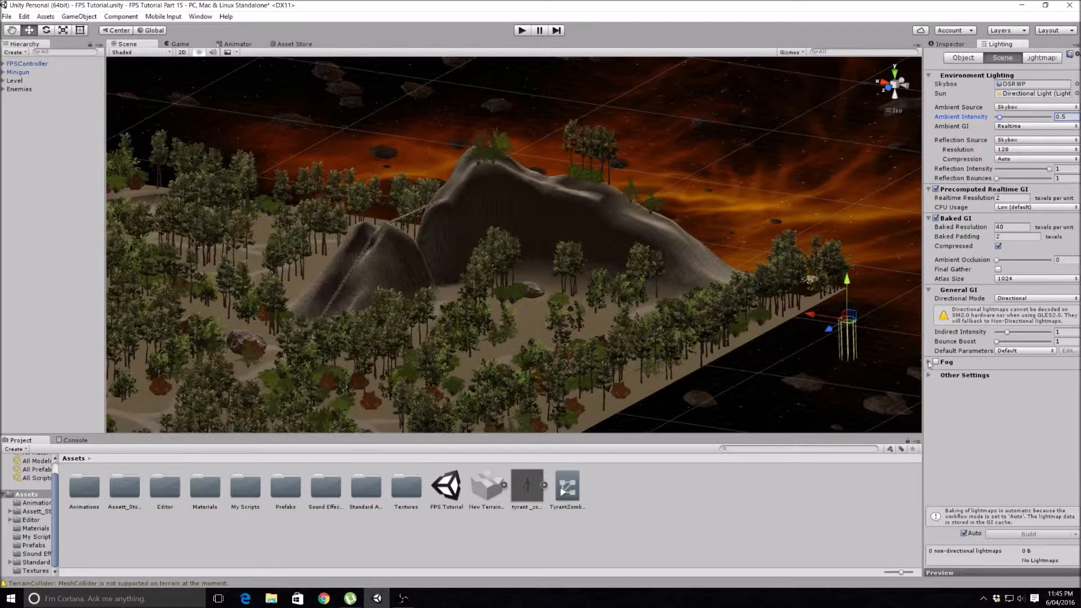
- Enable Fog in the Lighting settings (exponential squared, 0.005 density), with ambient intensity 0.5
left_click(935, 362)
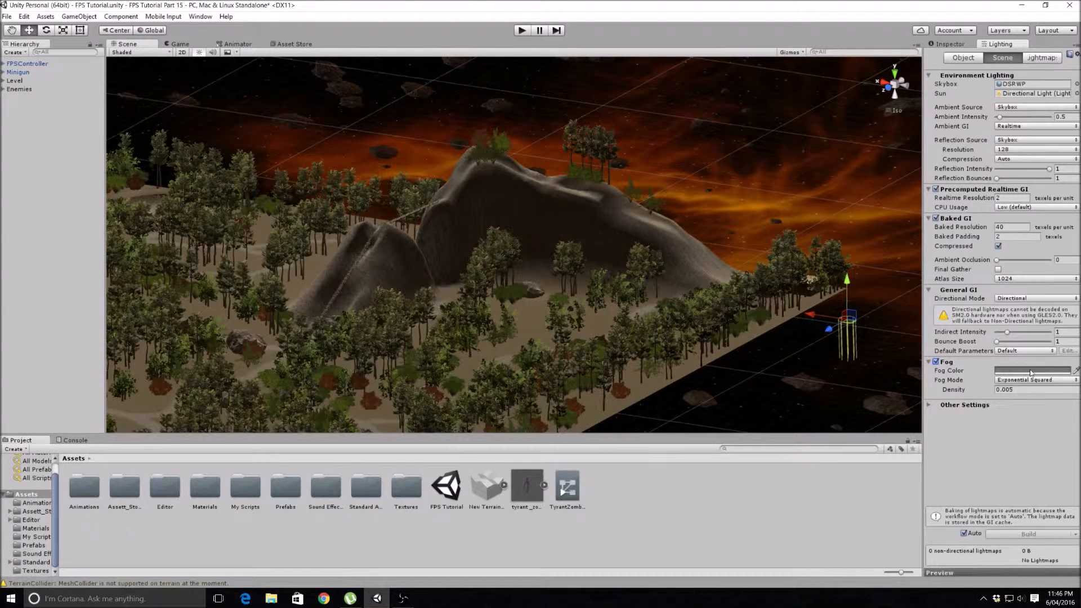
- Look at the Fog Color swatch, then untick Fog to disable it
left_click(1032, 370)
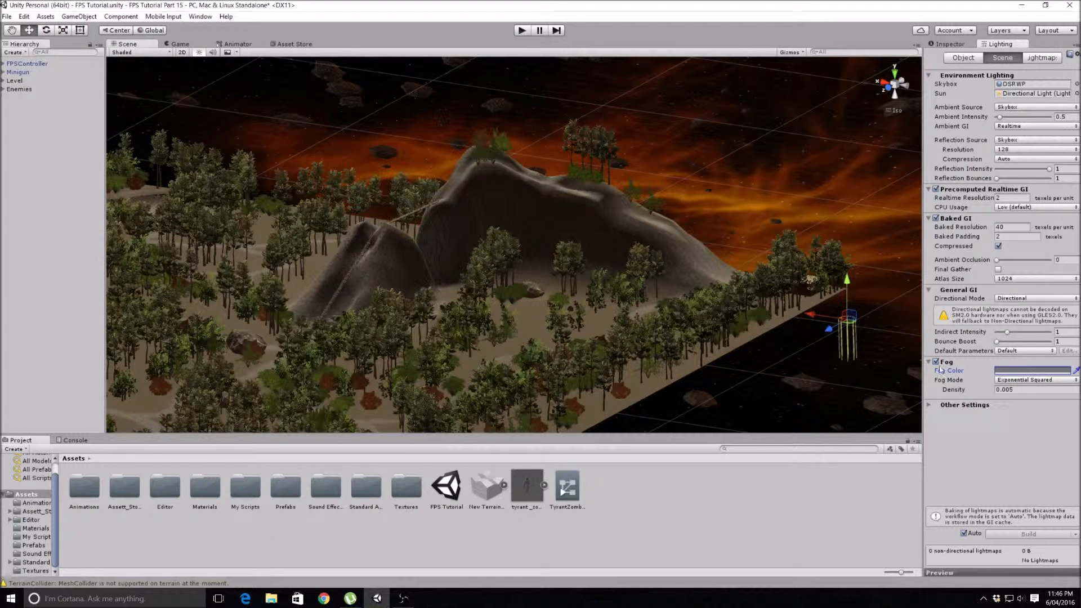
left_click(937, 361)
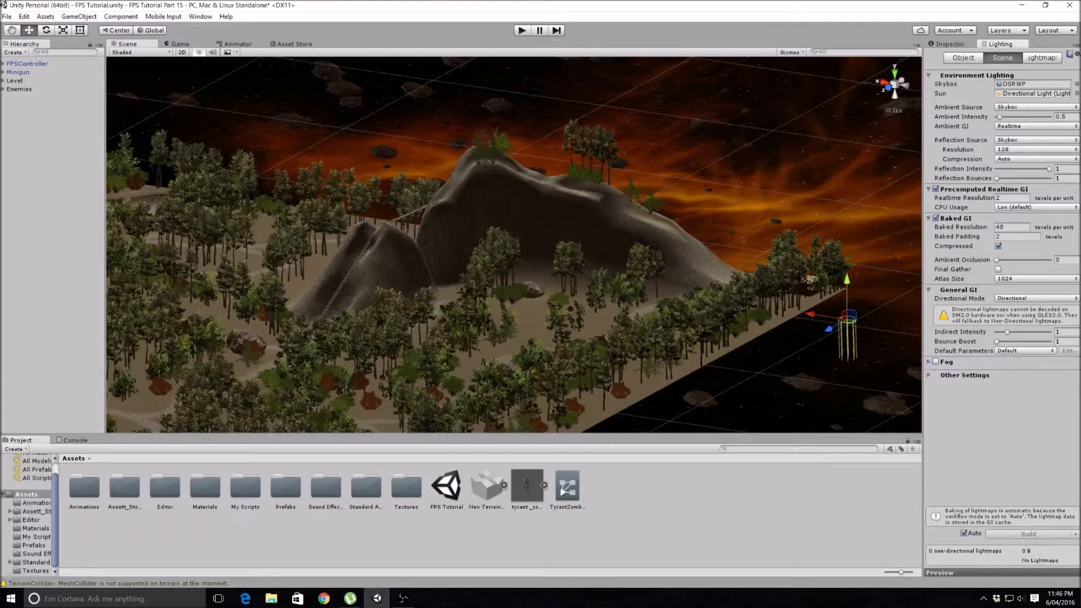
mouse_move(985, 168)
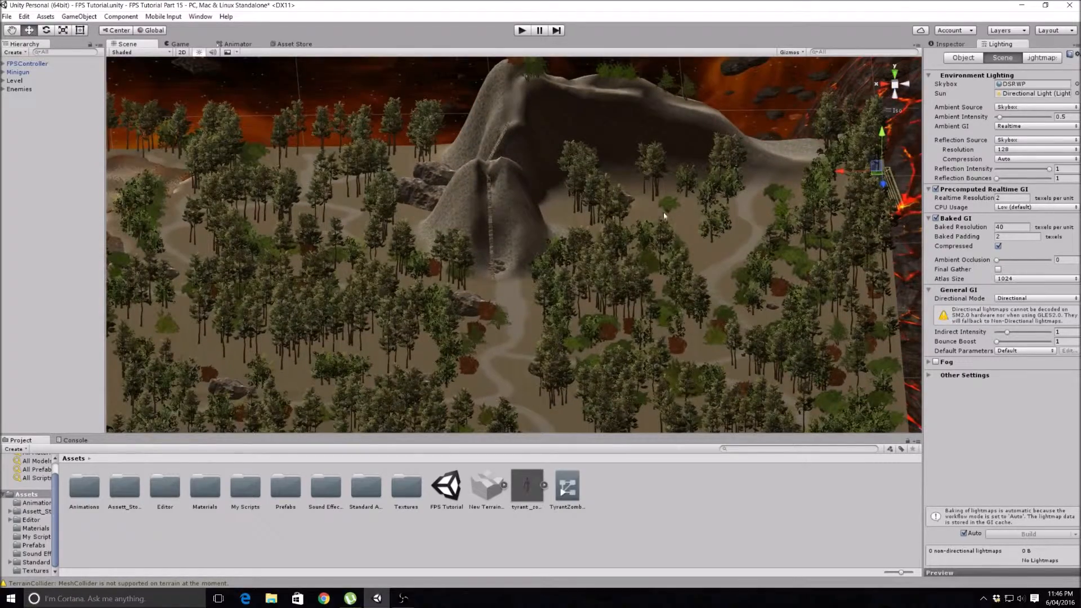
left_click(522, 30)
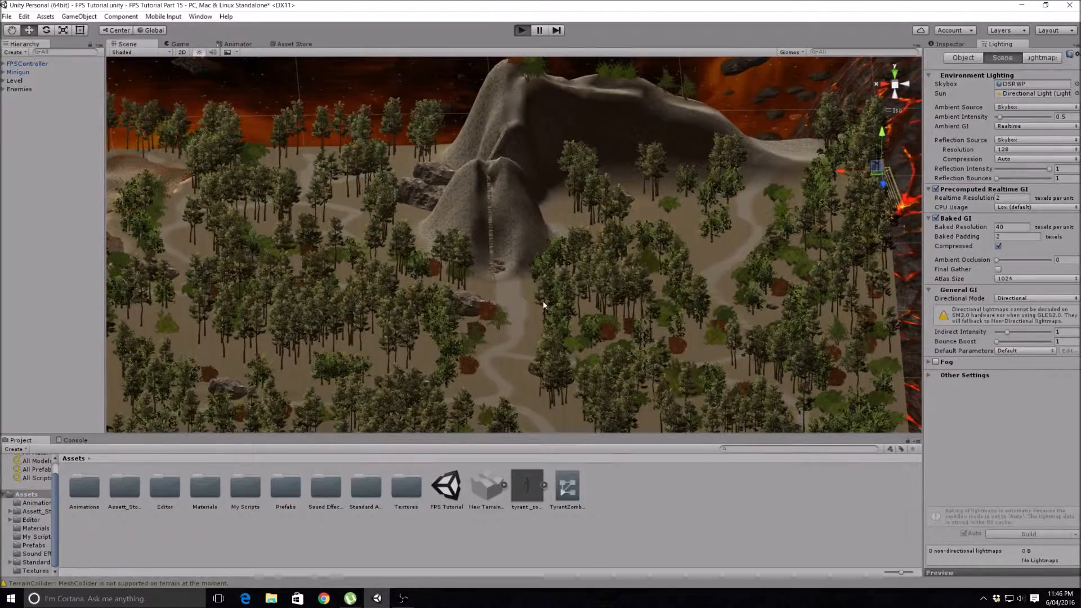
left_click(522, 30)
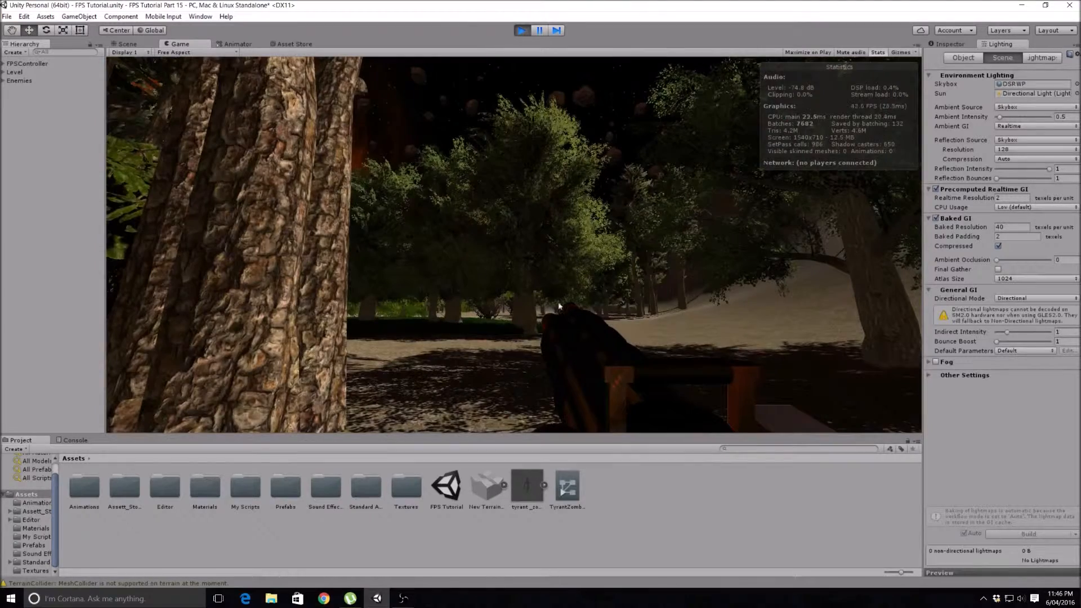
mouse_move(461, 221)
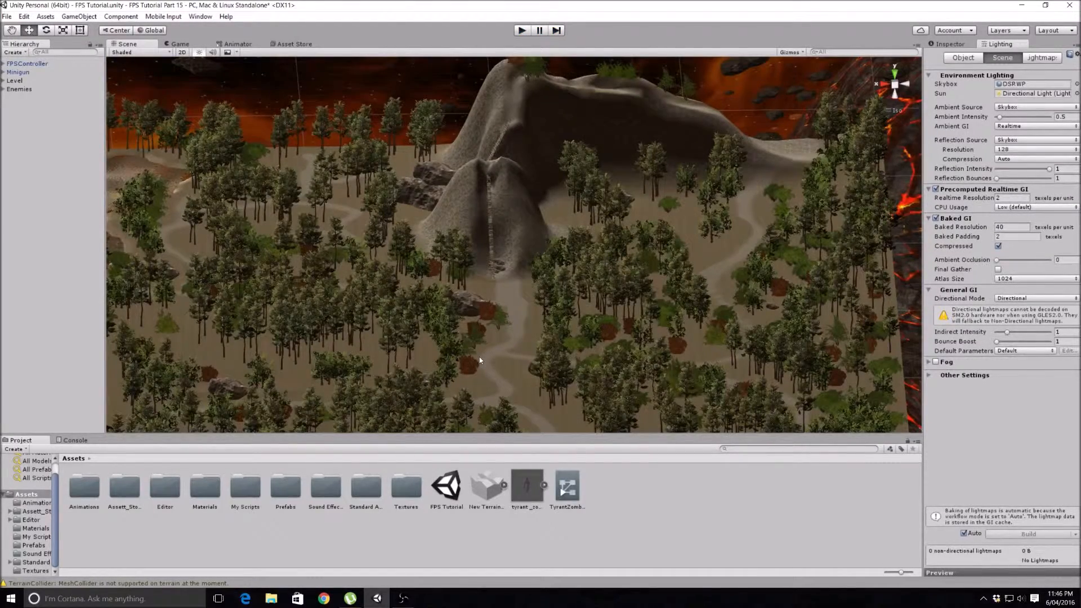
mouse_move(645, 263)
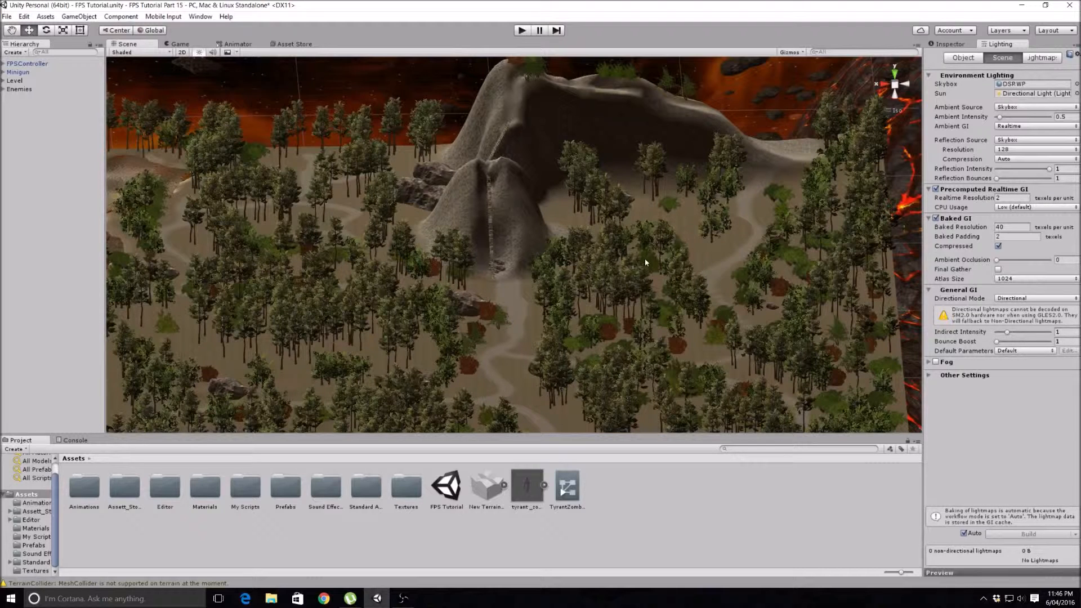
mouse_move(524, 223)
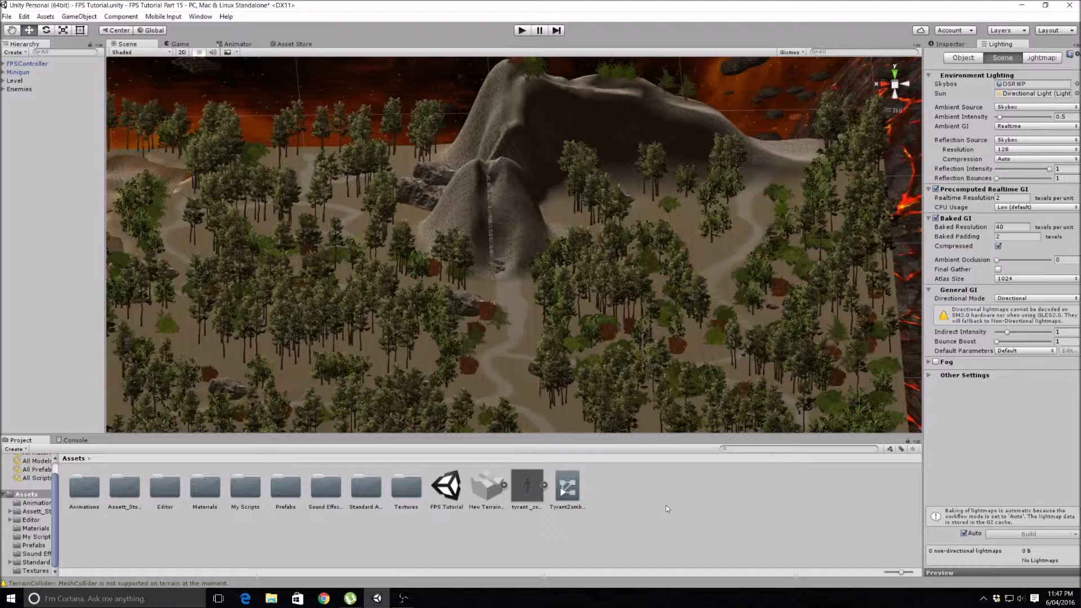
- Create a JavaScript asset named CursorHide in Assets and open it in Visual Studio
right_click(666, 509)
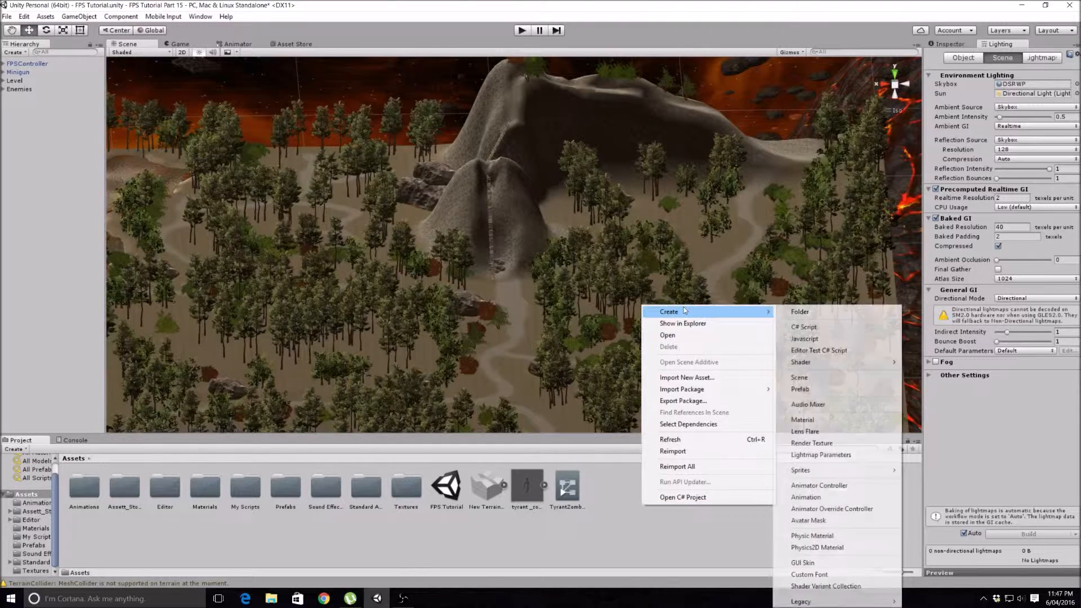
mouse_move(730, 313)
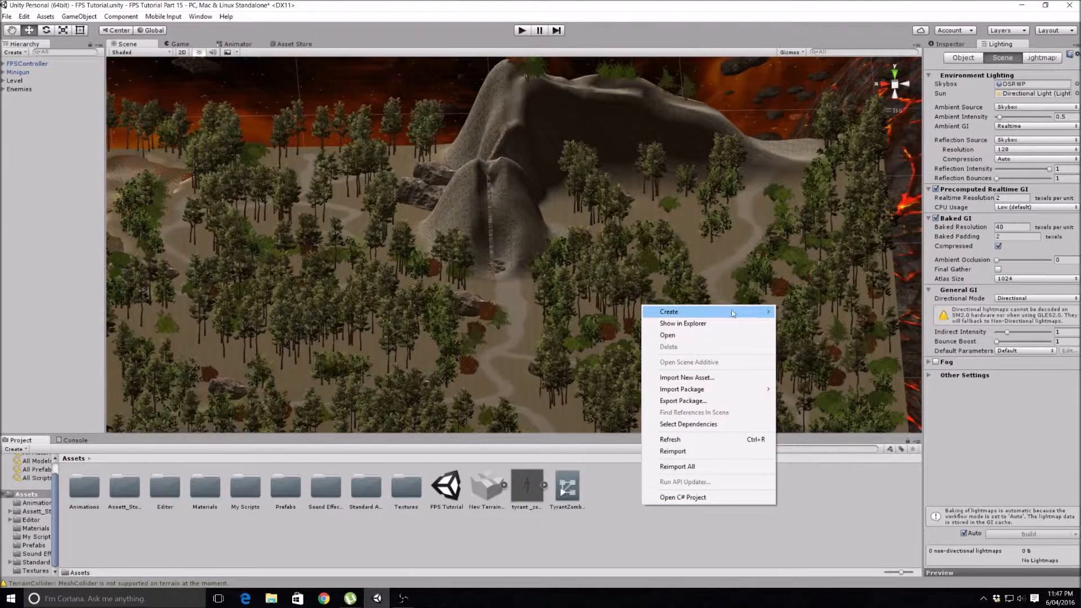
left_click(668, 311)
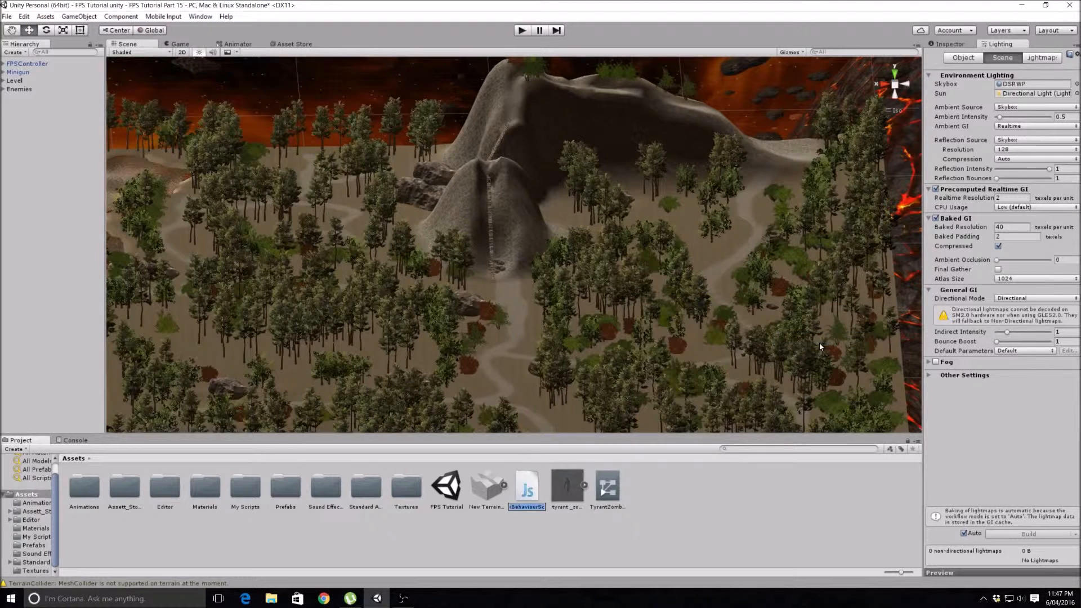
mouse_move(614, 470)
type("CursorHide")
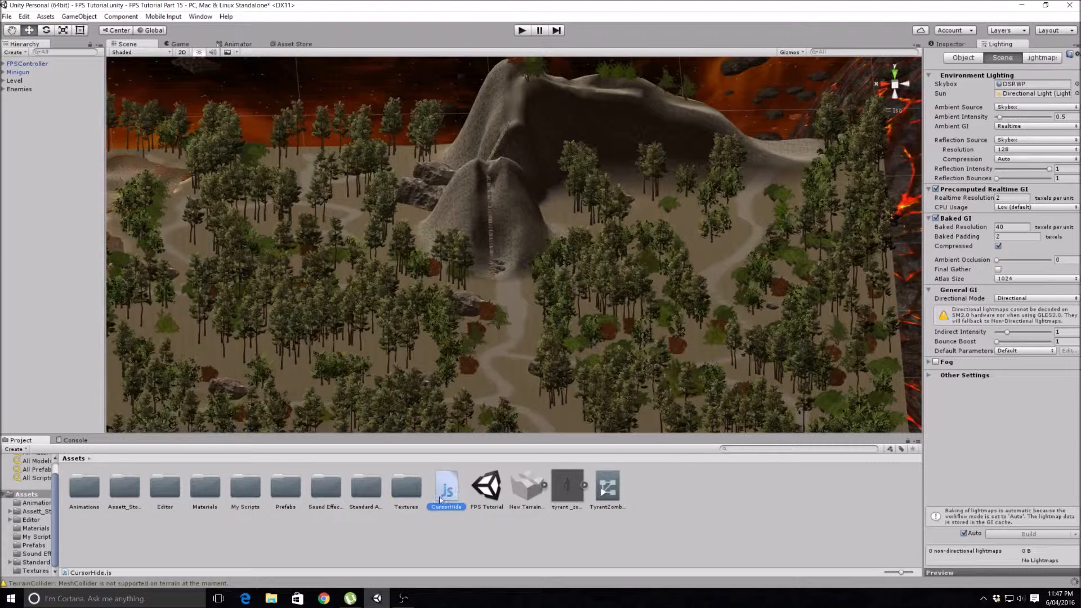
double_click(446, 482)
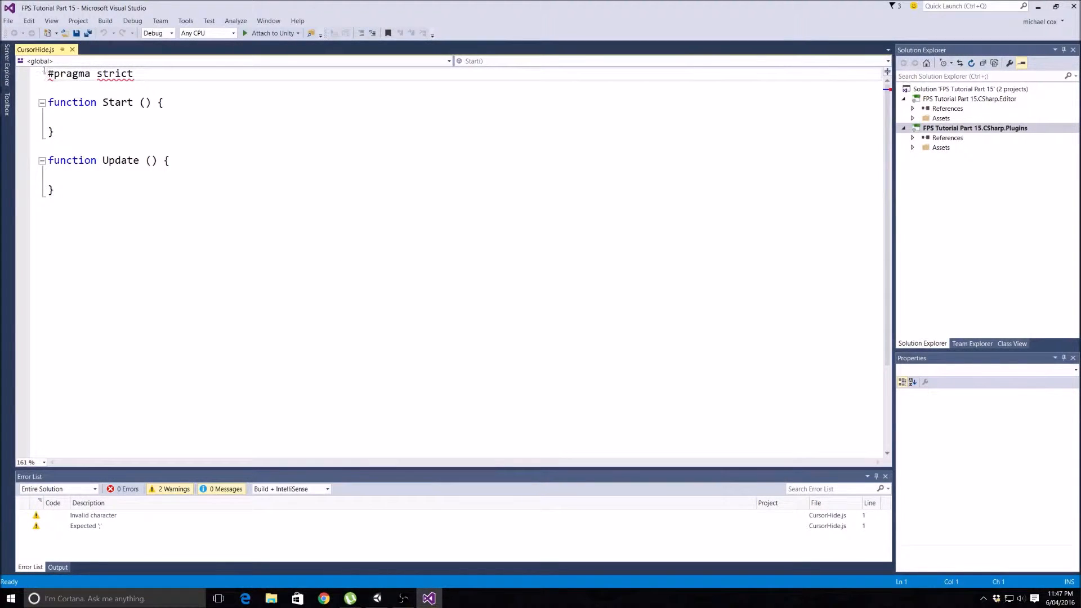
- Replace the template code with the declaration var isLocked : boolean;
key("ctrl+a")
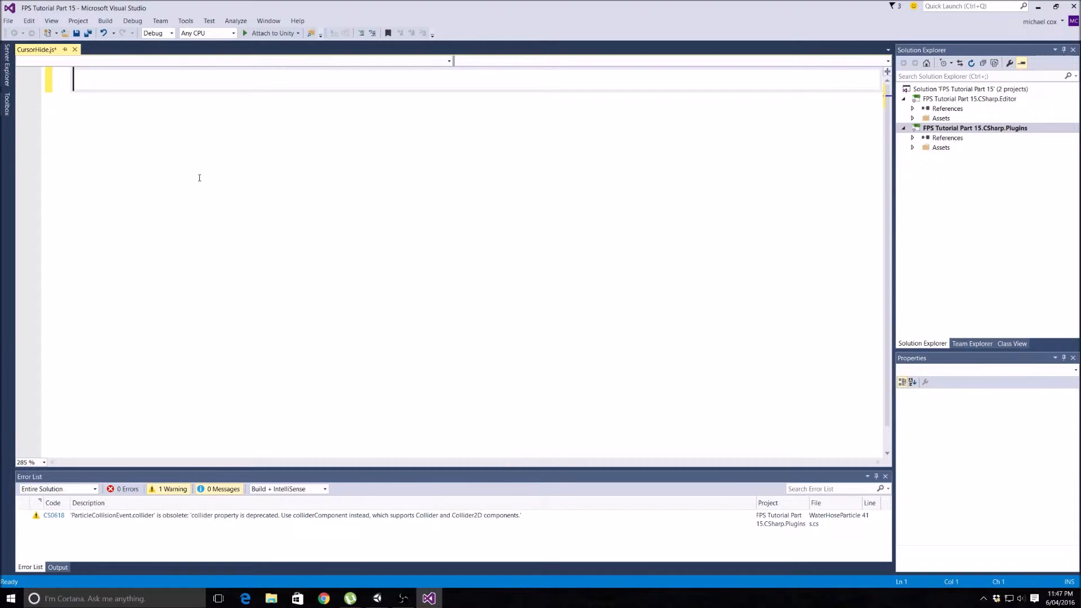
type("var")
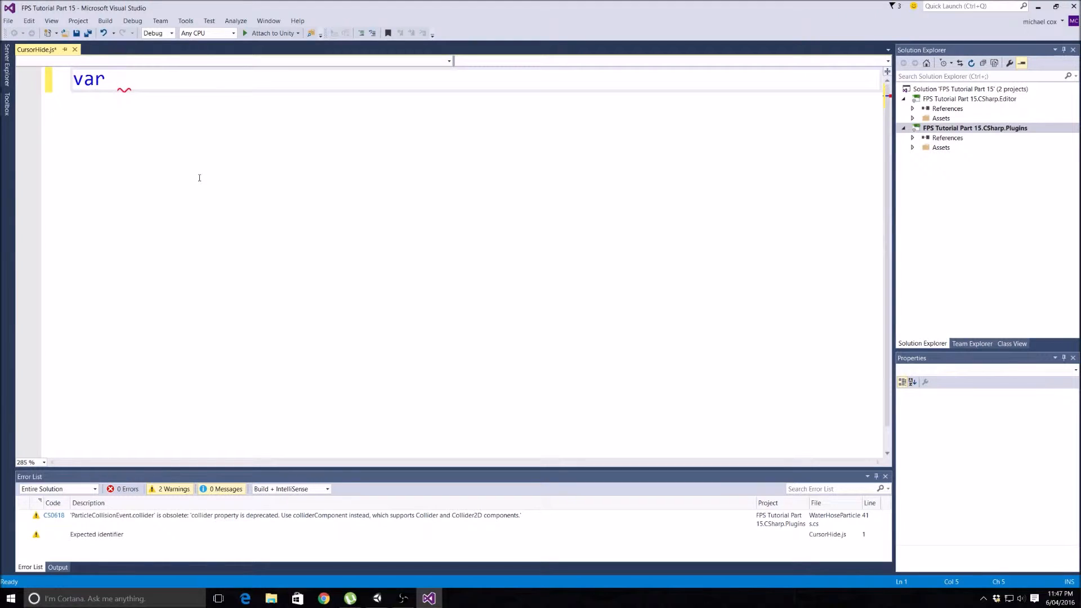
type("id")
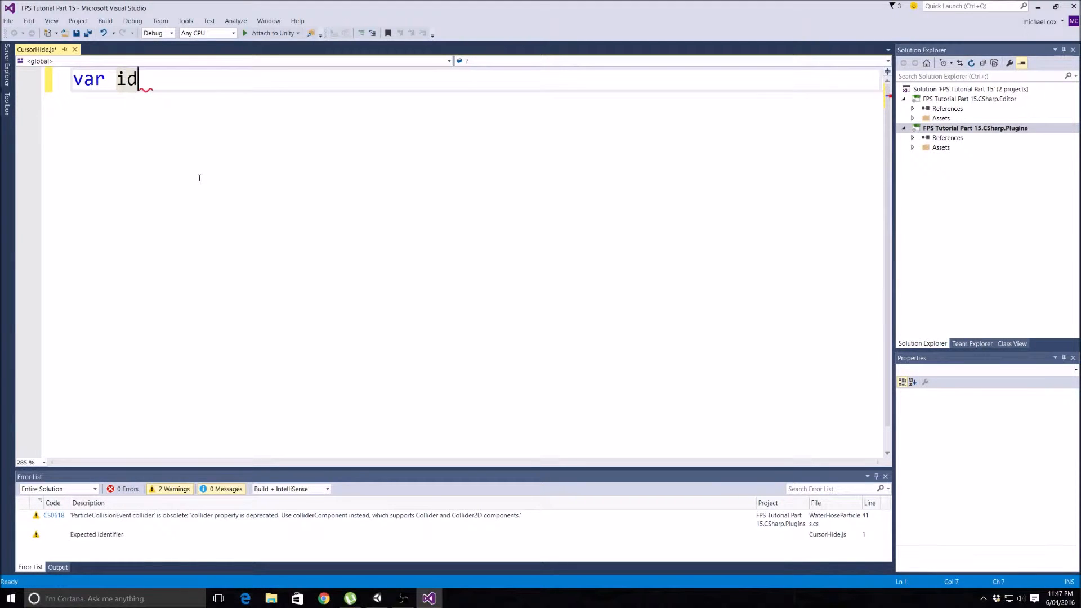
type("isLocke")
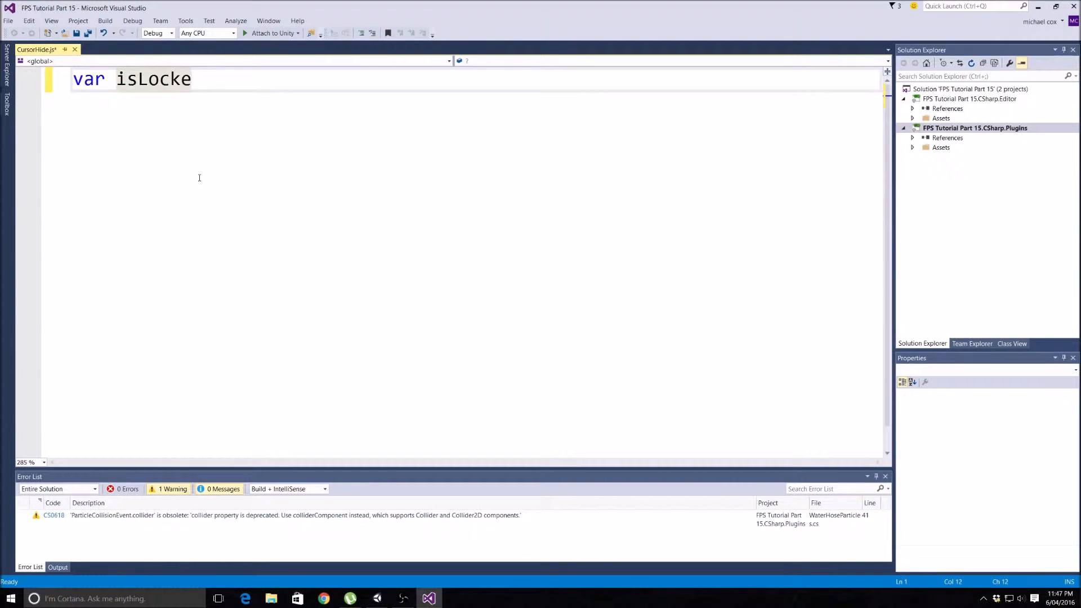
type("d :")
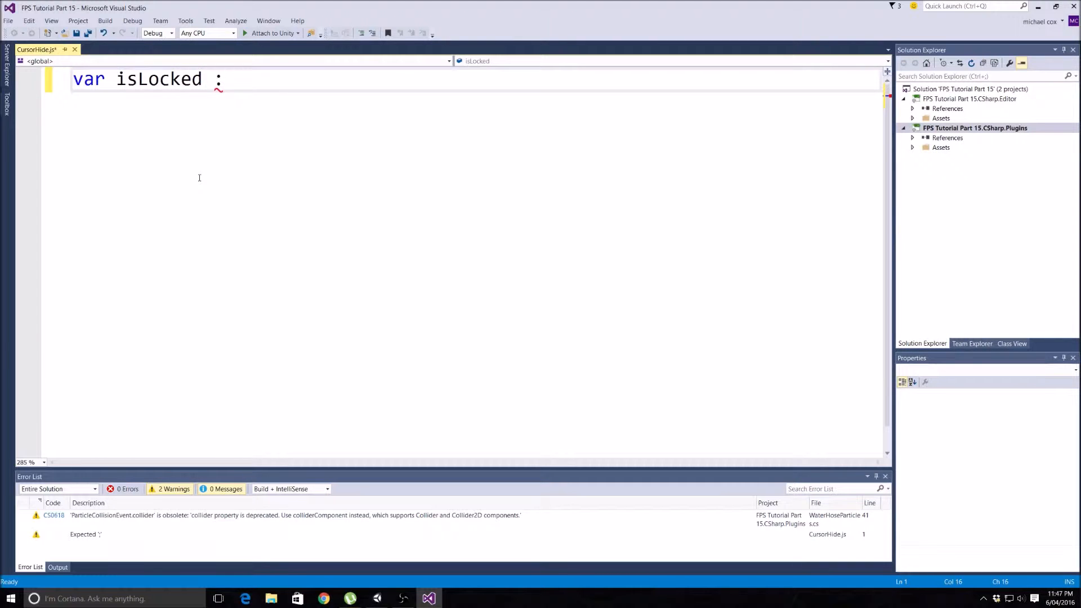
type("boolean;")
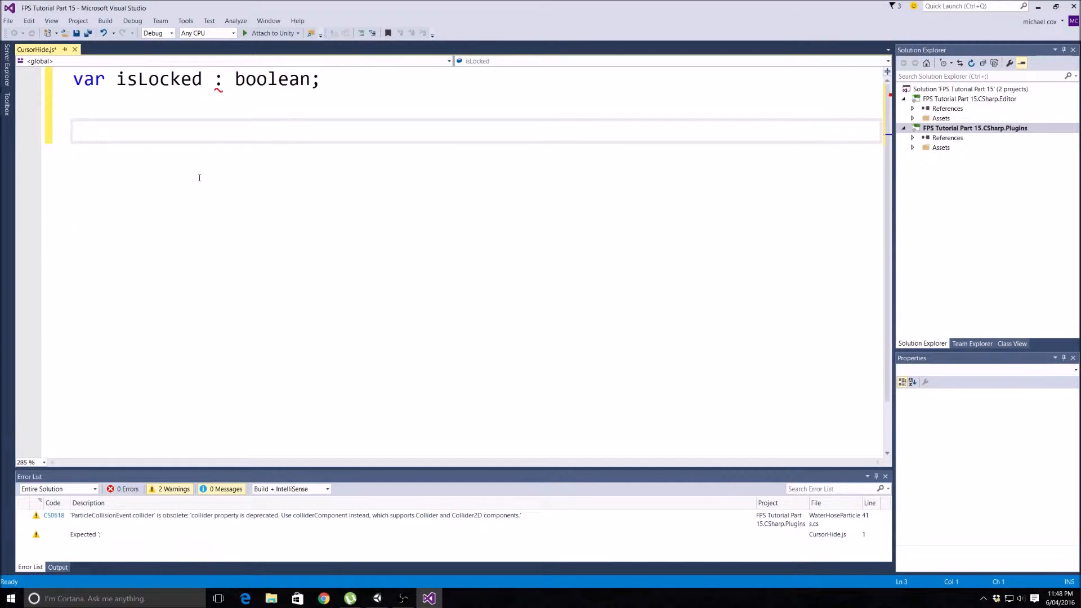
- Write a Start() function that calls SetCursor(true);
type("function")
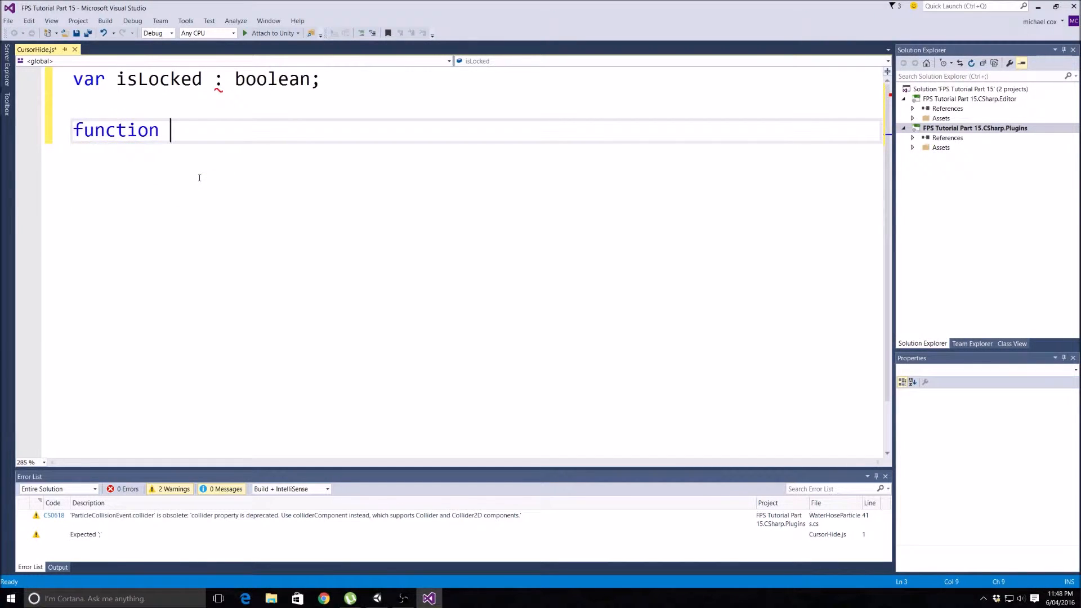
type("Stya")
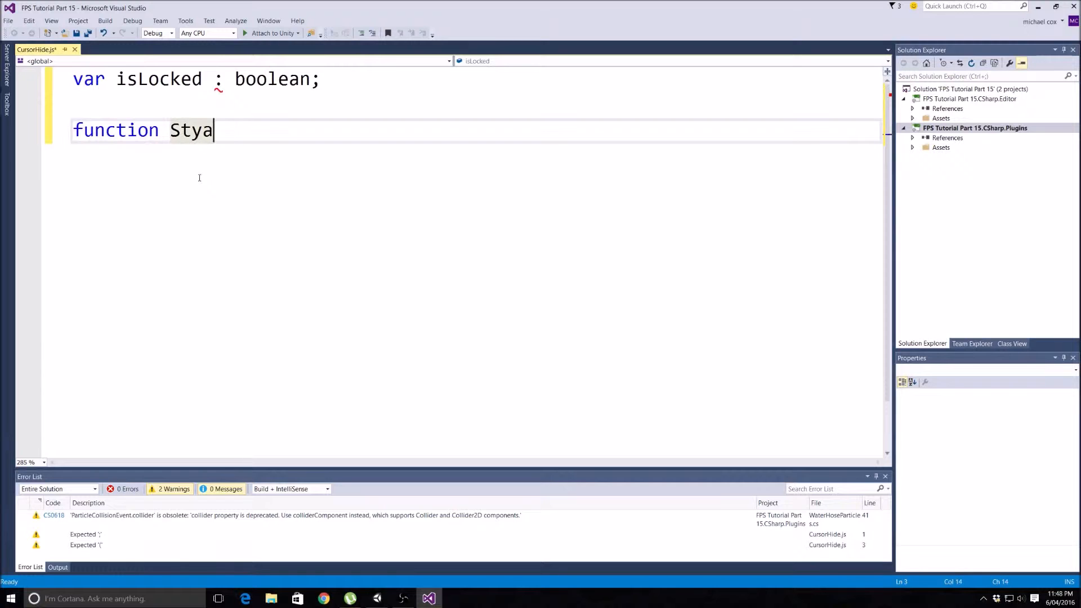
type("Start(")
type("{")
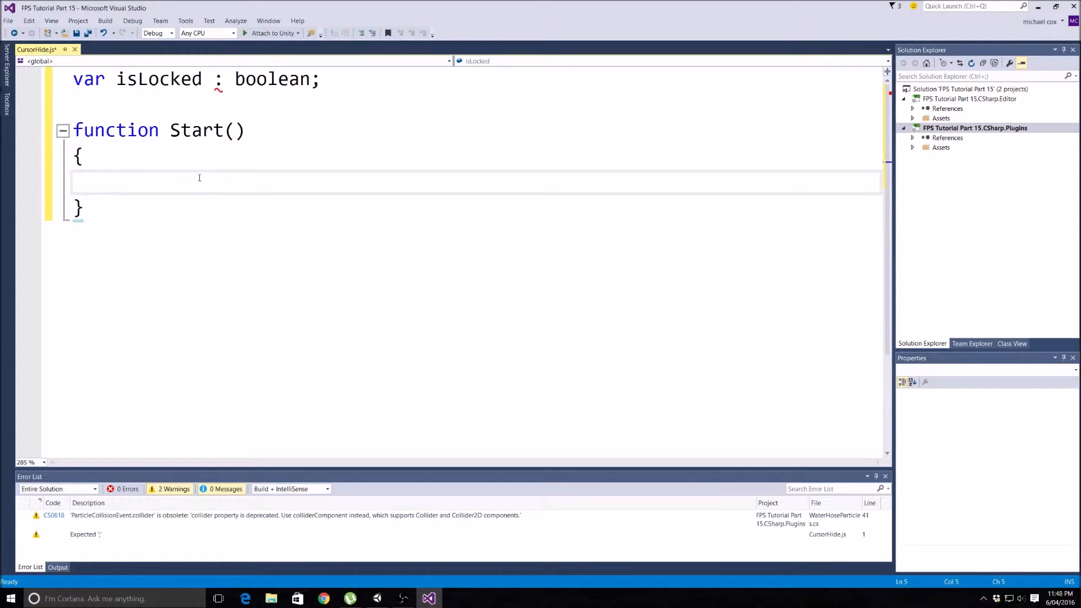
left_click(117, 181)
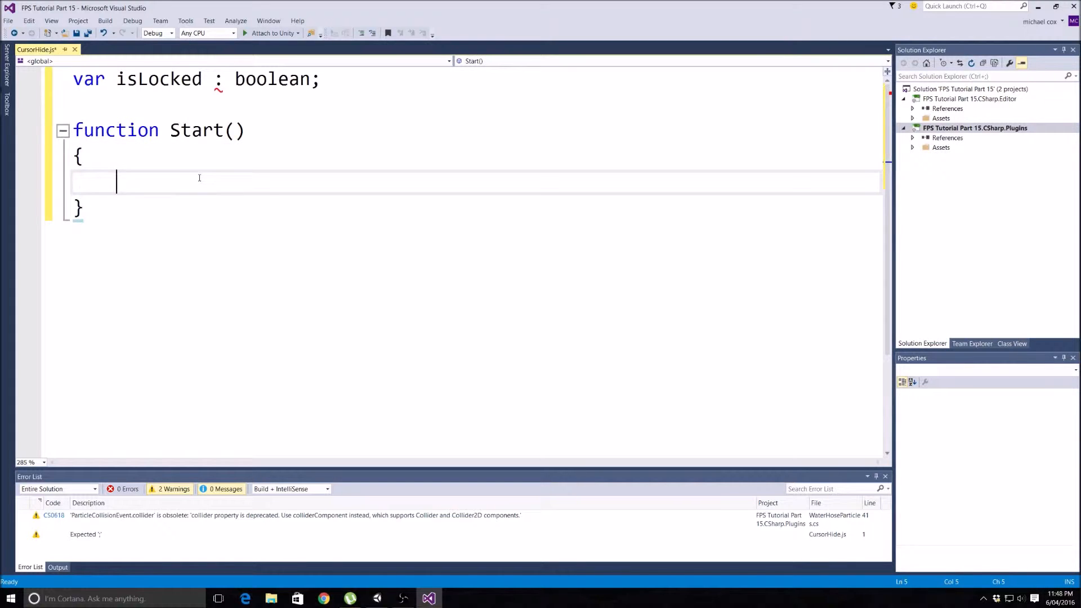
type("SetC")
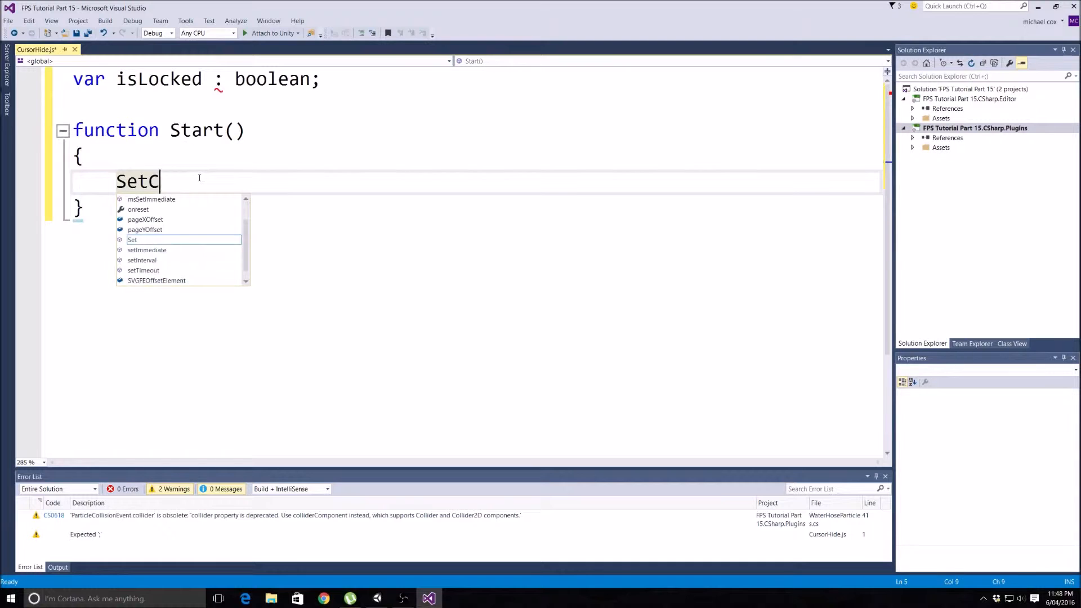
type("ursor")
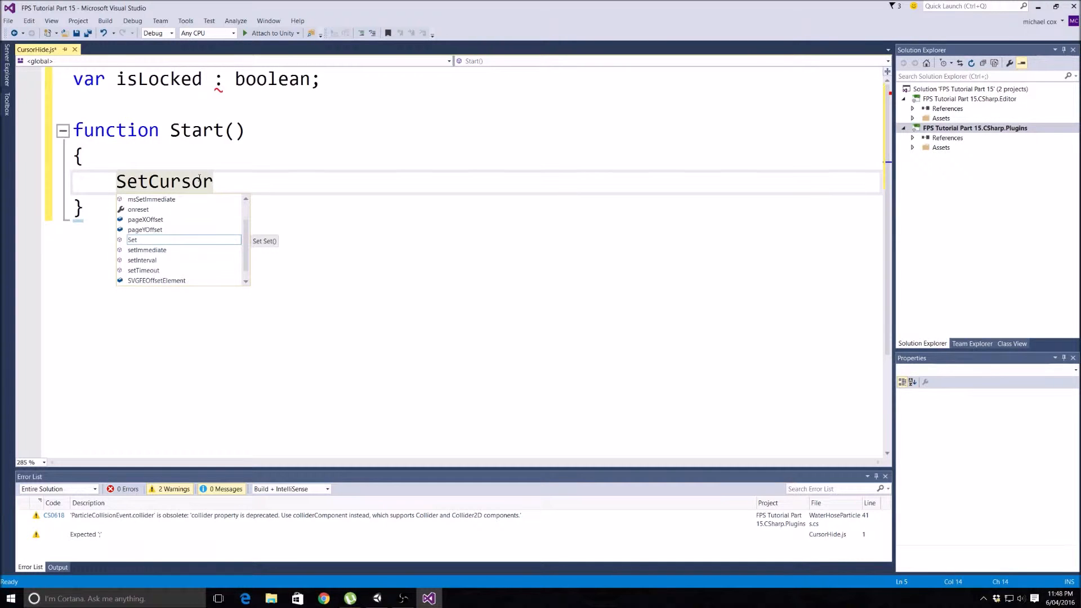
type("(true")
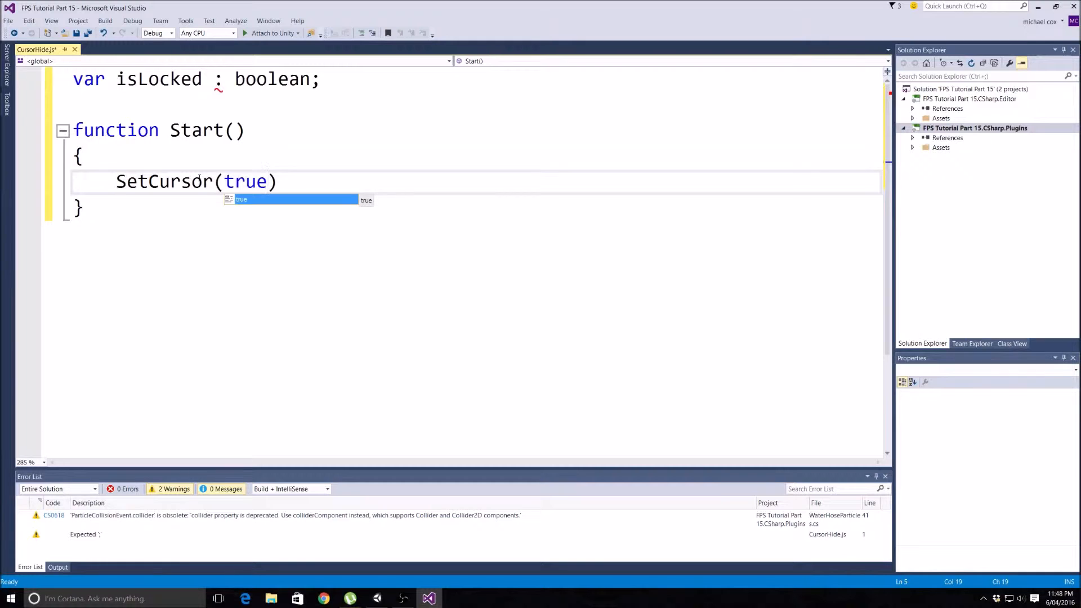
type(";")
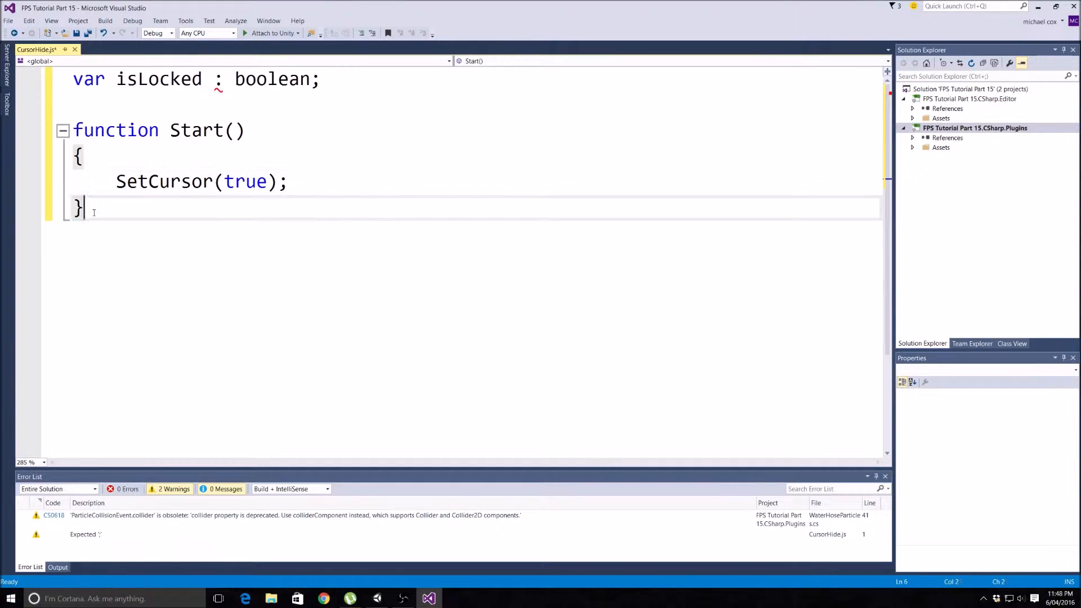
- Add an empty Update() function below Start
key("Enter")
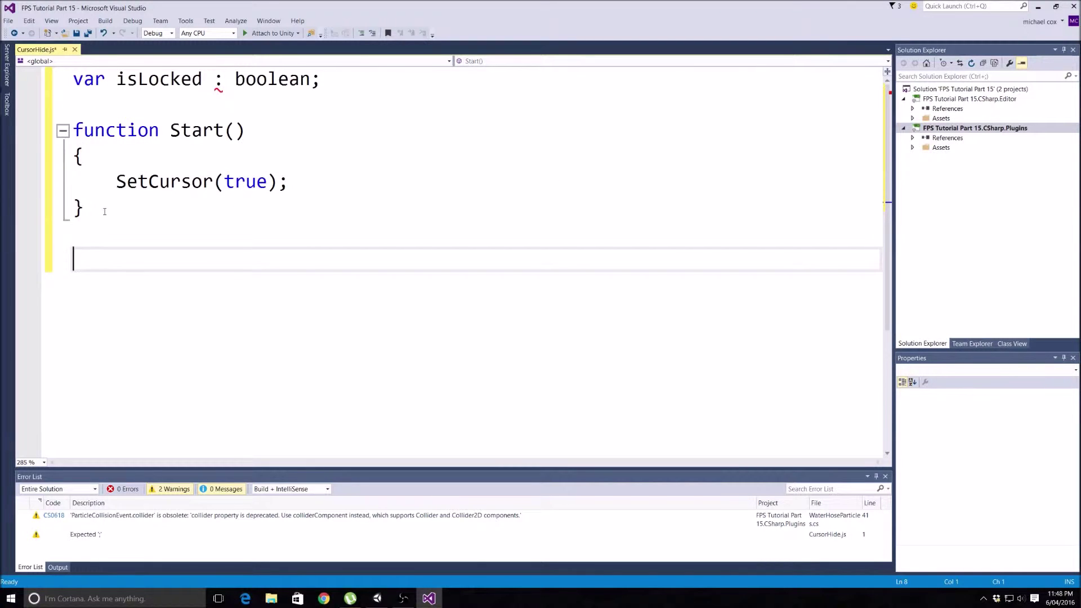
mouse_move(234, 270)
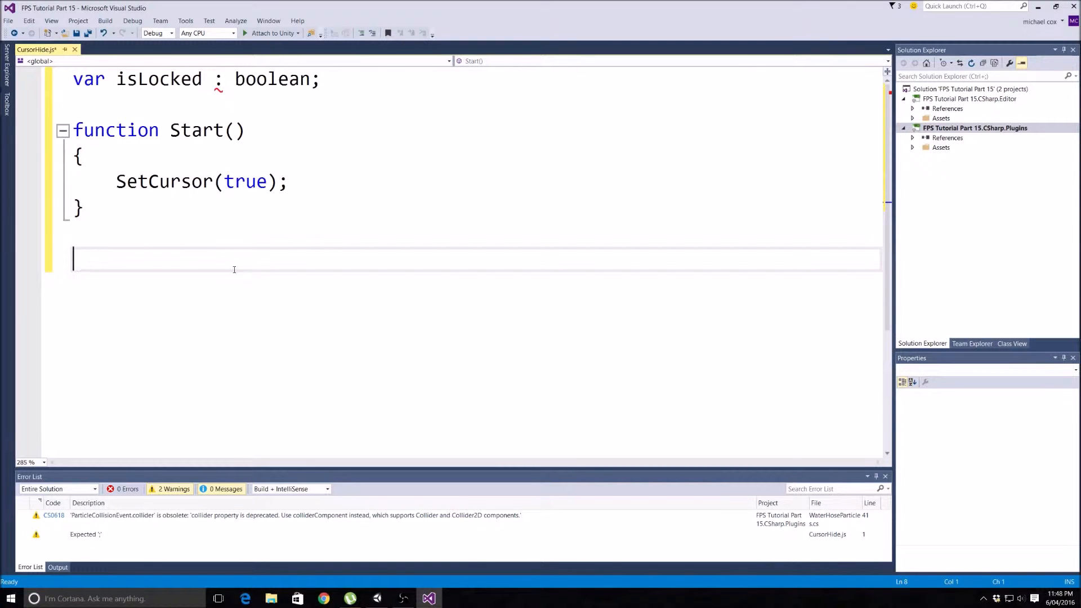
type("functio")
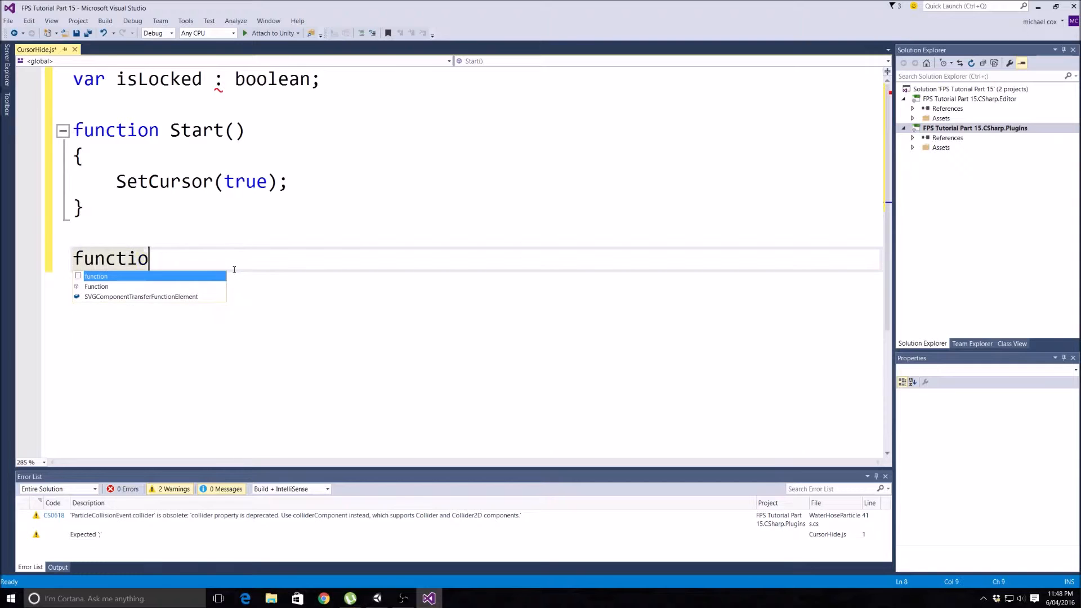
type("n Updater")
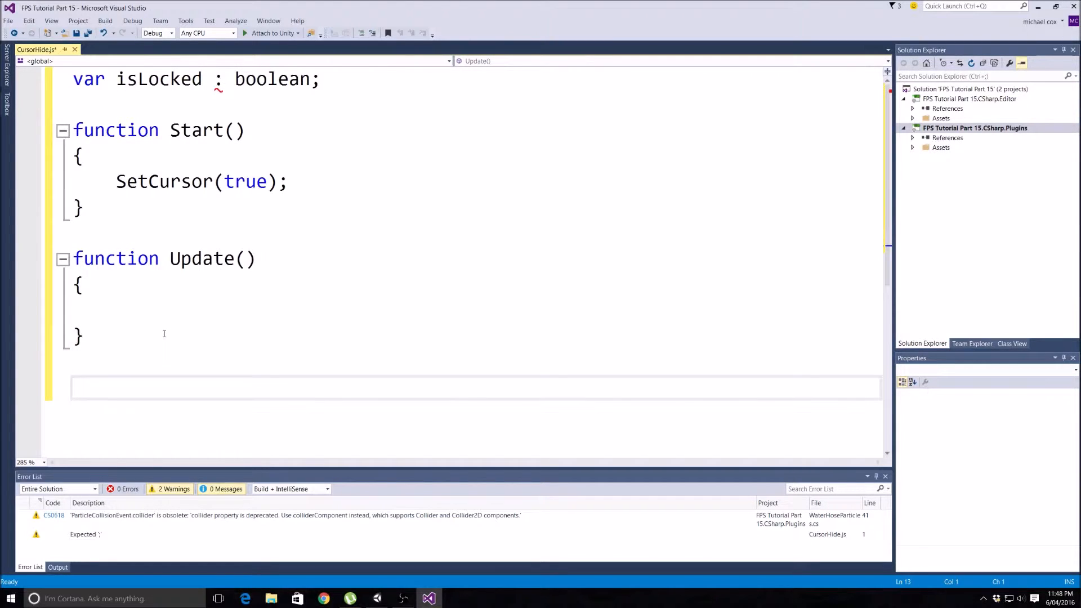
- Below Update, write function SetCursorLock(isLocked) with an empty body
type("func")
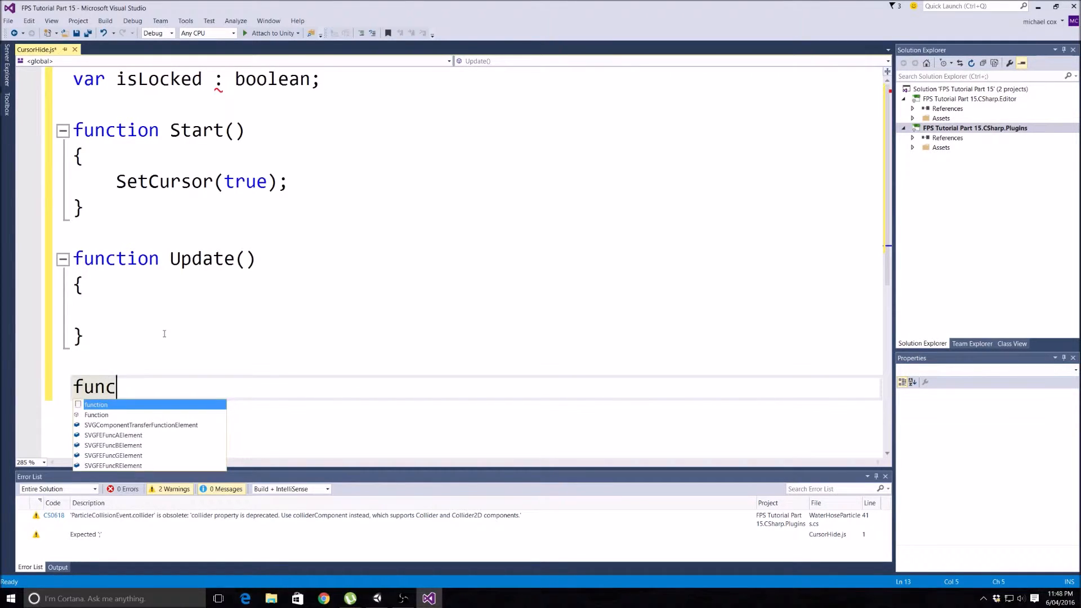
type("tion")
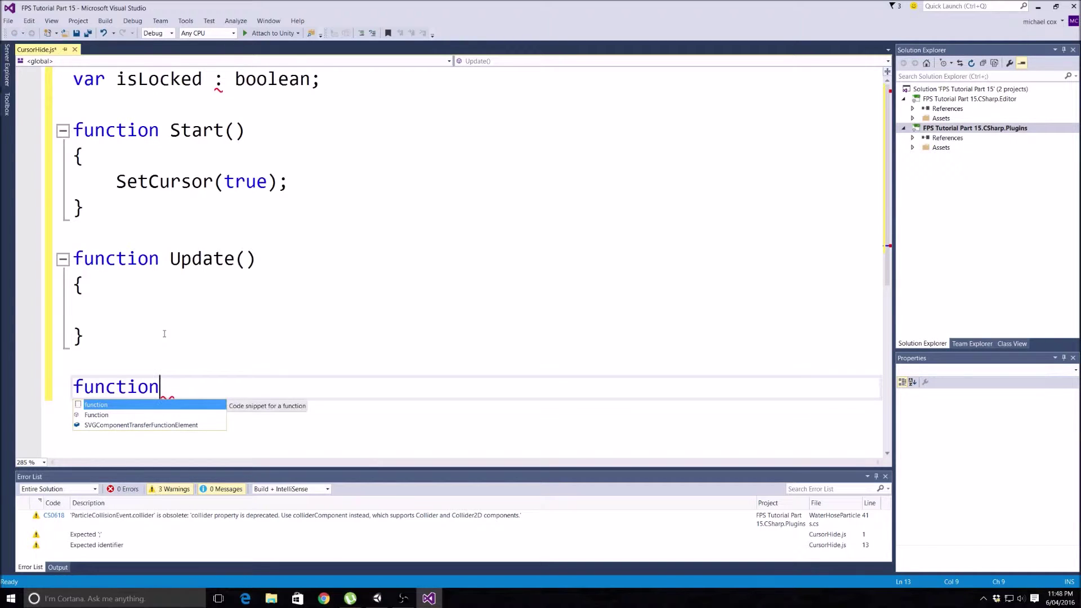
type("Se")
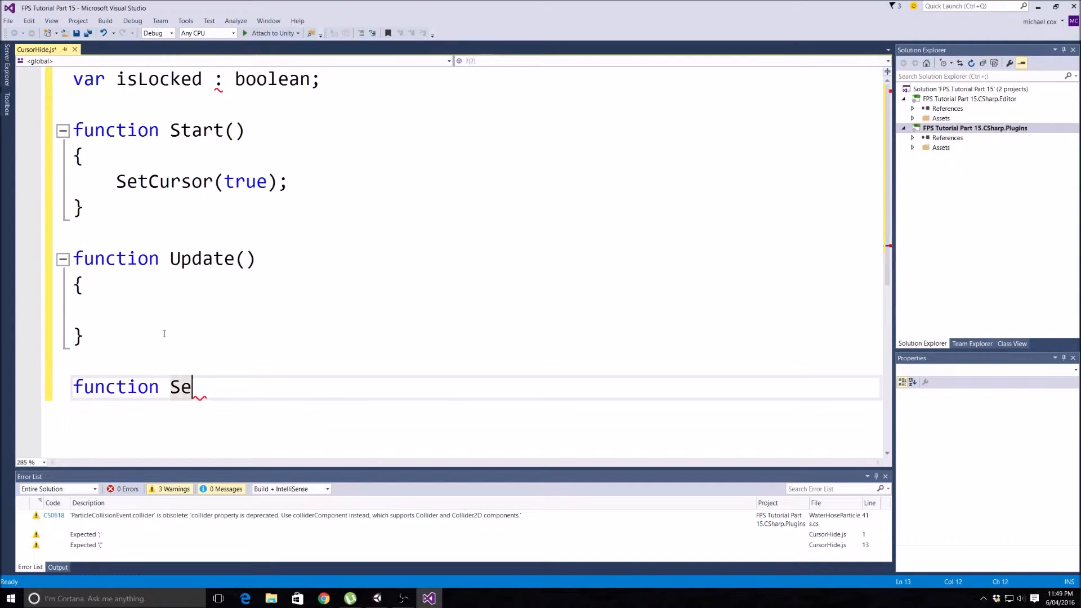
type("tCurso")
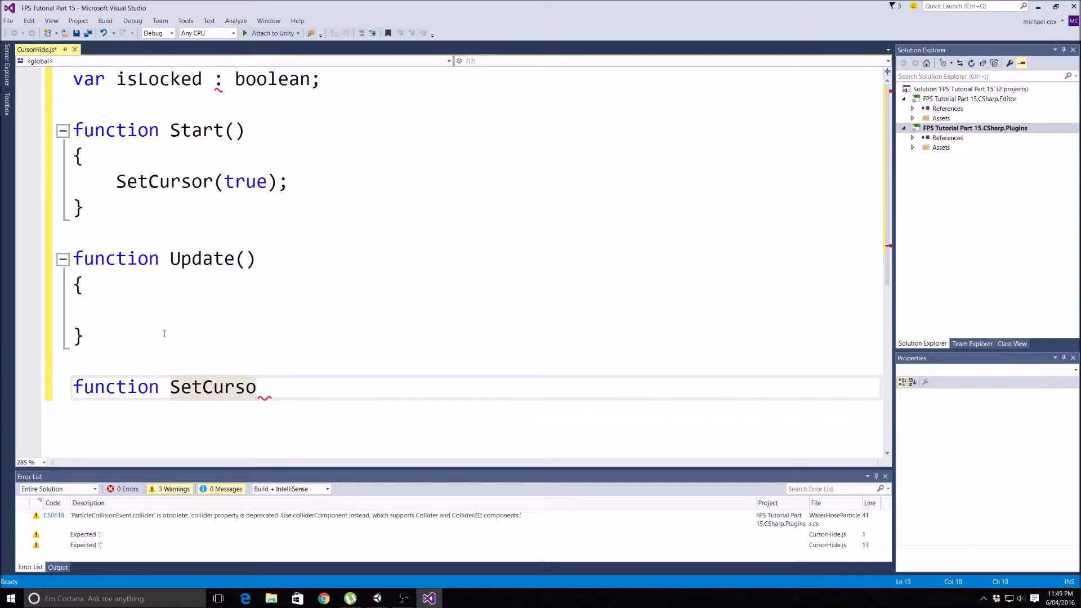
type("r")
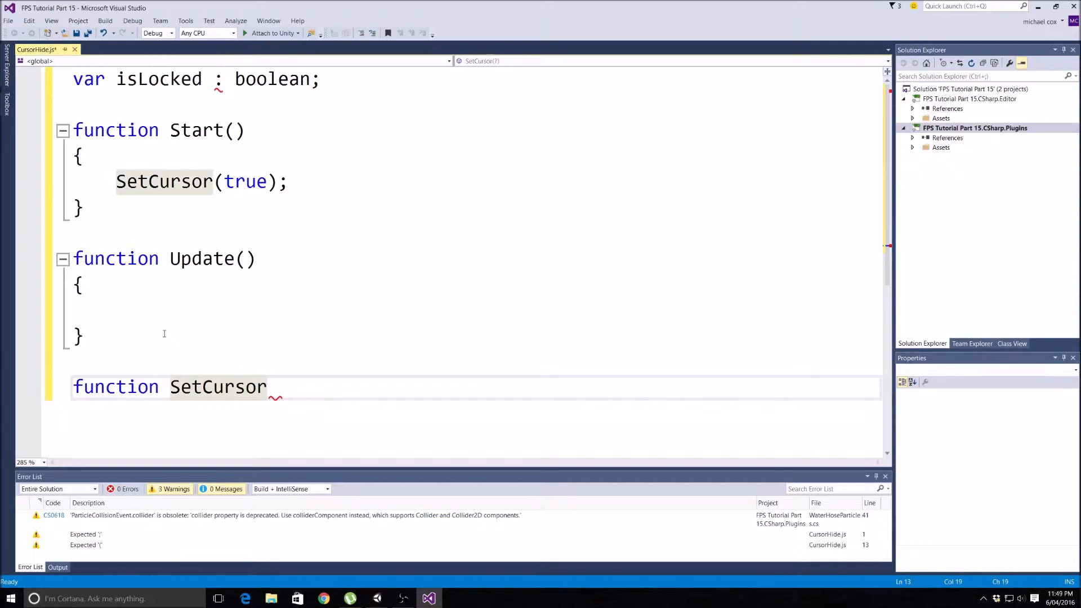
type("Lock")
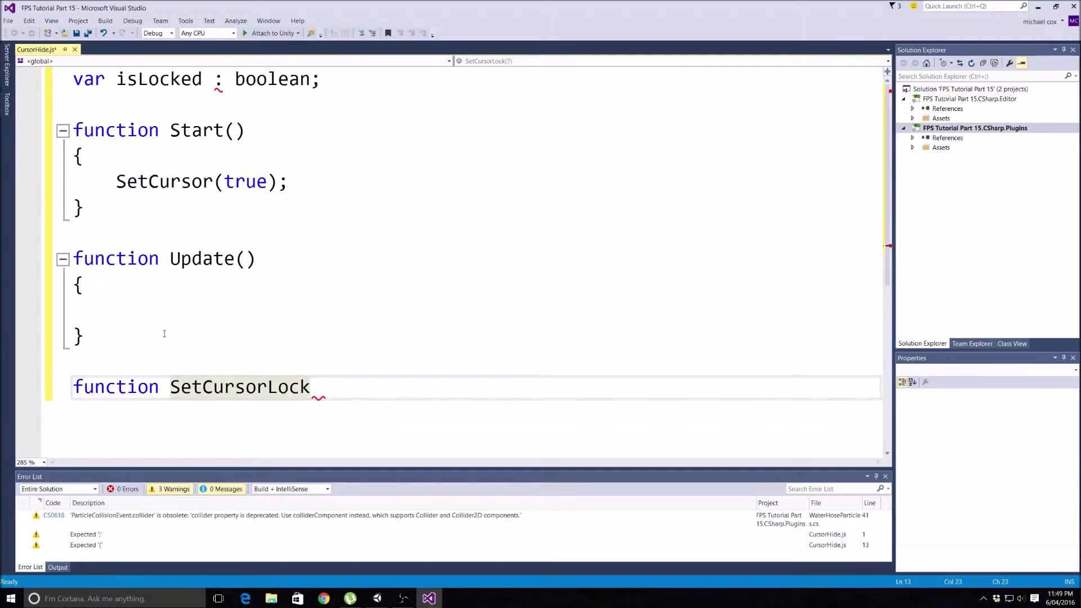
type("()")
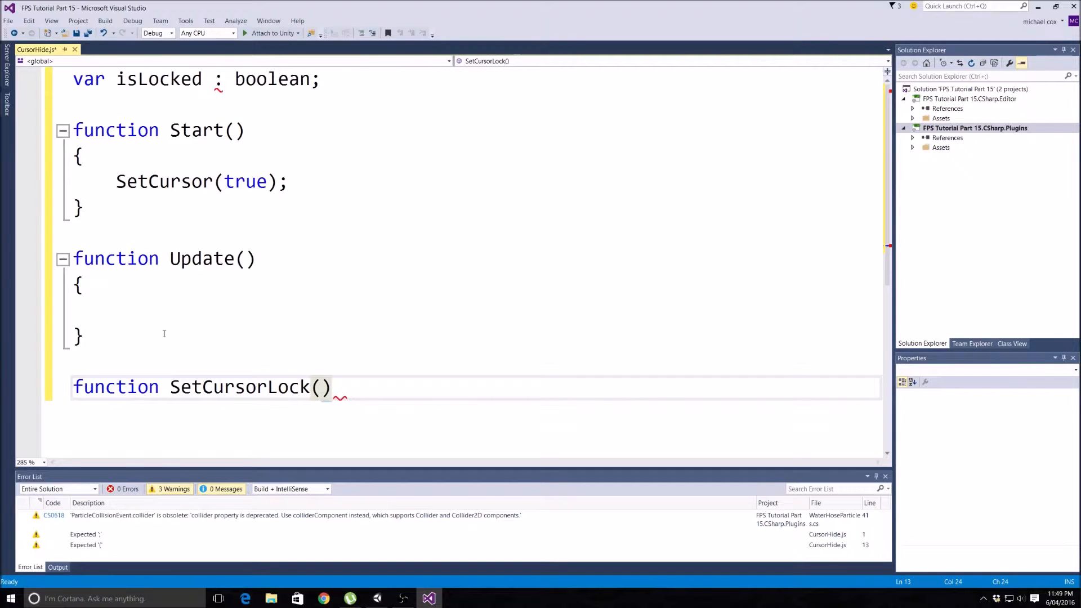
type("isLocked")
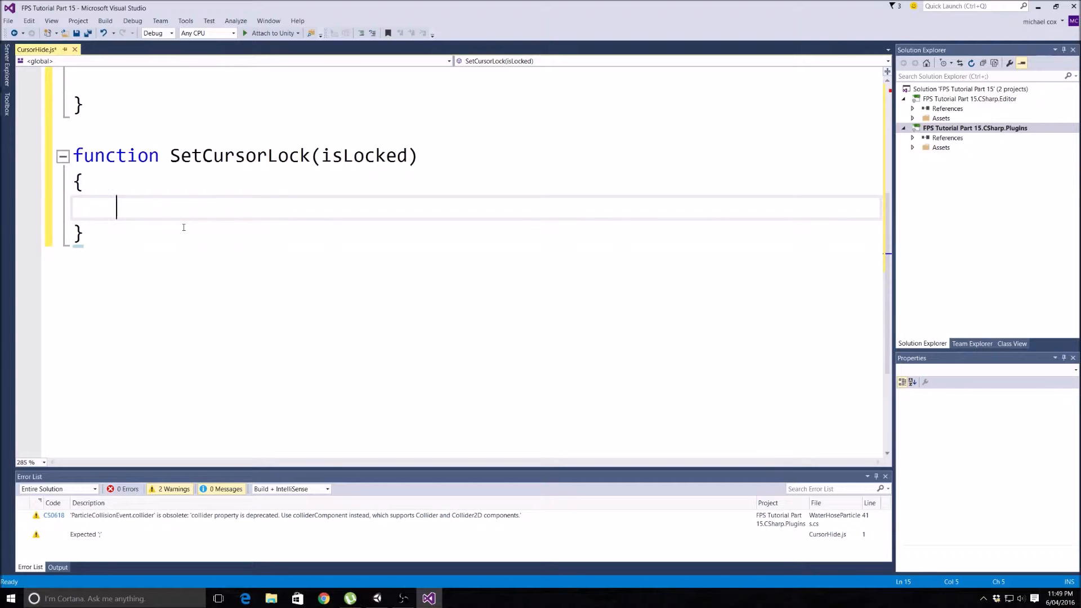
- In SetCursorLock, assign this.isLocked = isLocked;
type("this")
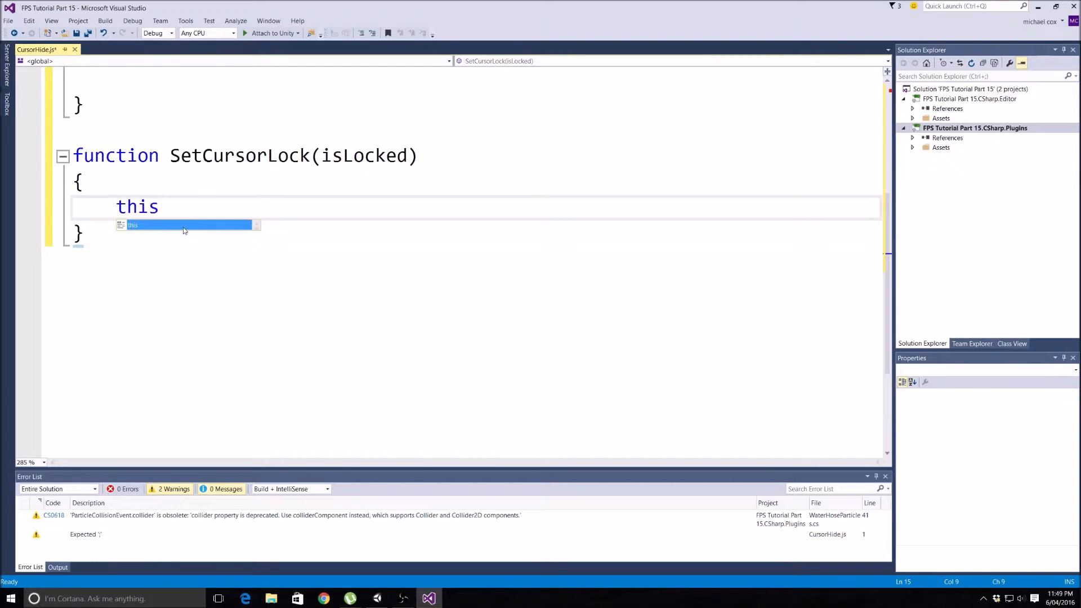
mouse_move(183, 225)
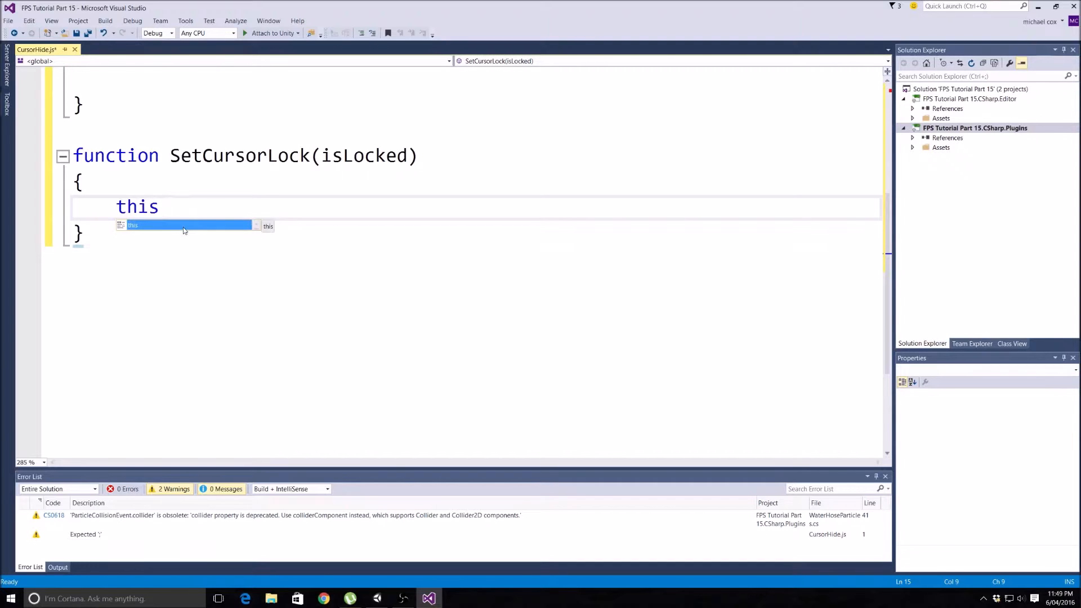
type(".isLockee")
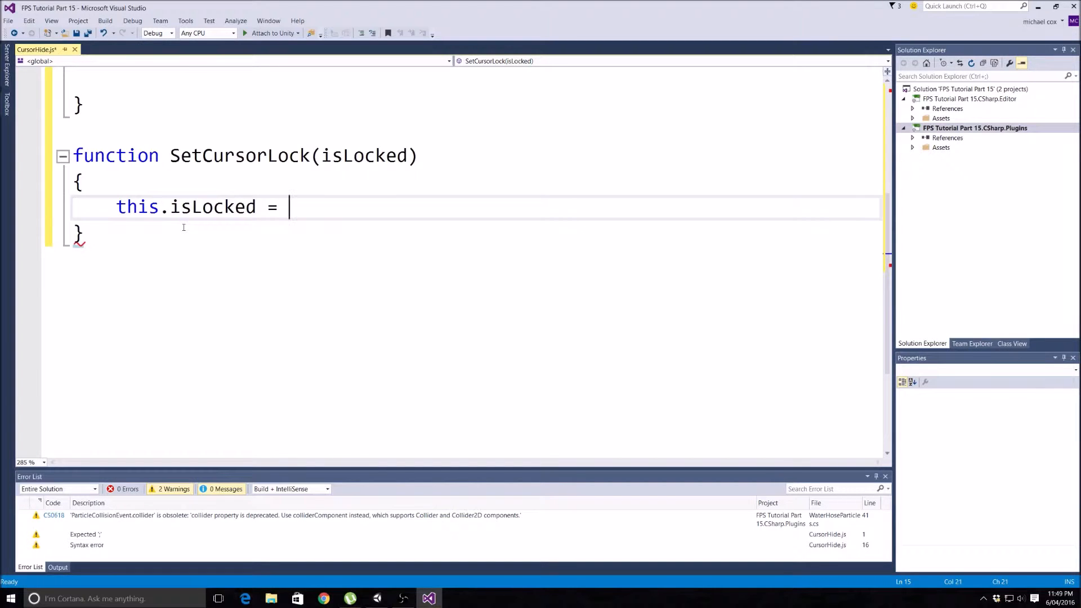
type("is")
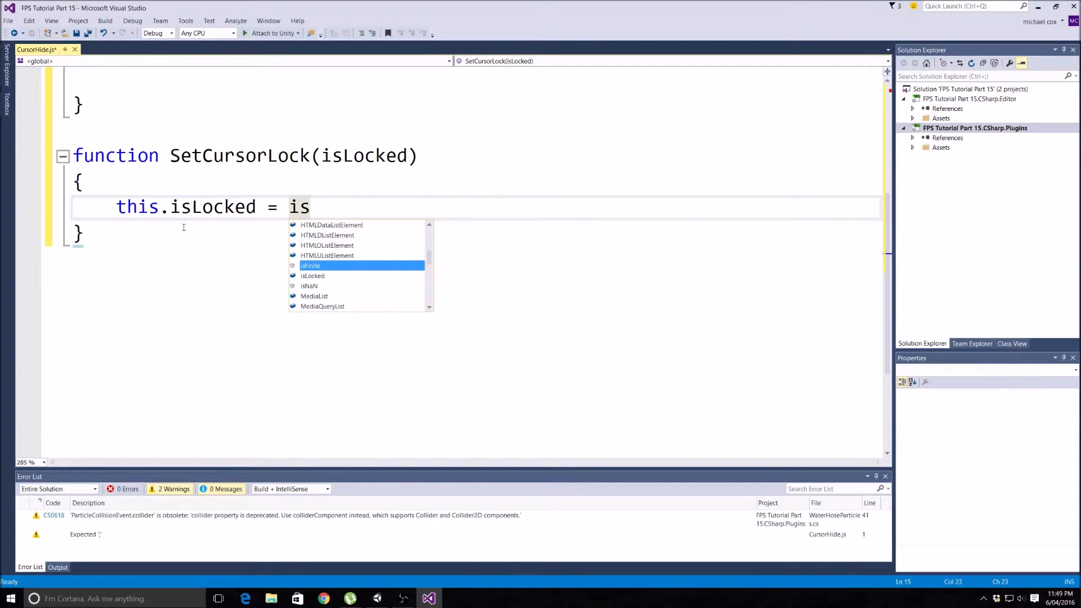
key("down")
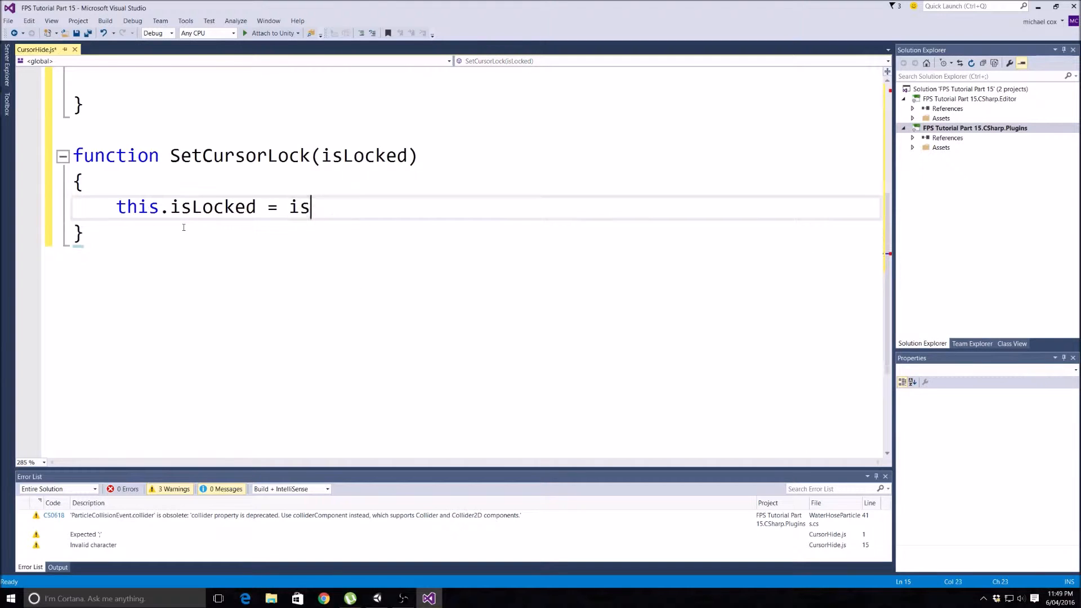
type("L")
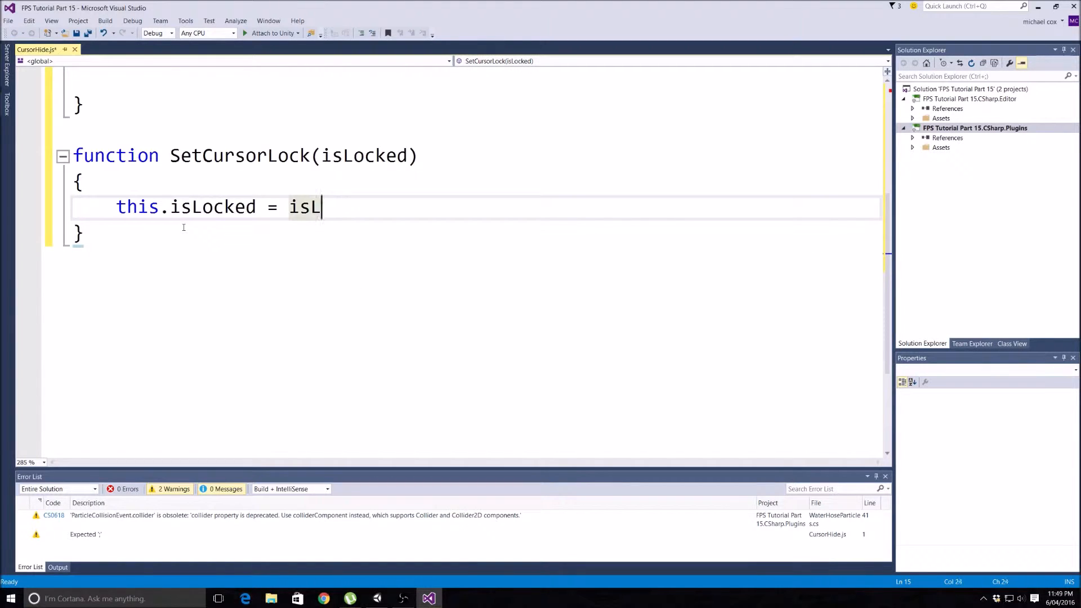
type("ocked;")
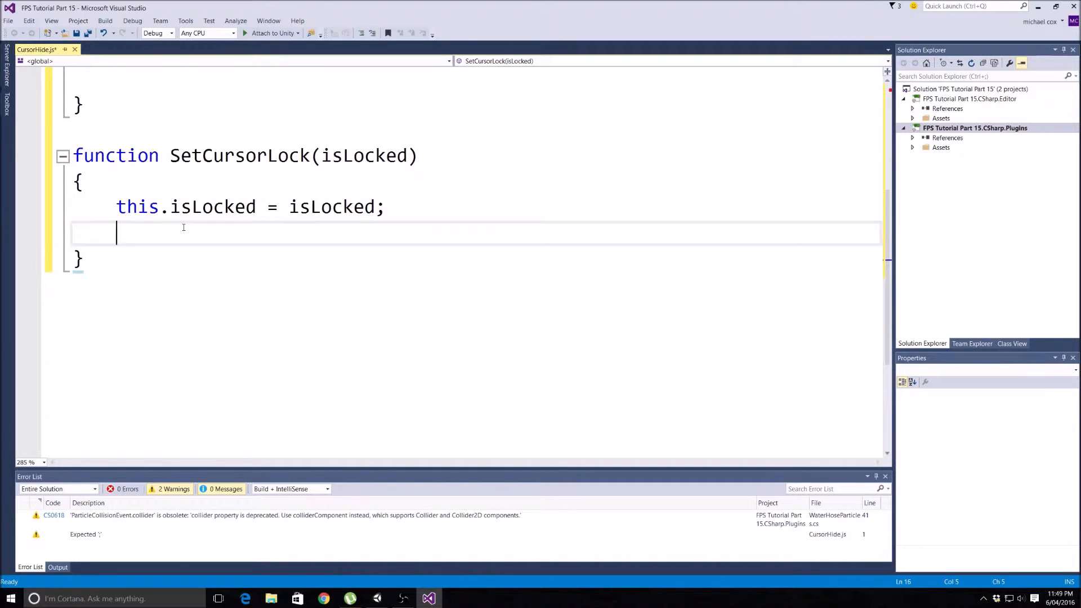
- Add the line Screen.lockCursor = isLocked;
type("Scr")
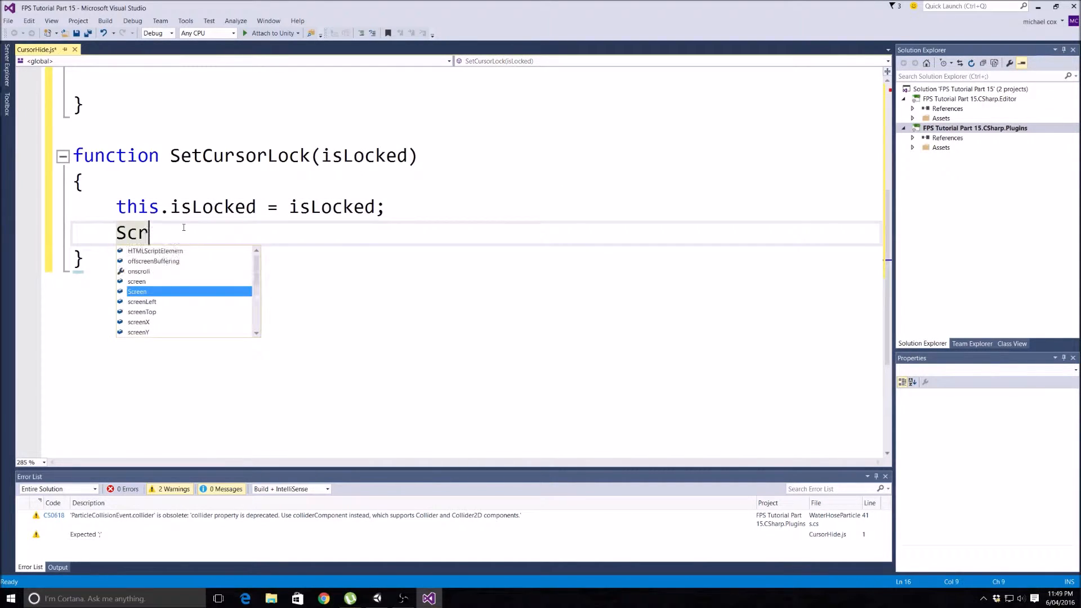
type("een")
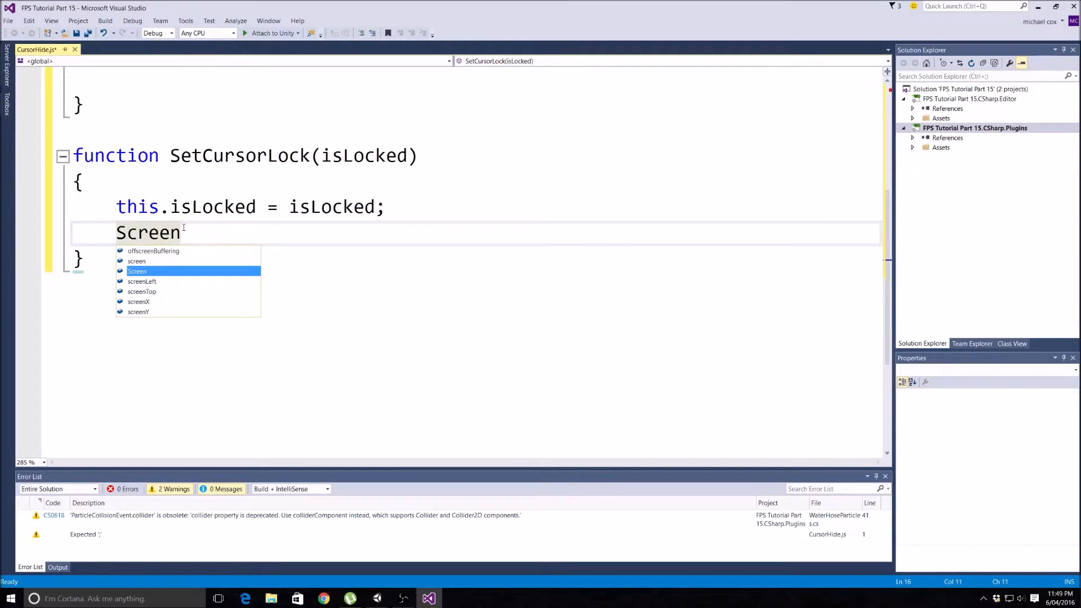
type(".")
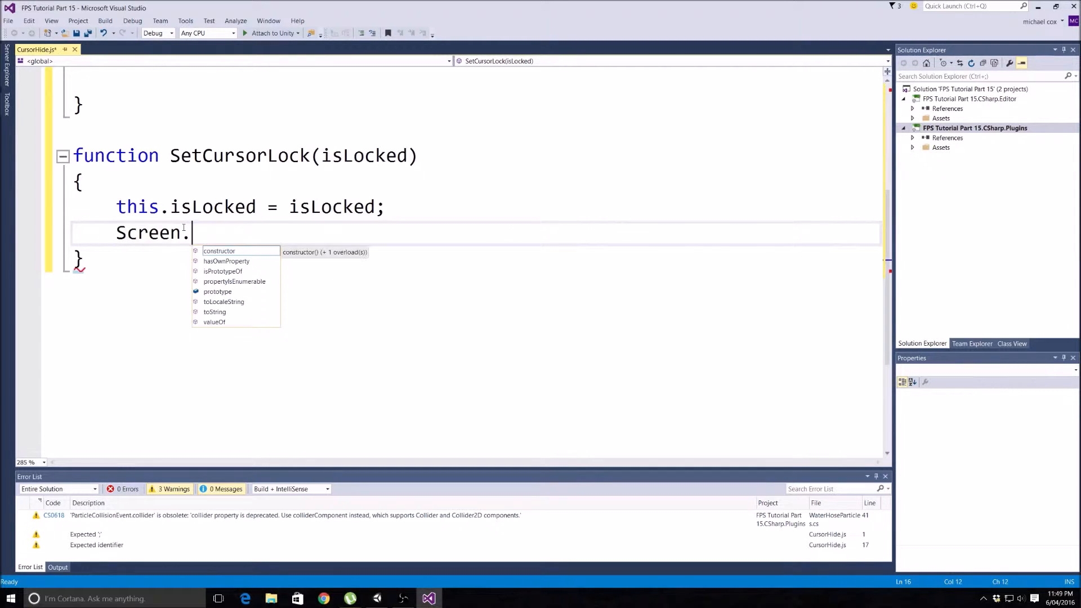
type("lock")
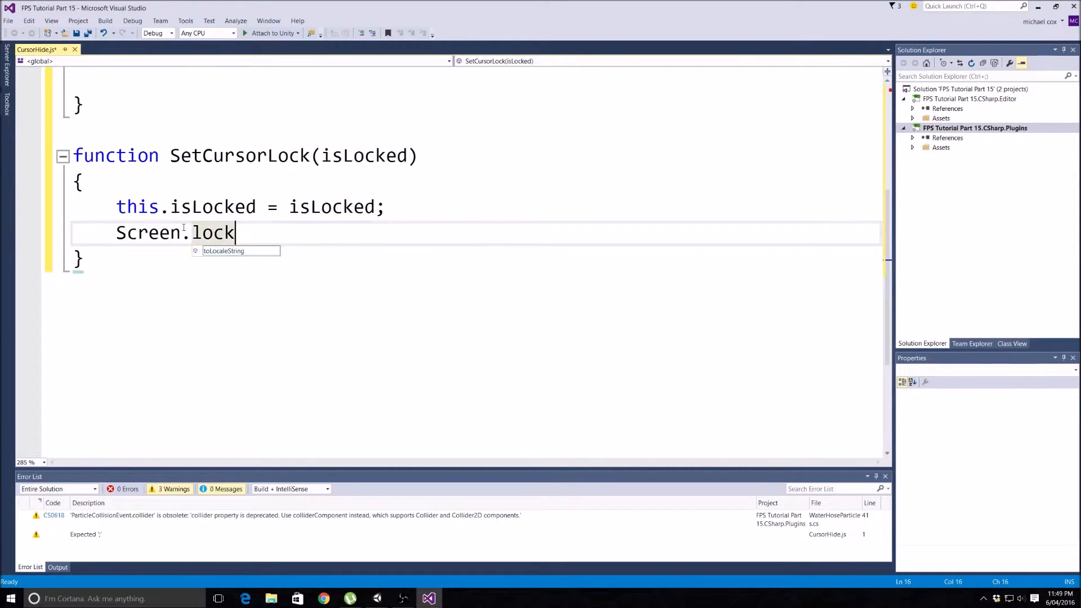
type("Cu")
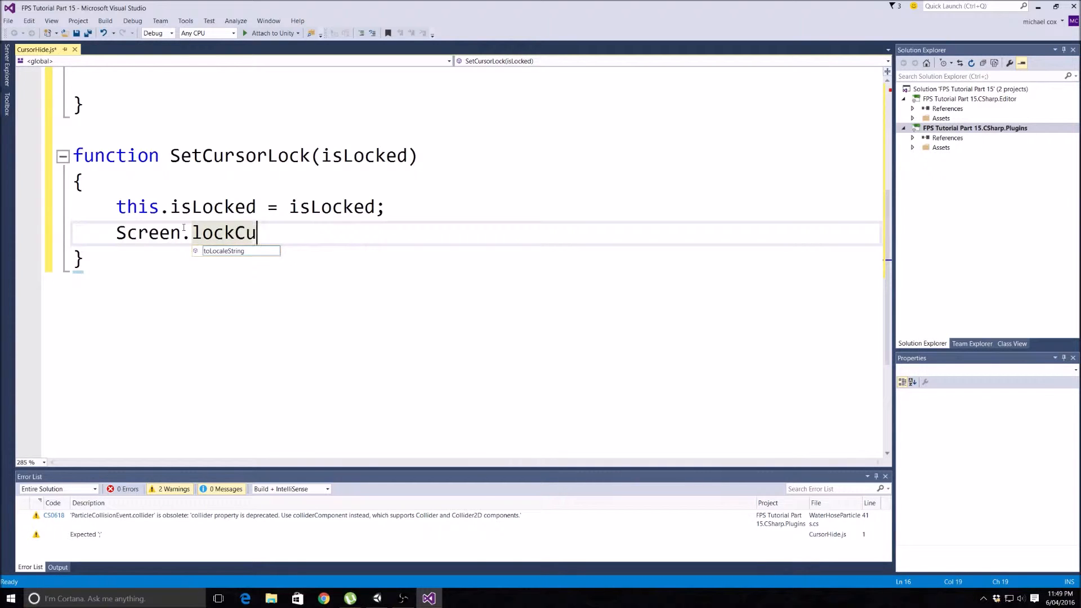
type("rsor =")
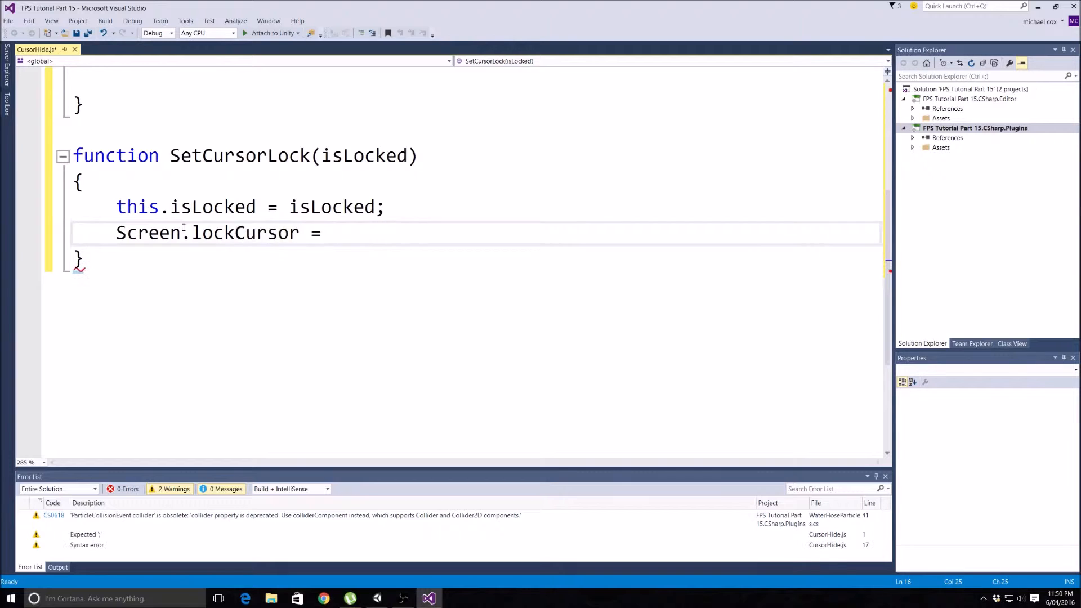
type("isLocked;")
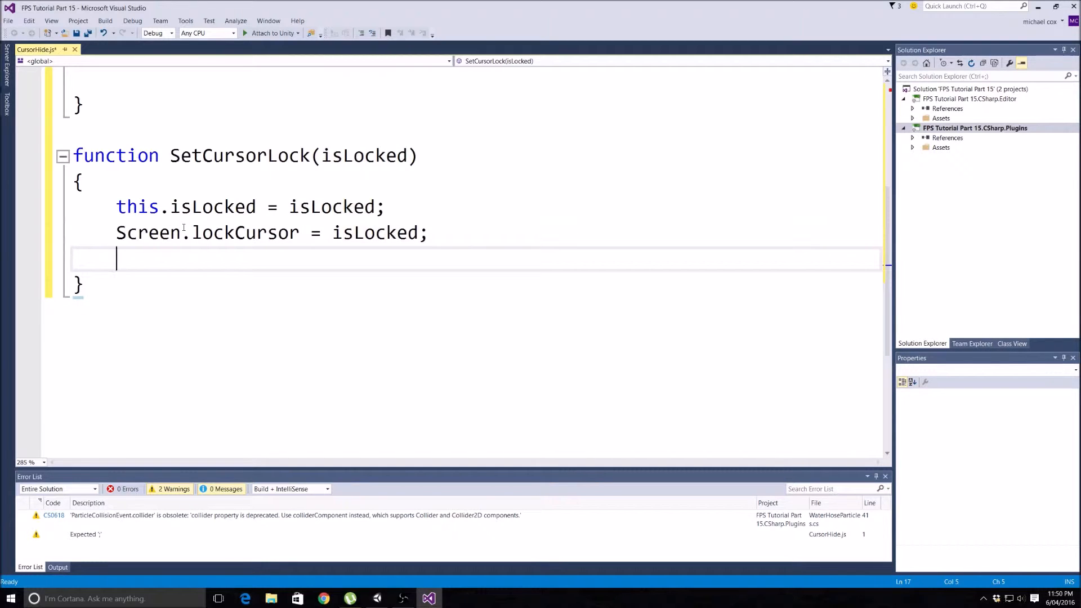
- Add the line Cursor.visible = !isLocked;
type("Cursor")
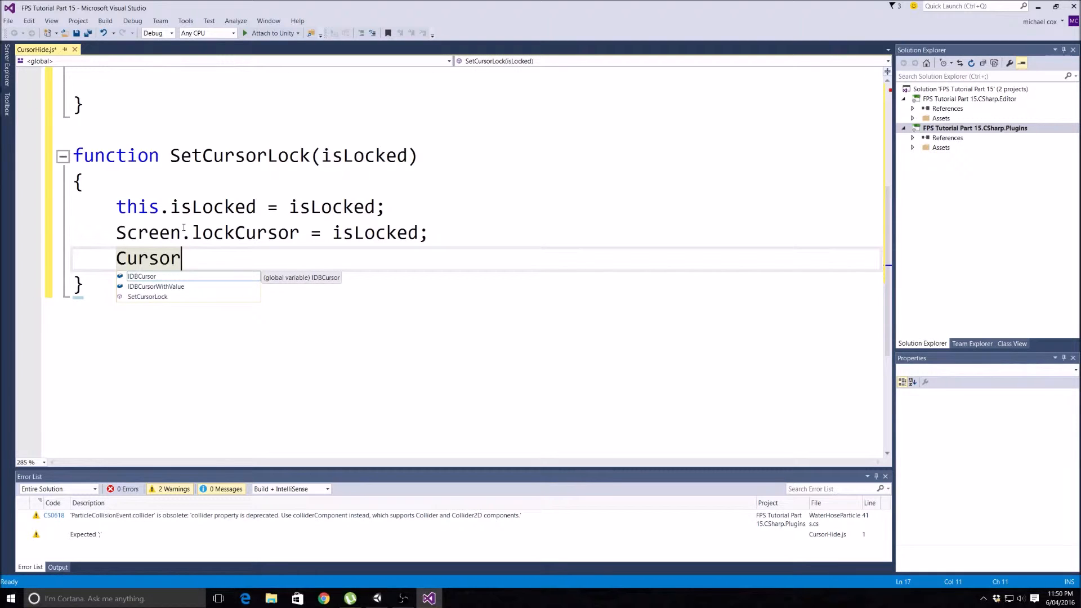
type(".vis")
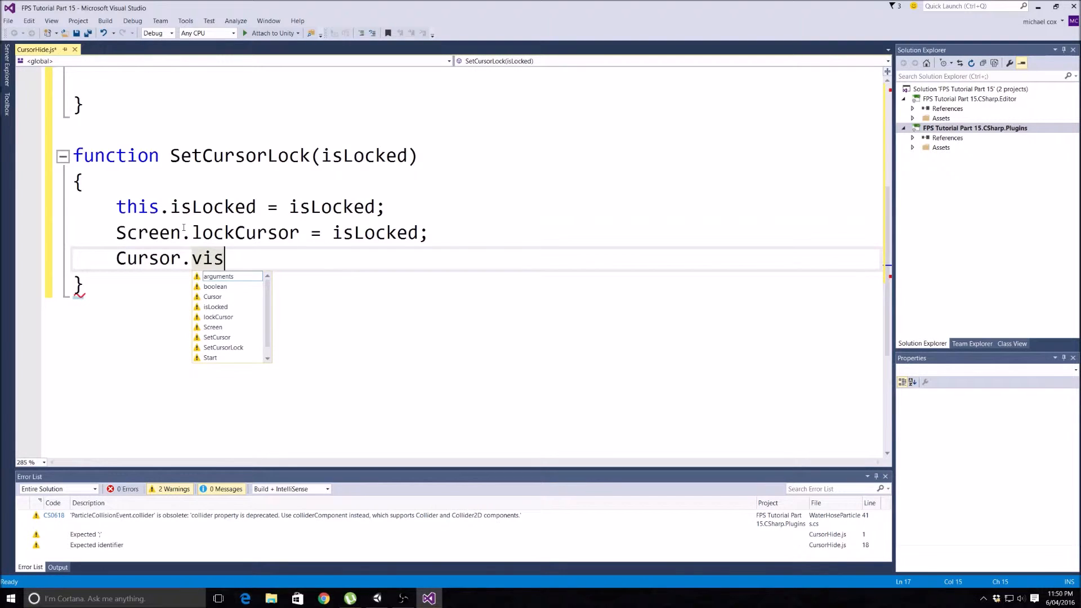
type("ible =")
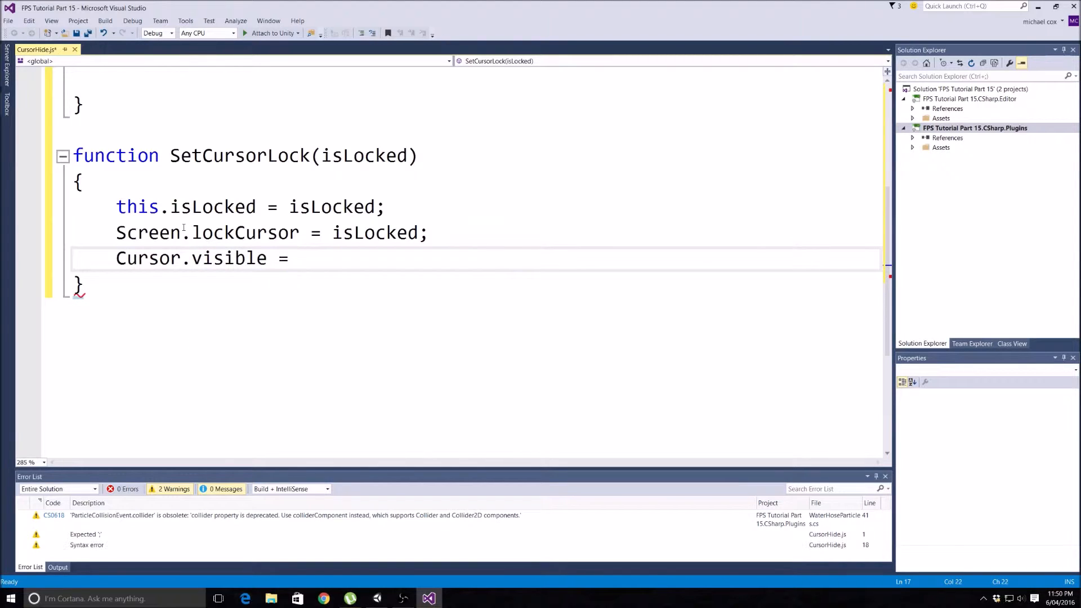
type("!")
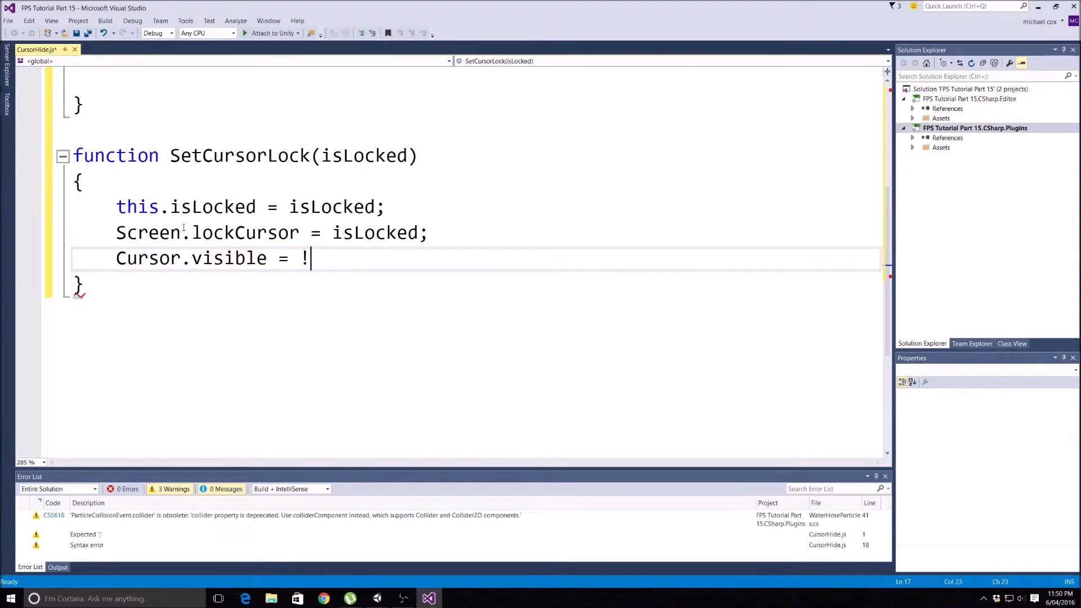
type("isLocked")
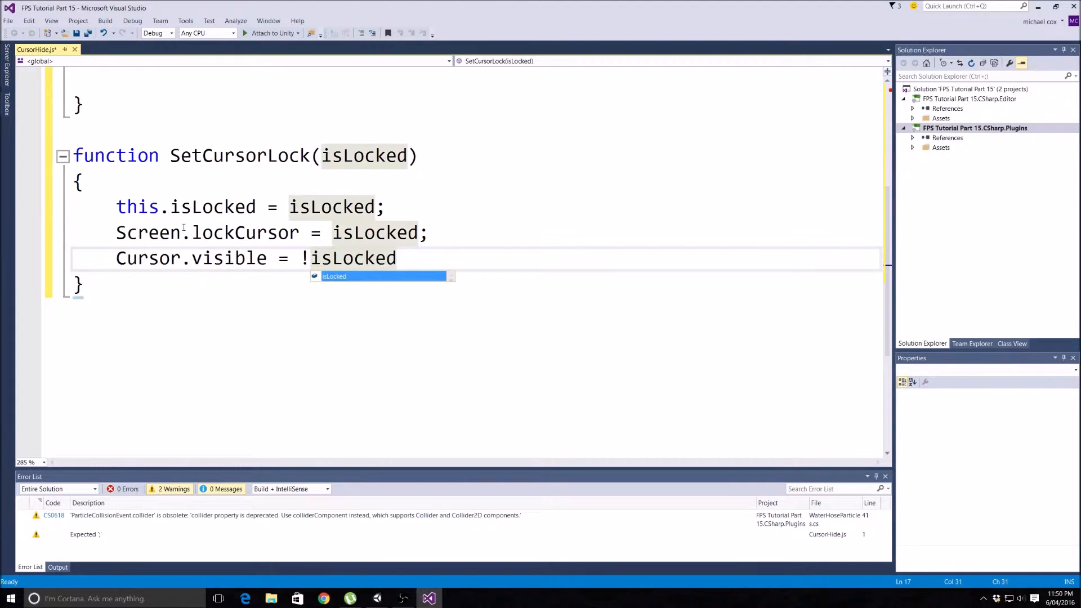
type(";")
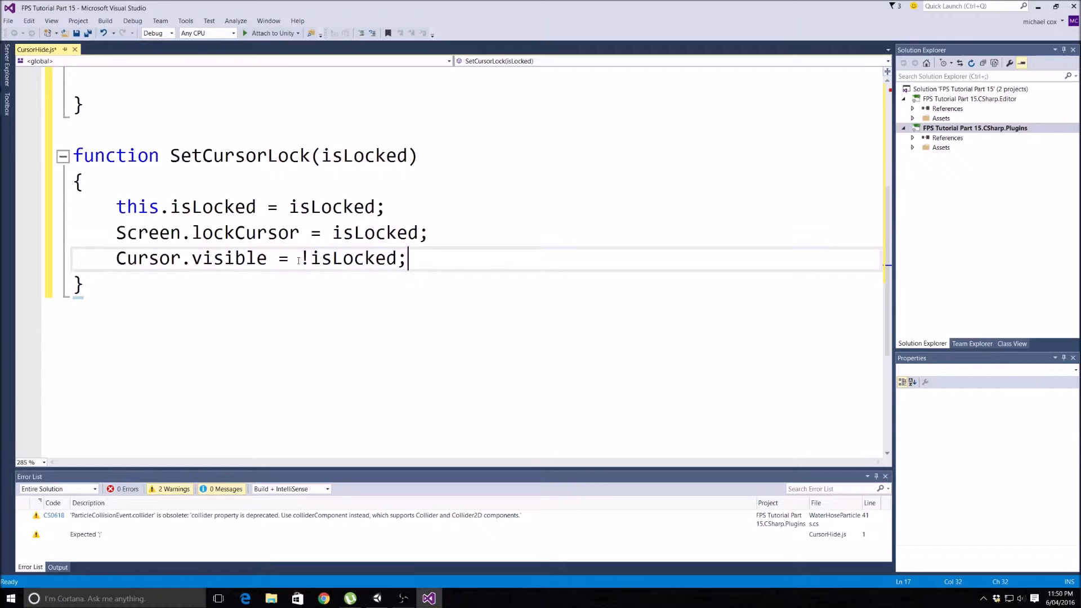
- Inside Update, write if (Input.GetKeyDown(KeyCode.Escape)) with an empty block
scroll("up", 3)
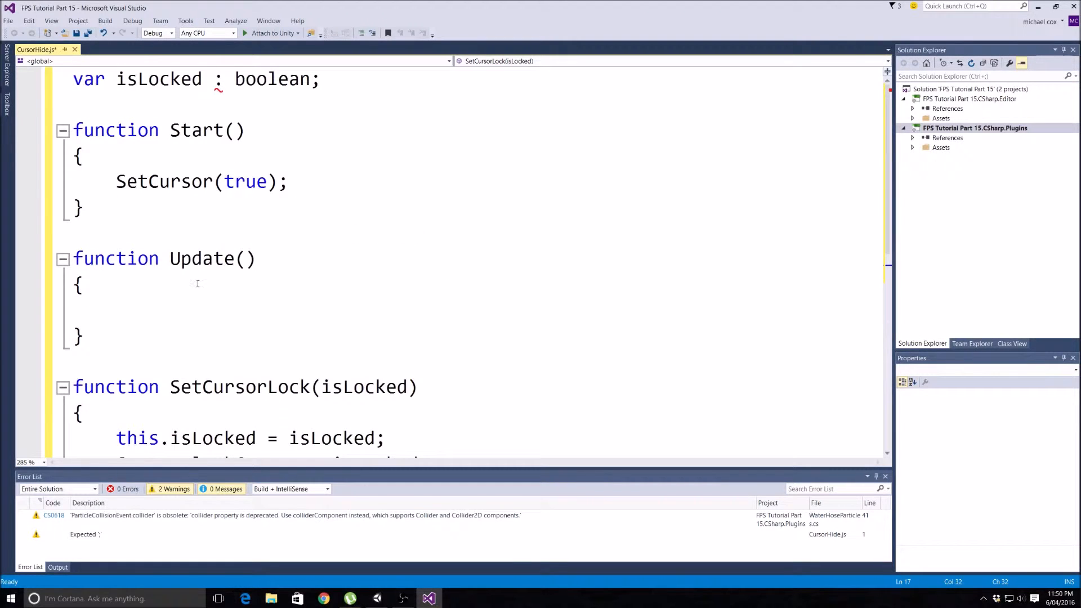
left_click(123, 307)
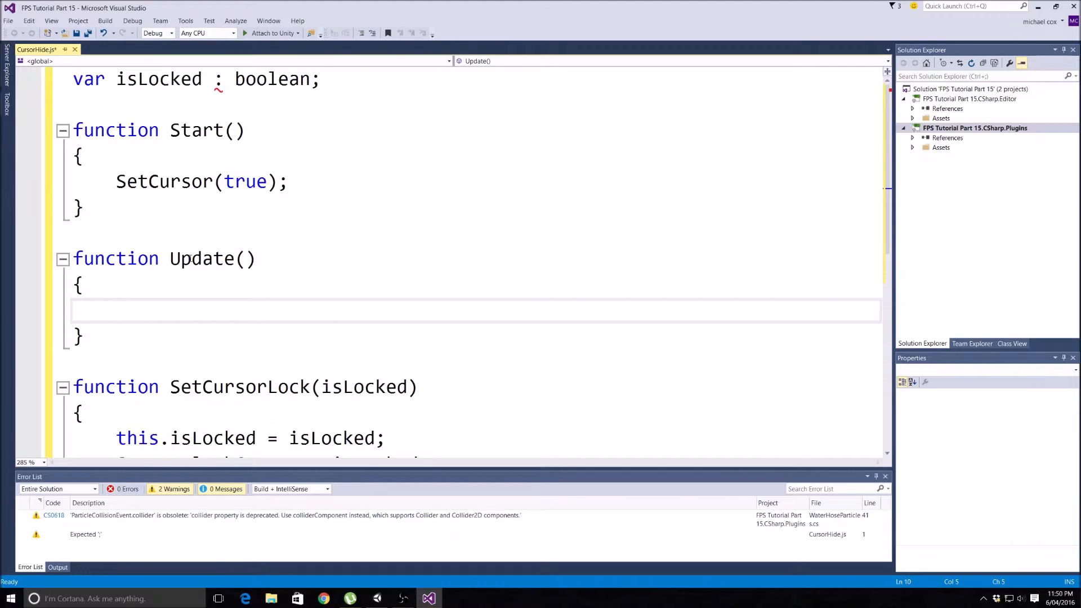
left_click(117, 309)
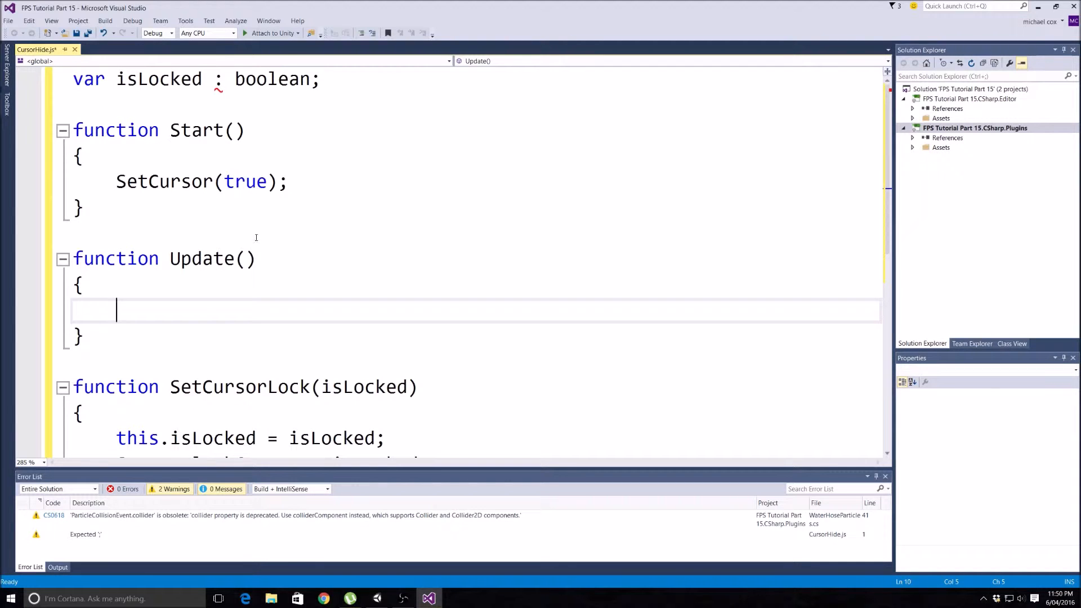
mouse_move(255, 200)
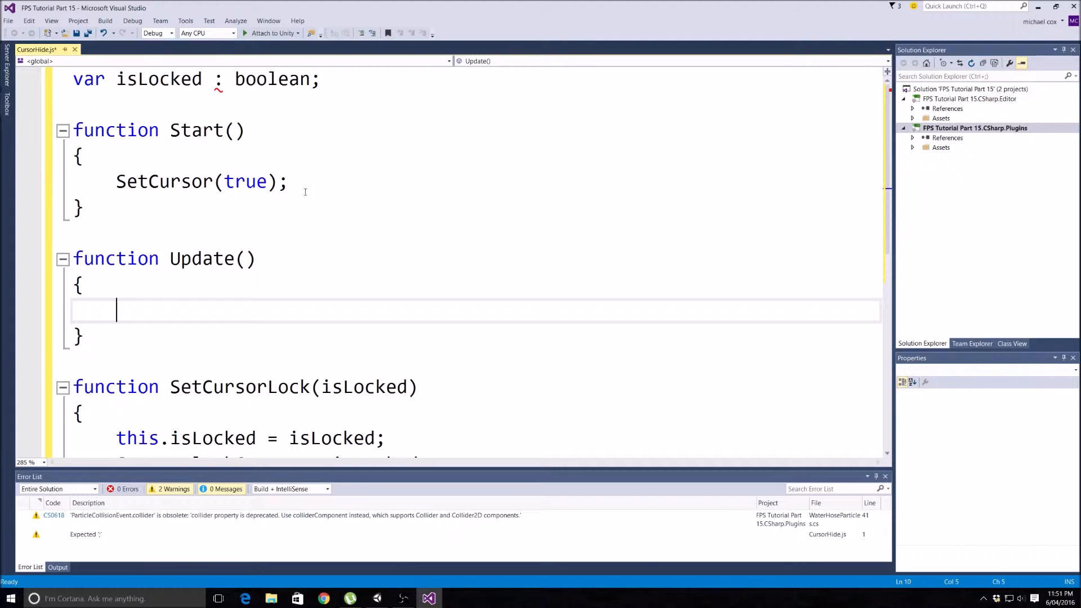
mouse_move(301, 196)
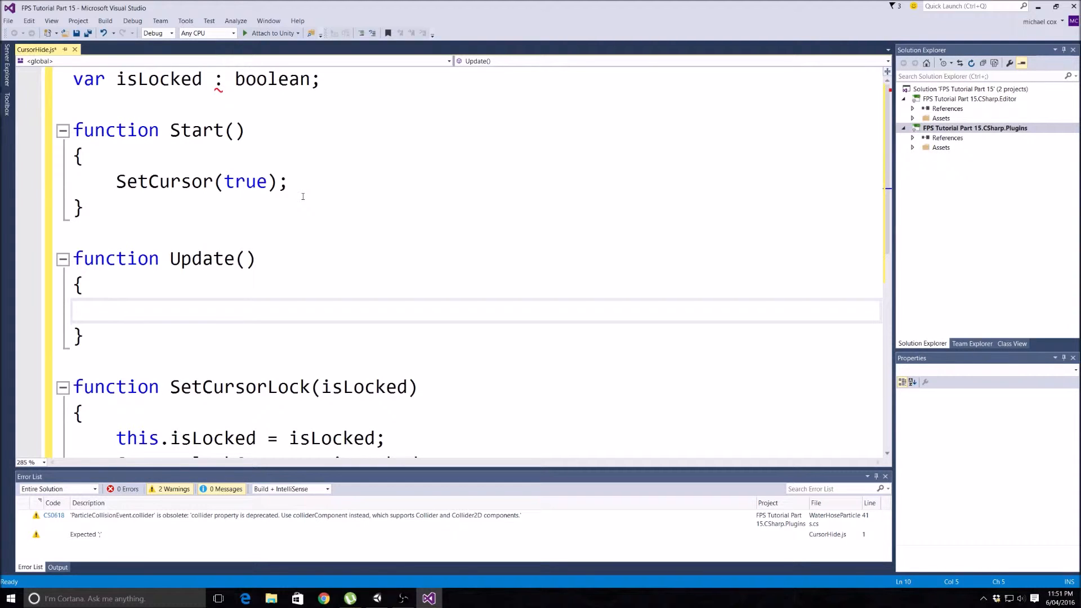
mouse_move(306, 210)
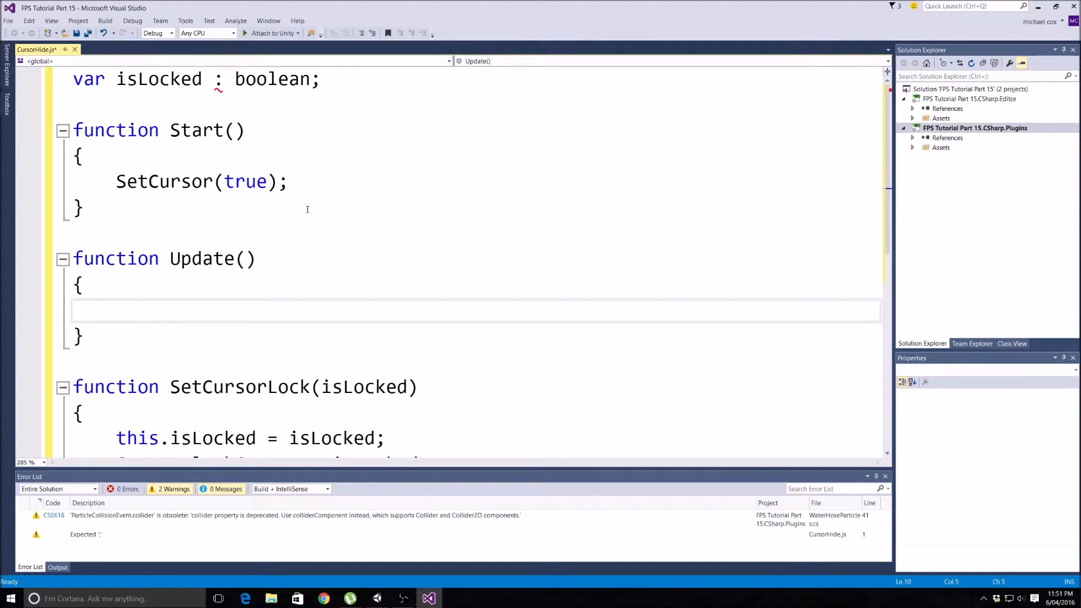
type("if(")
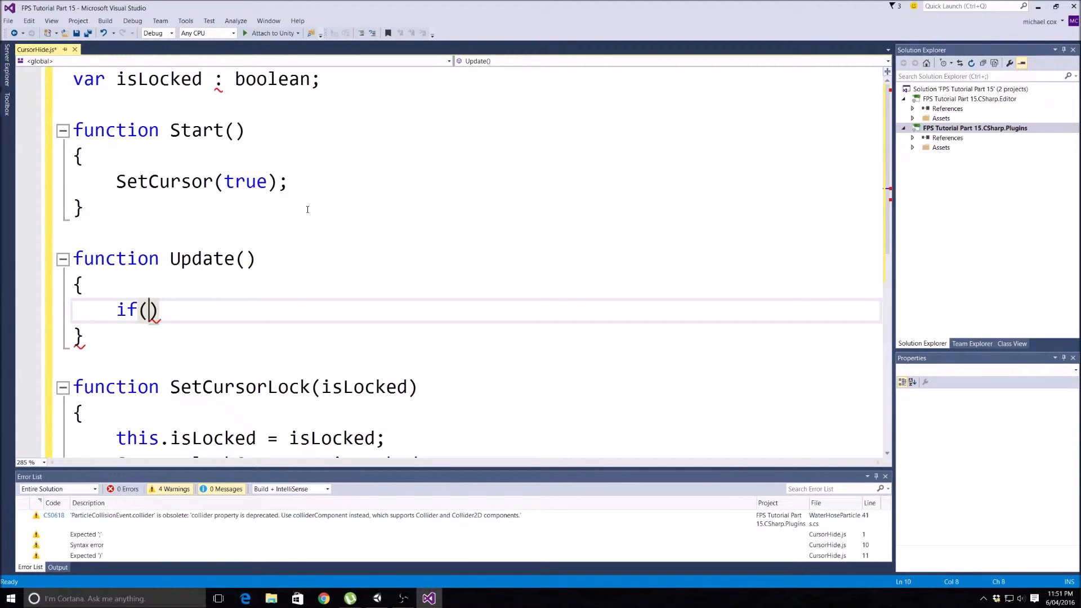
type("Input")
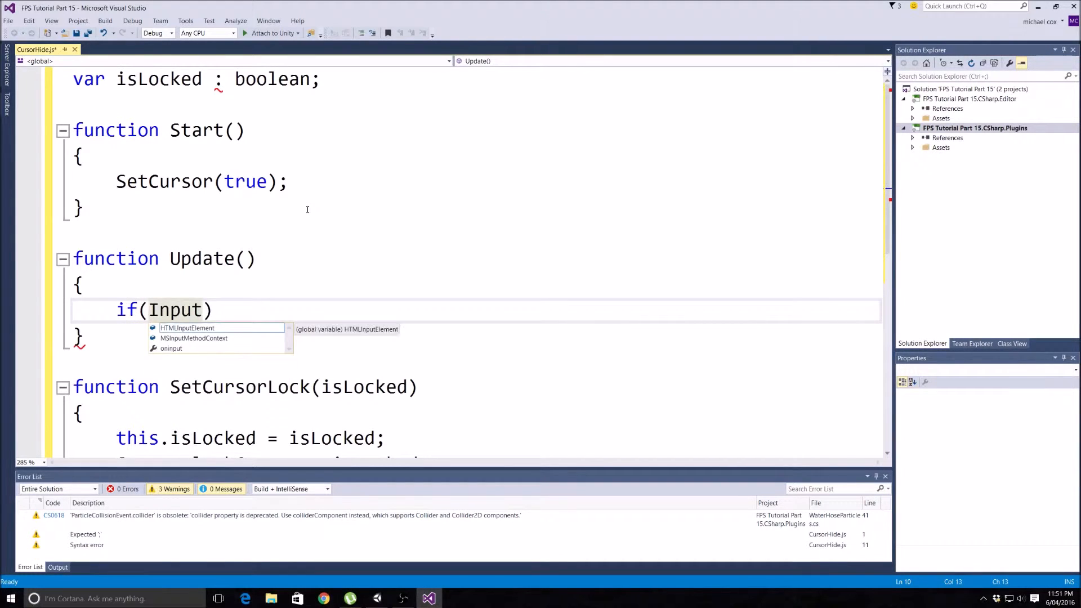
type(".Get")
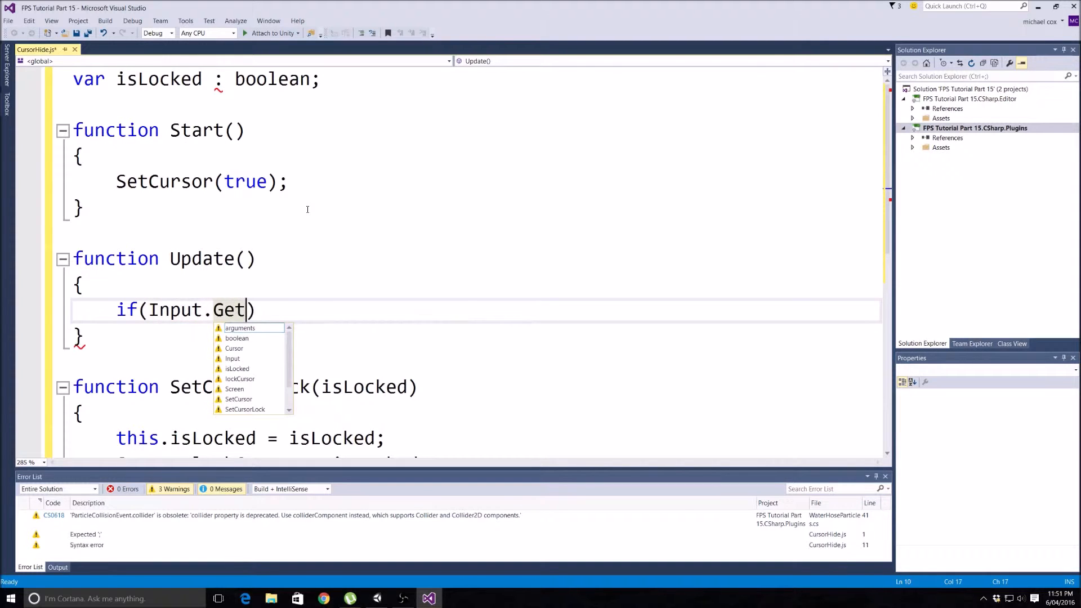
type("Ke")
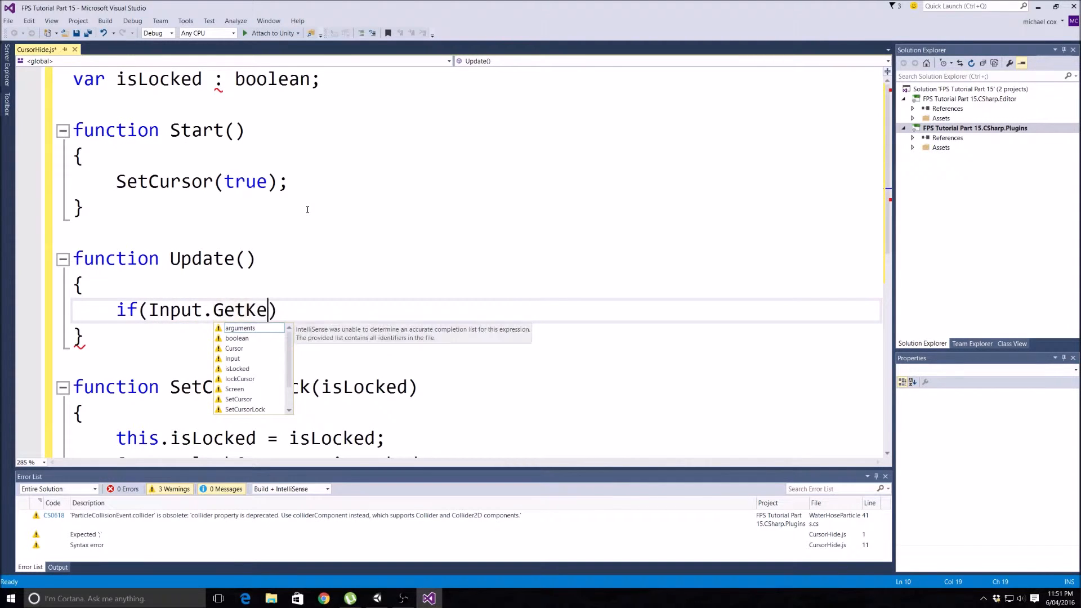
type("yDown(")
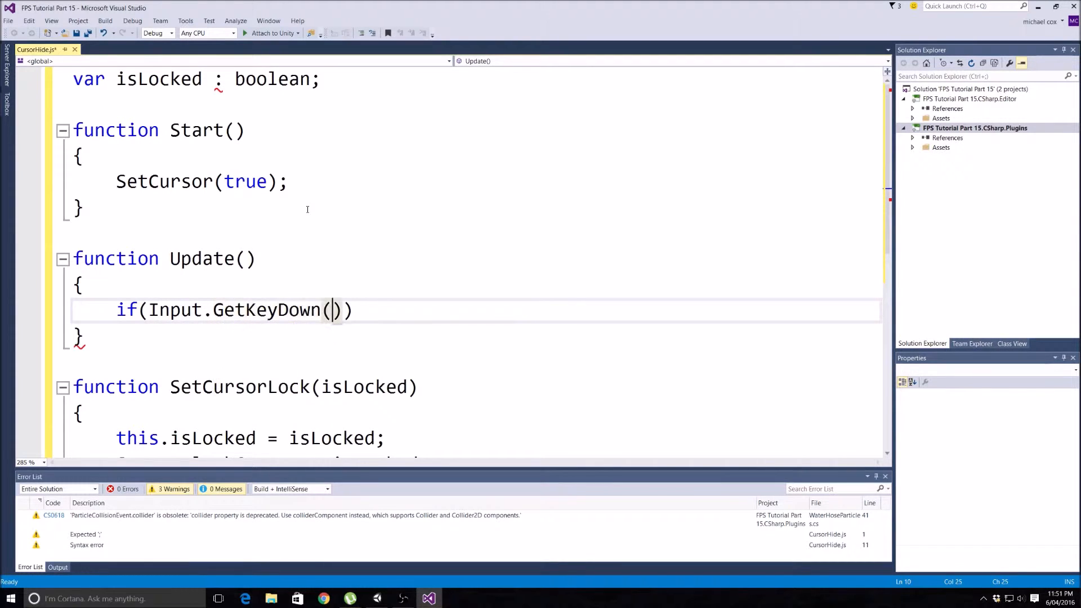
type("K")
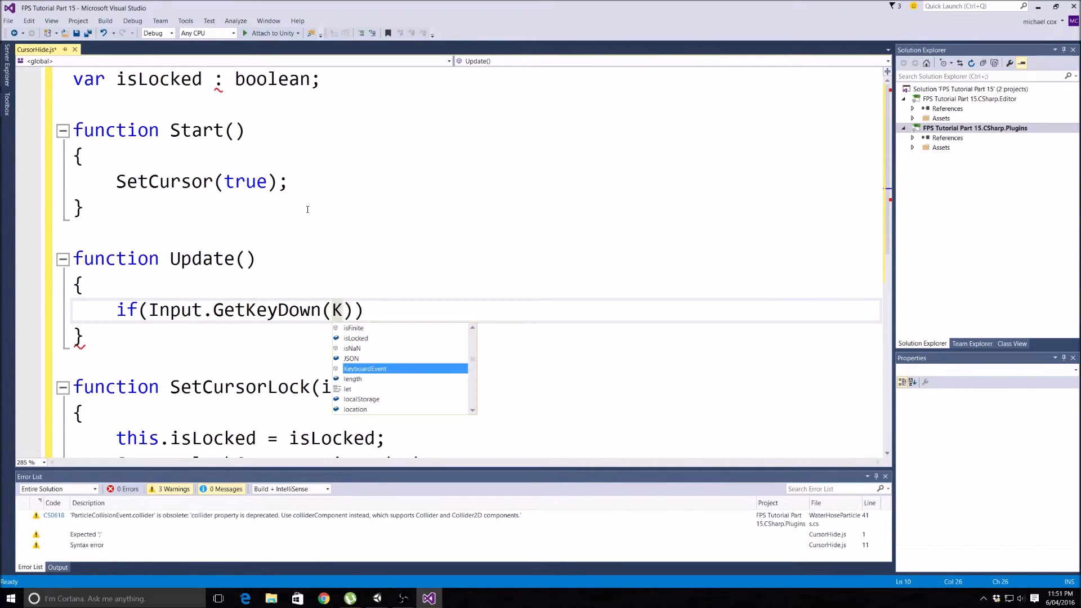
type("eyc")
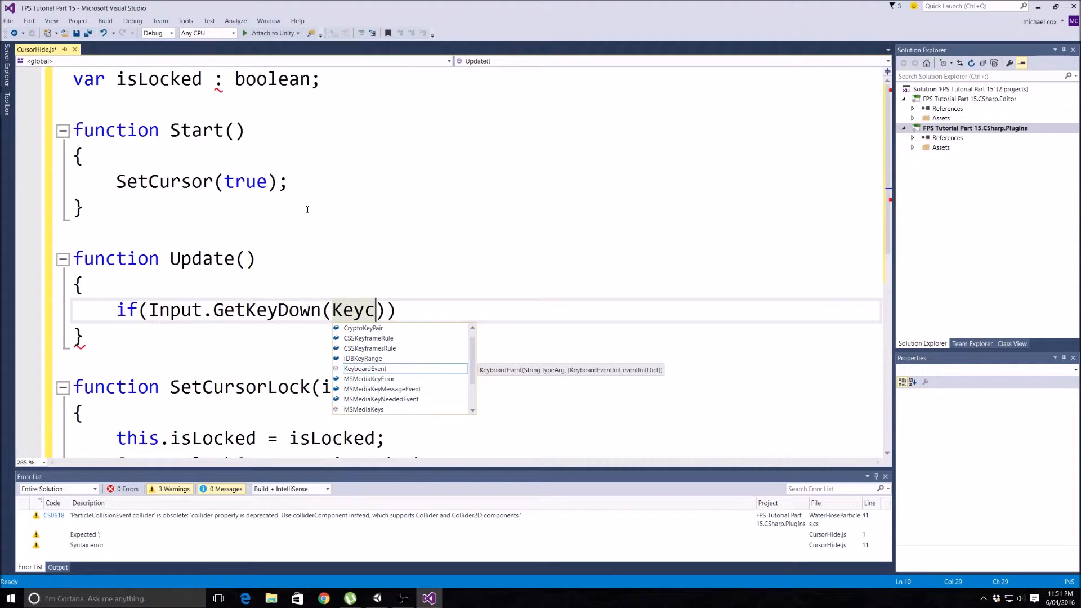
type("o")
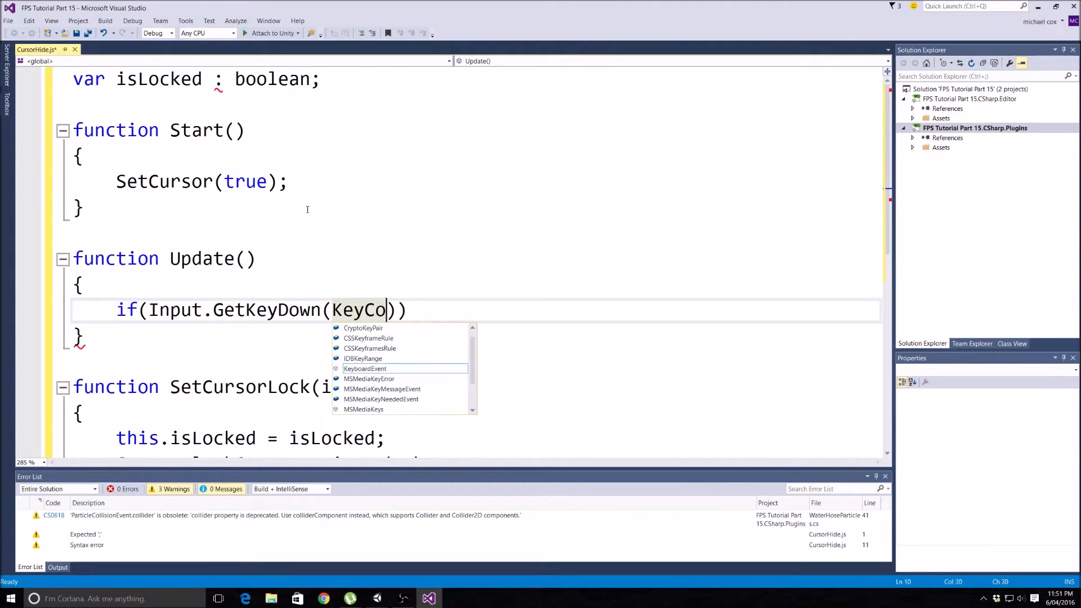
type("de")
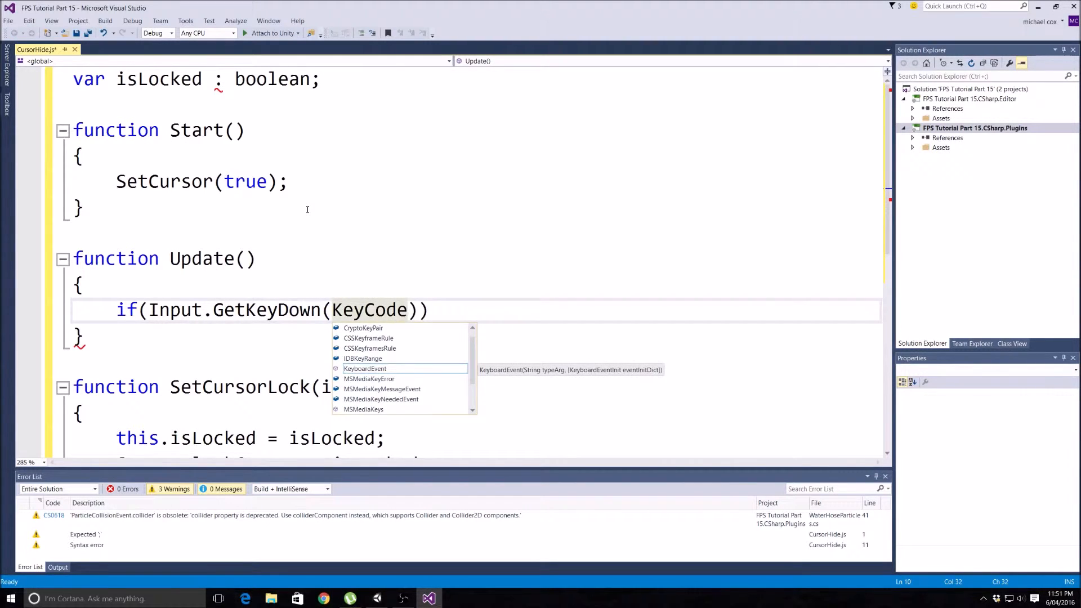
type(".Esca")
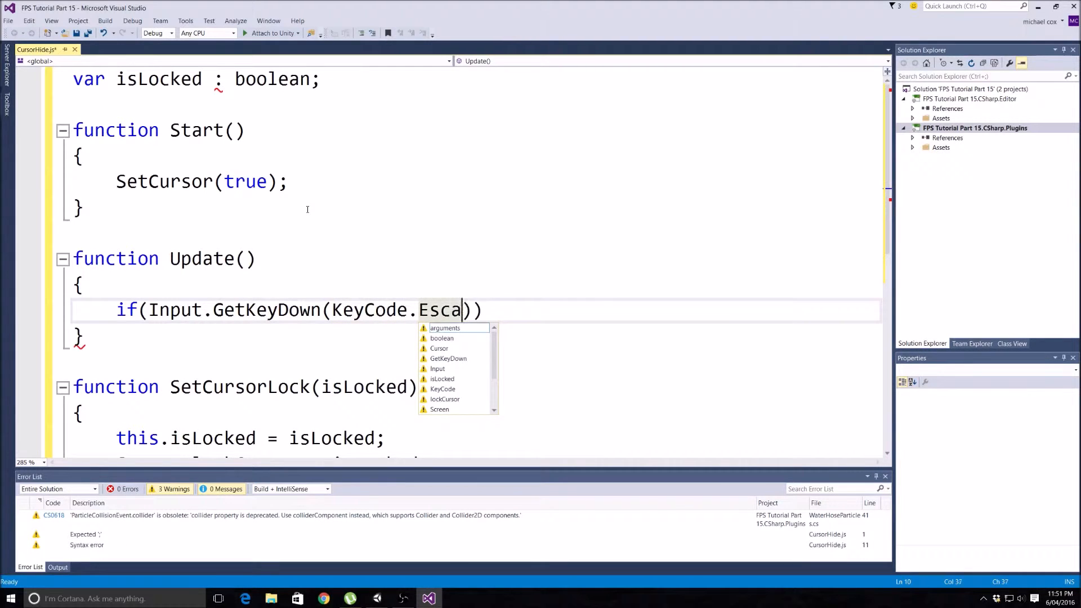
type("pe")
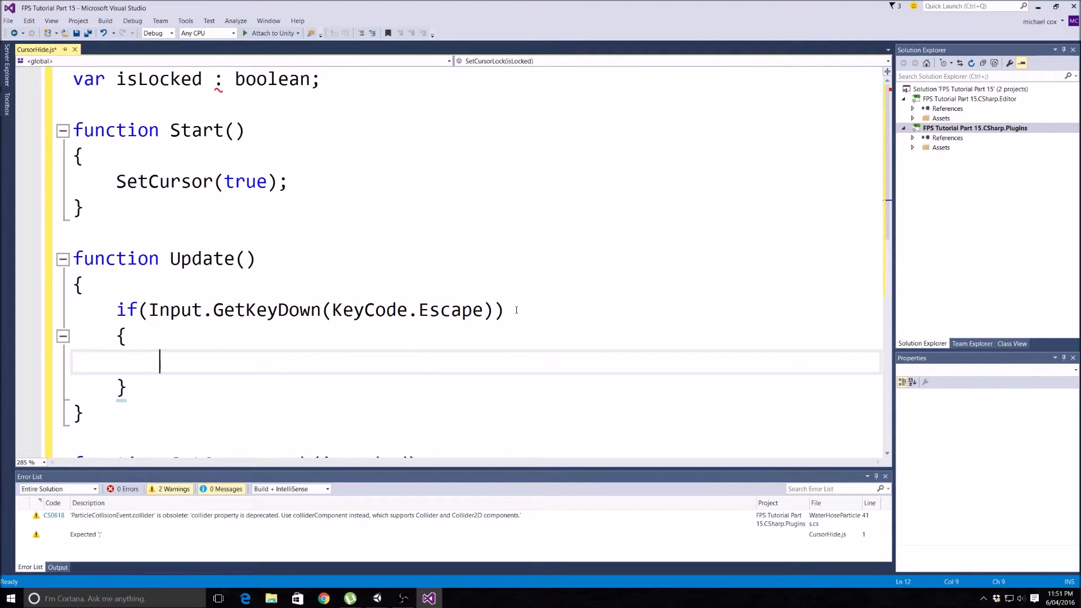
- Call SetCursorLock(!isLocked); inside the Escape key block
type("Set")
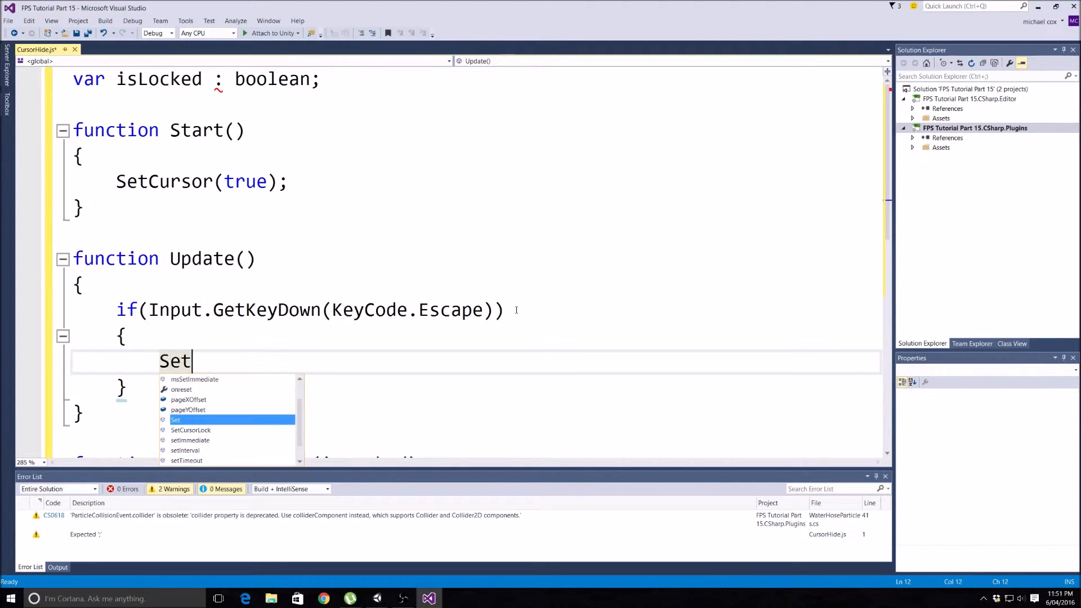
type("C")
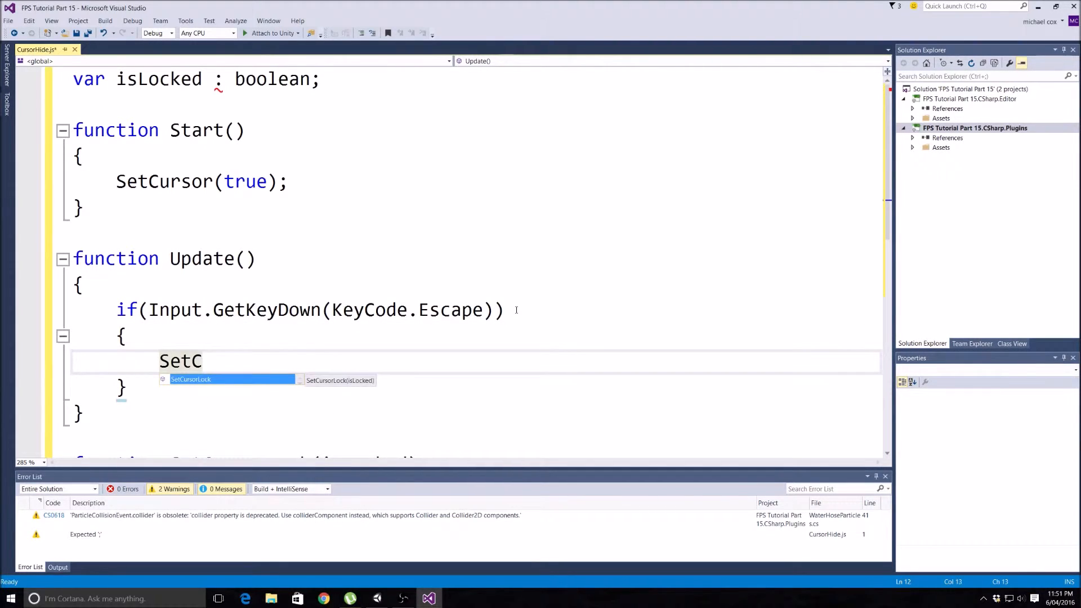
type("ursorLock (")
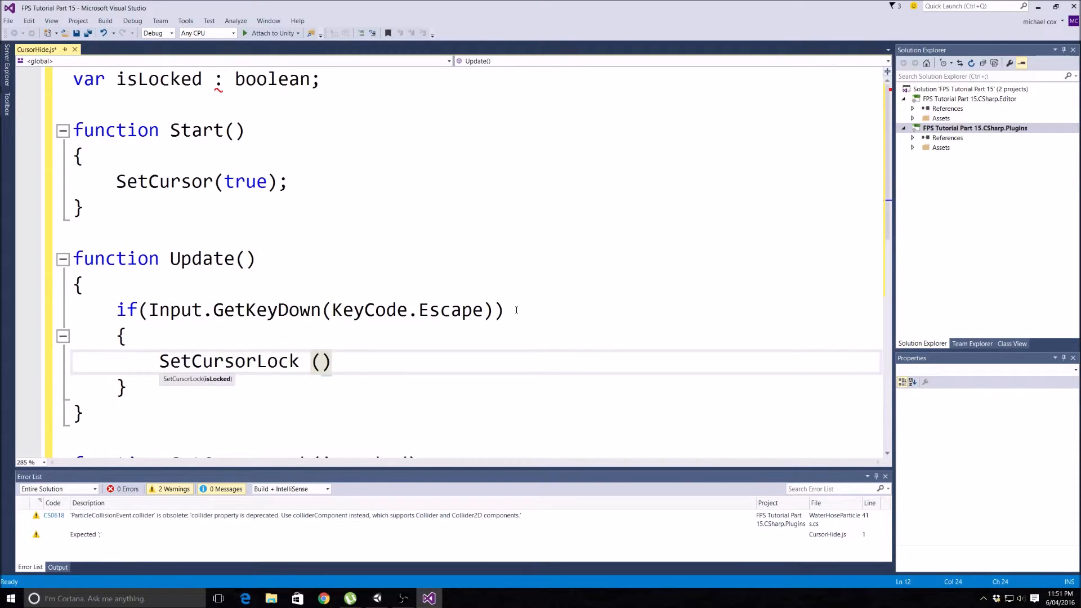
type("!")
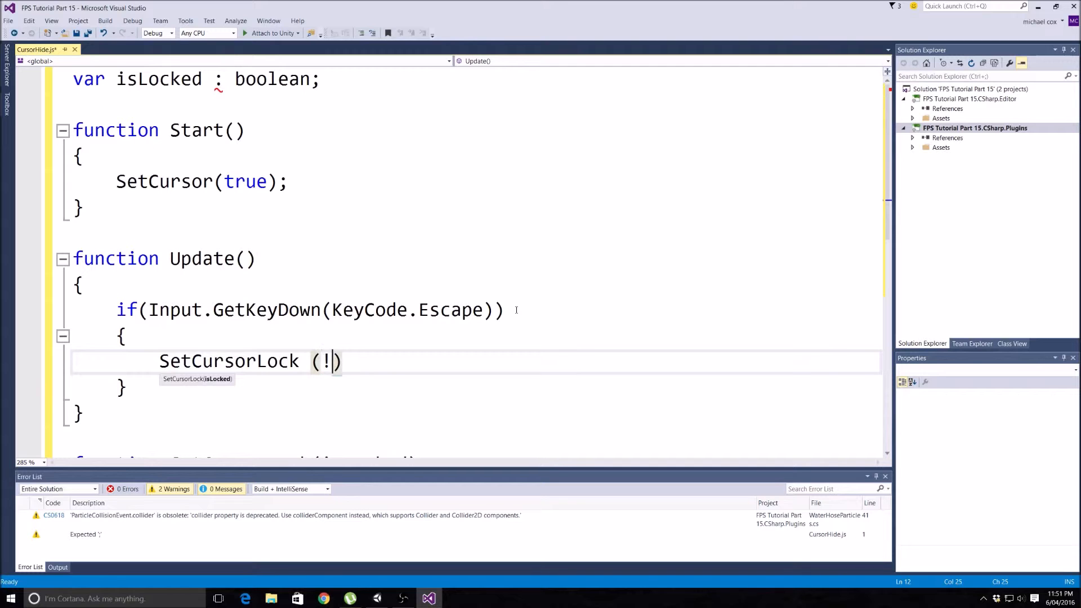
type("isLocked")
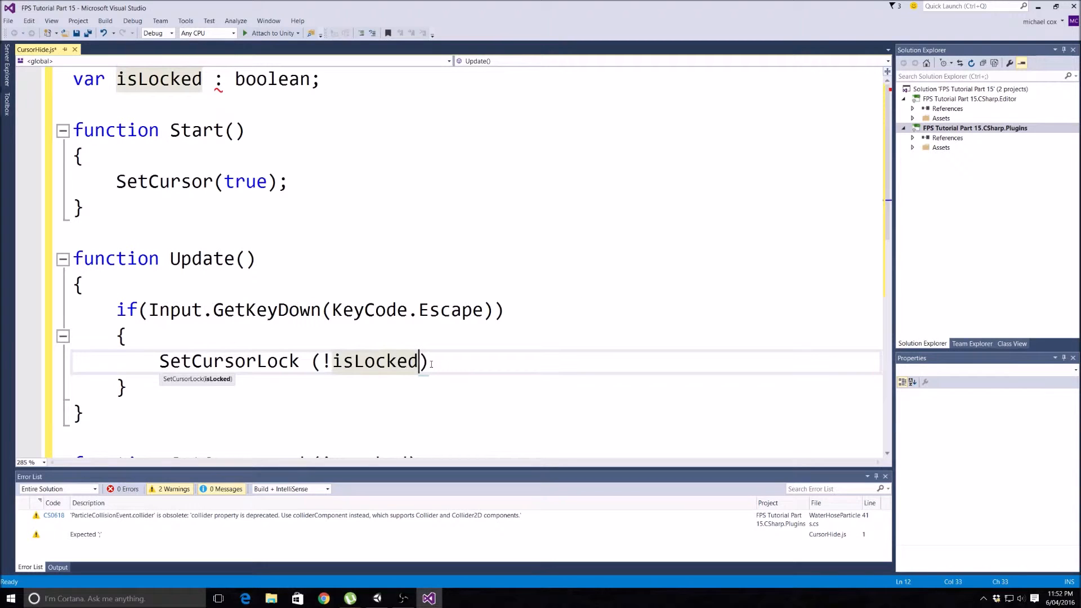
type(");")
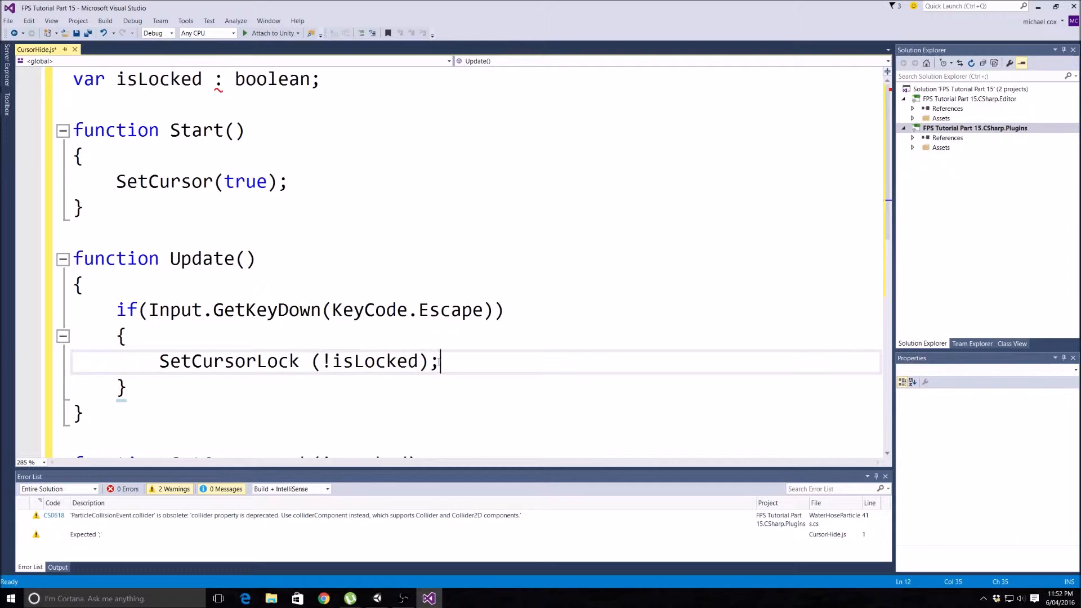
scroll("down", 3)
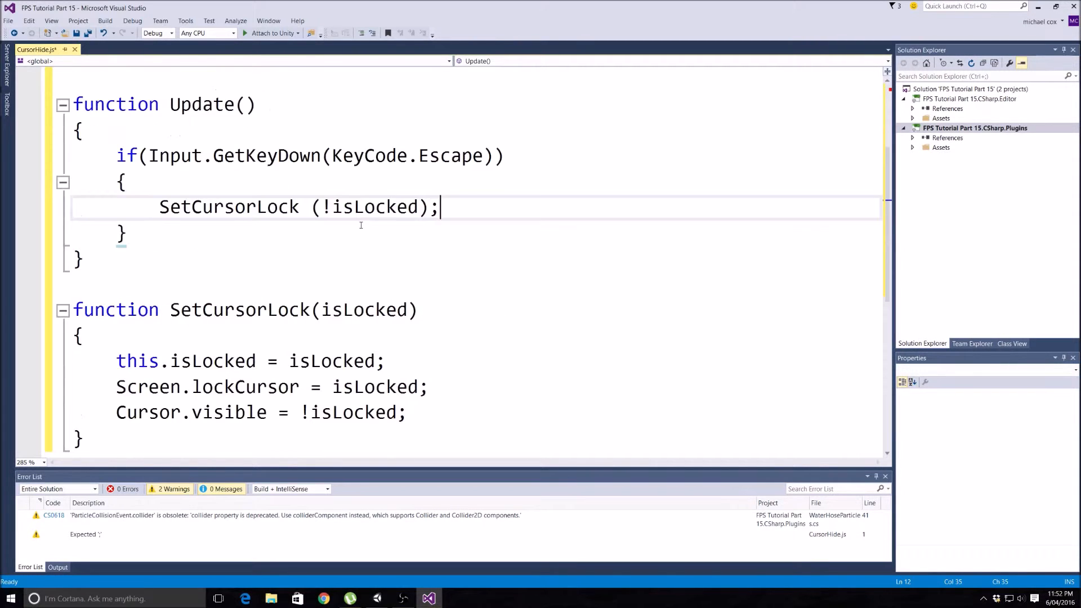
scroll("up", 3)
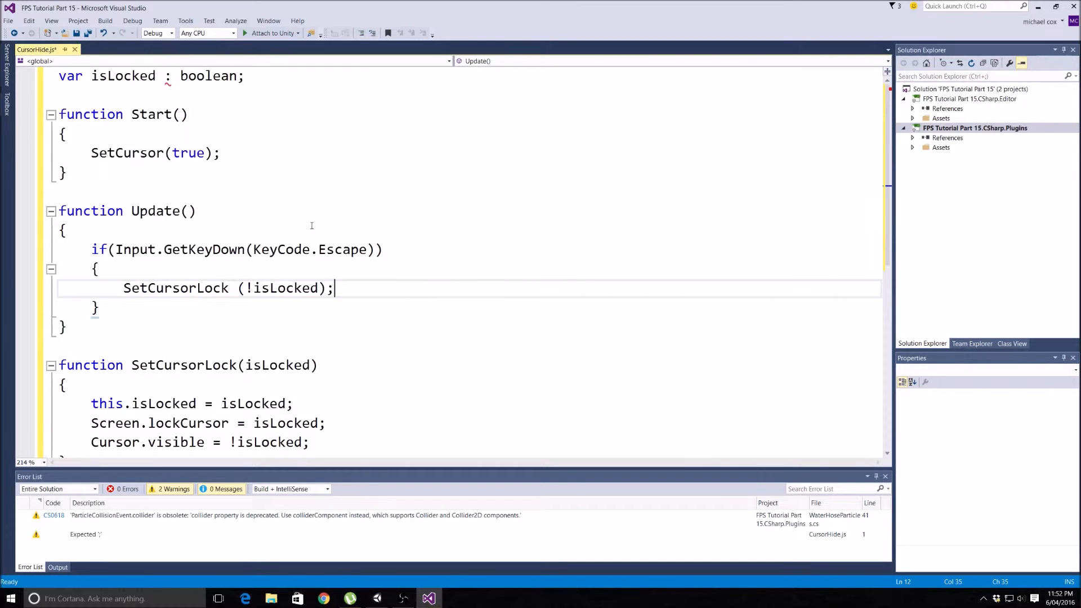
mouse_move(258, 175)
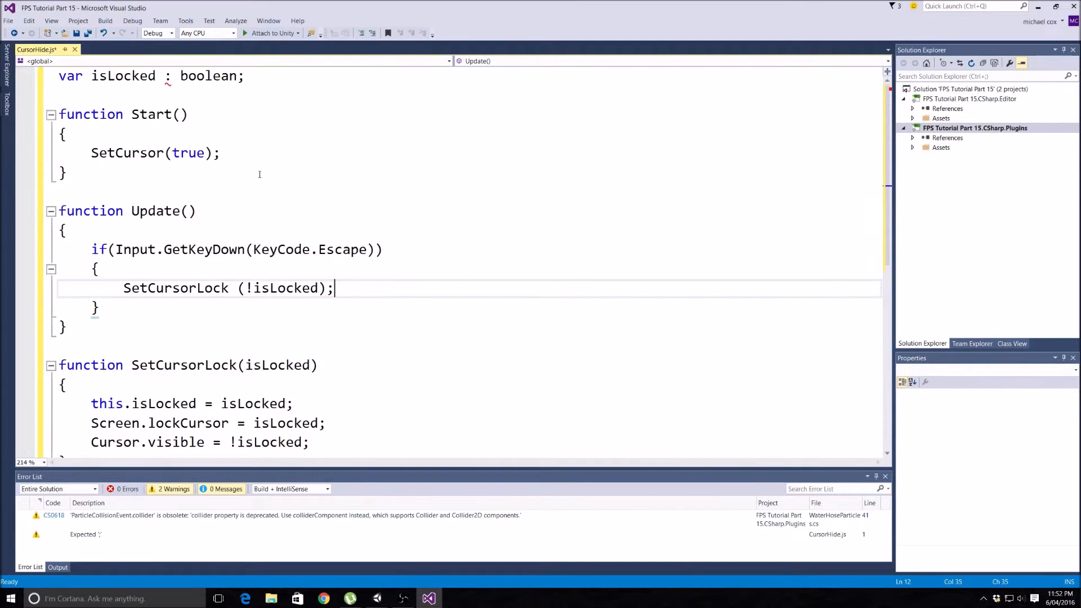
- Save the script and change Start's SetCursor(true) call to SetCursorLock(true)
key("ctrl+s")
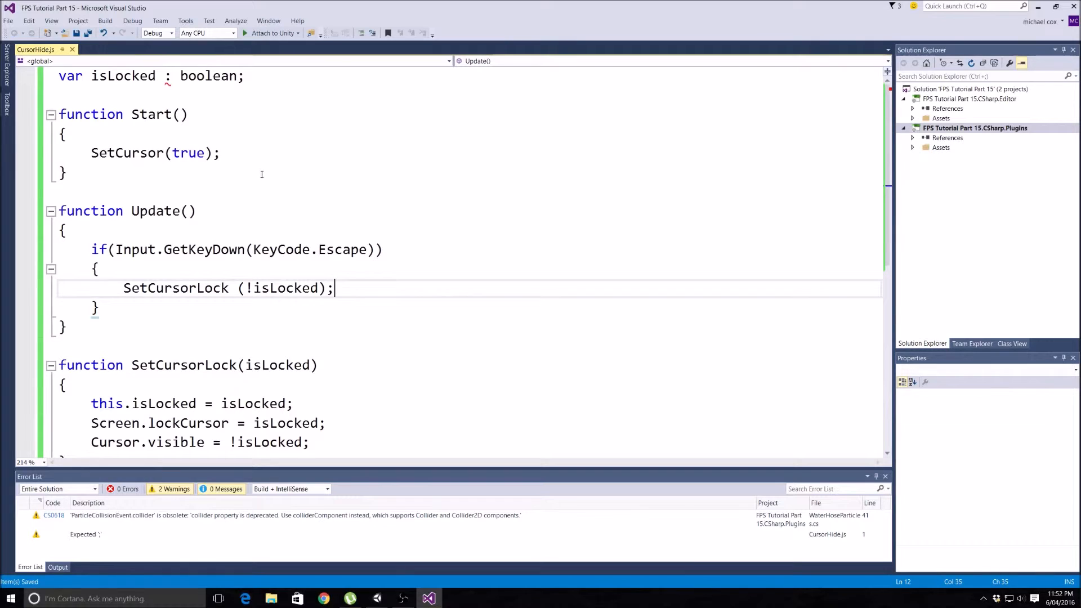
mouse_move(427, 596)
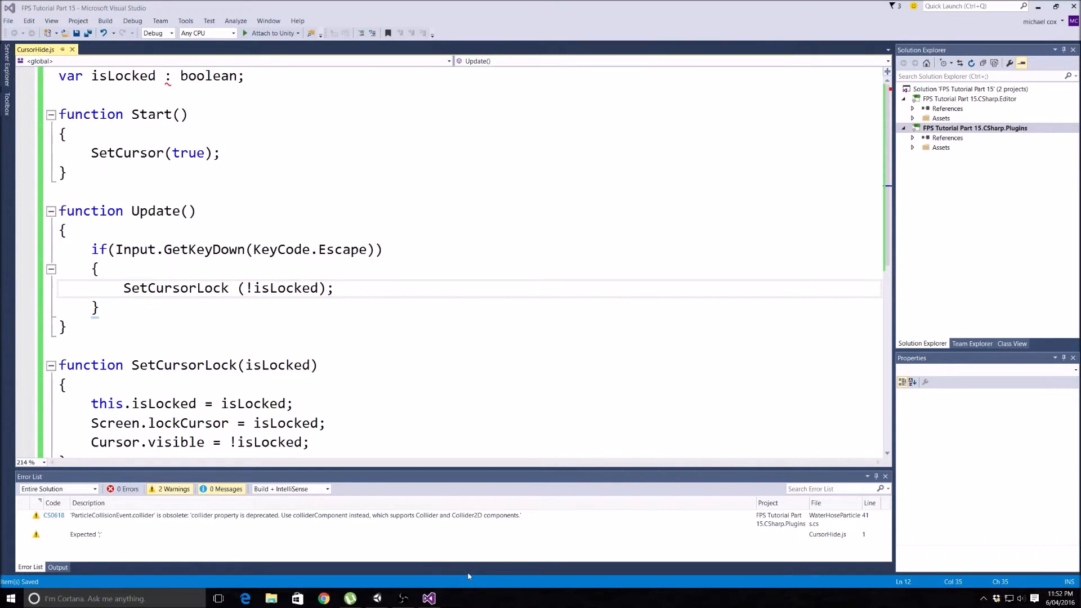
mouse_move(429, 597)
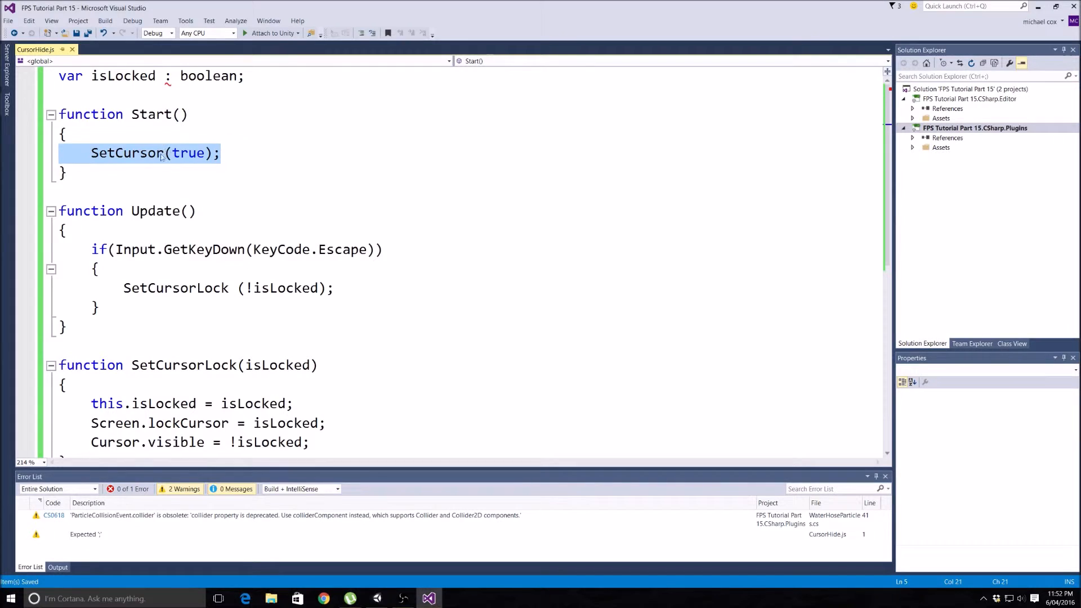
left_click(190, 153)
type("Lock")
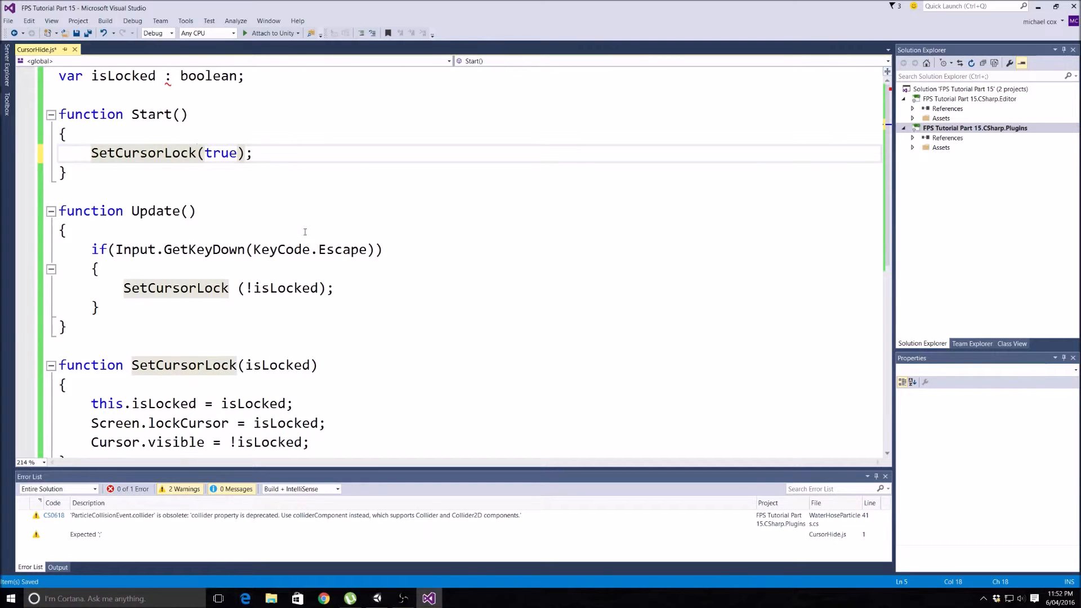
scroll("down", 3)
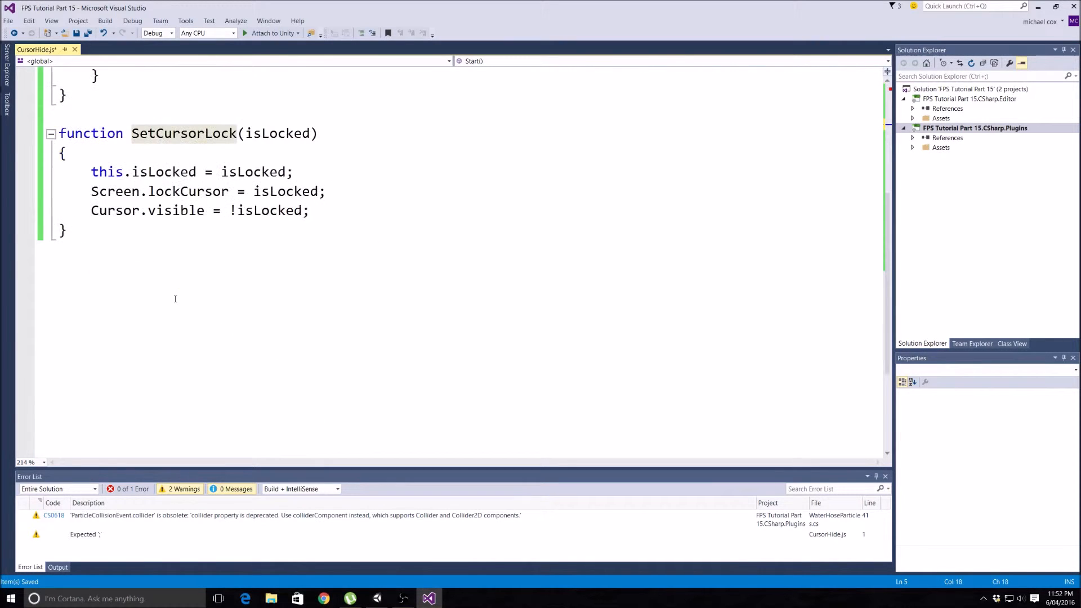
scroll("up", 3)
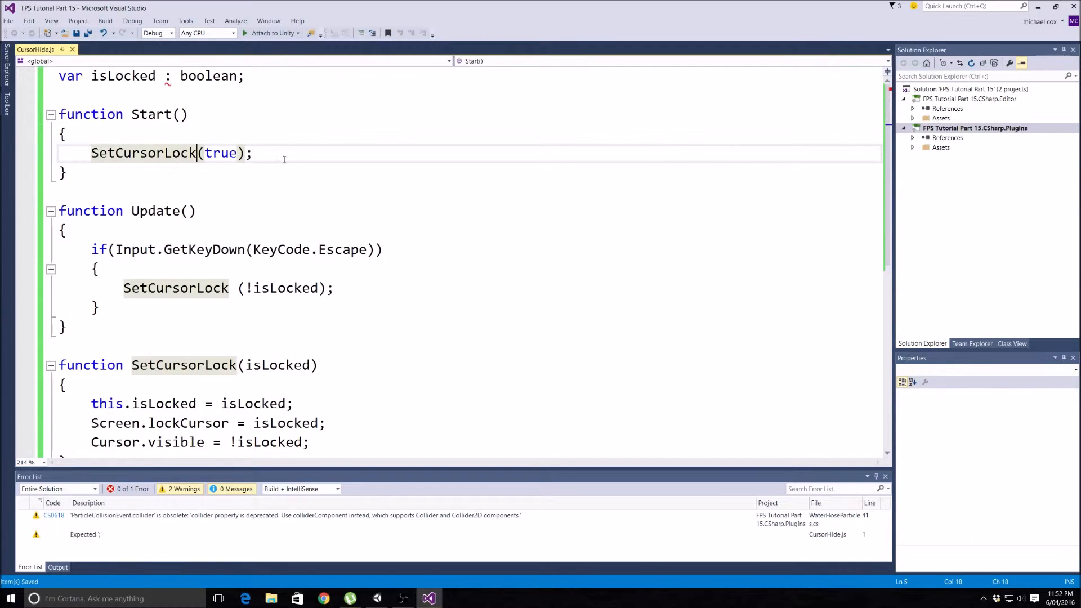
scroll("down", 3)
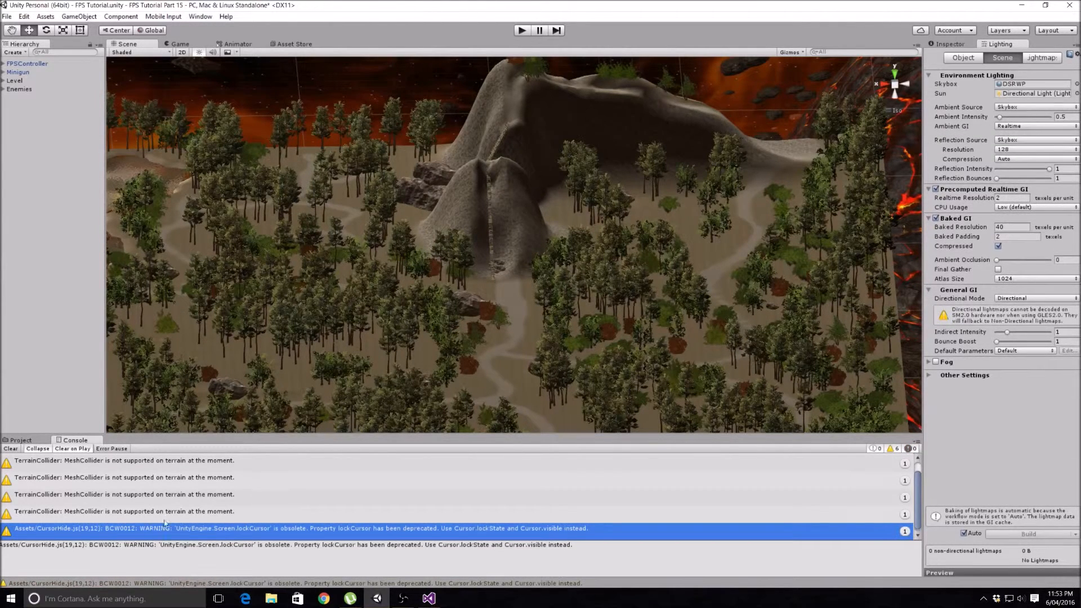
mouse_move(245, 534)
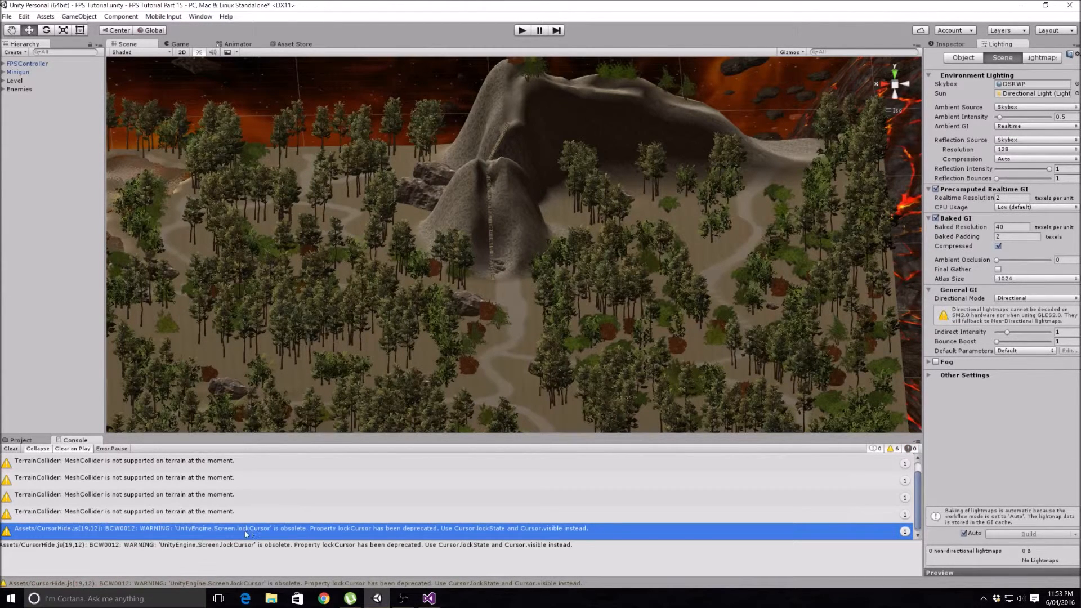
mouse_move(275, 529)
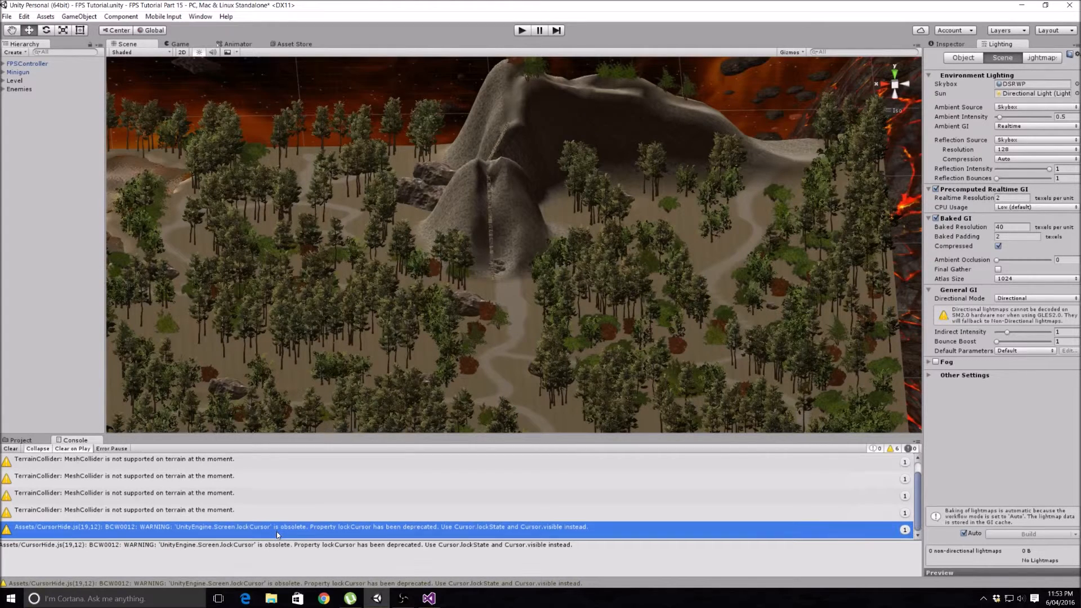
mouse_move(307, 524)
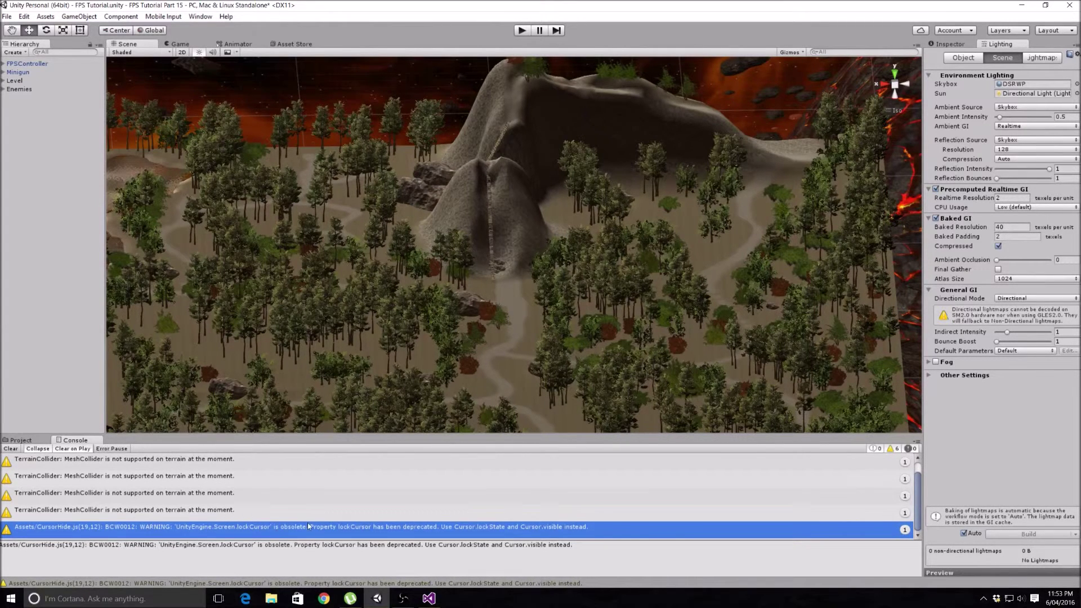
mouse_move(361, 531)
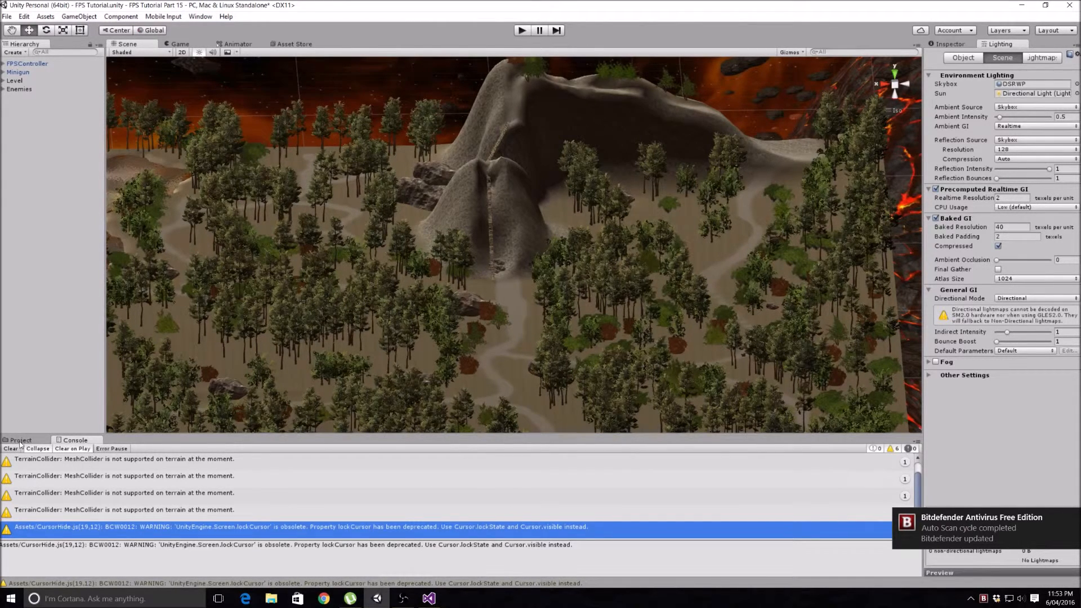
- Switch from the Console warnings to the Project Assets folder showing CursorHide
left_click(21, 440)
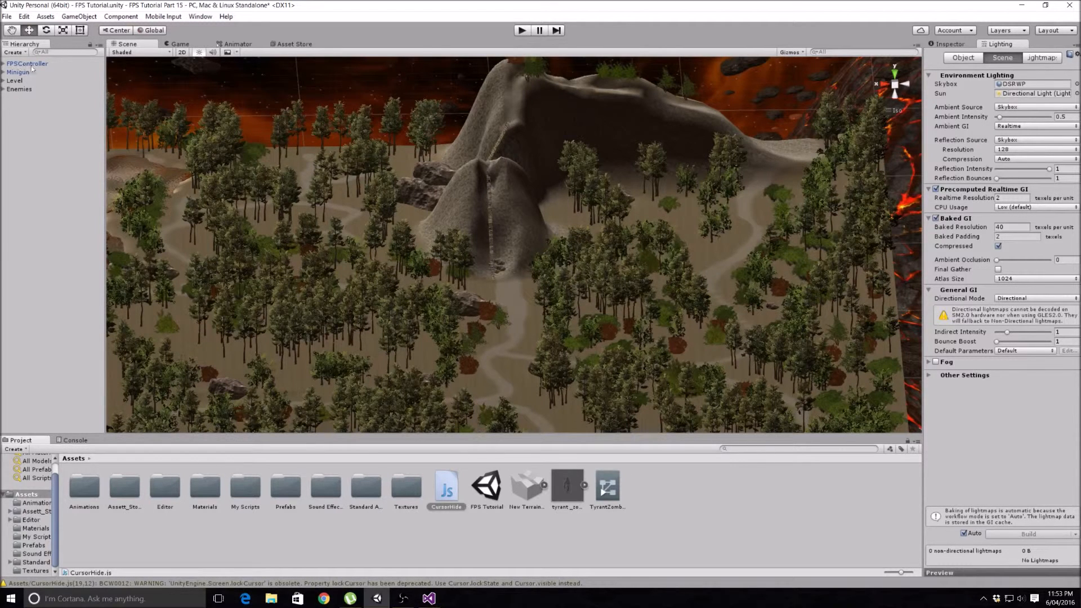
- Select FPSController, view its CursorHide component, then start and stop a play test
left_click(26, 64)
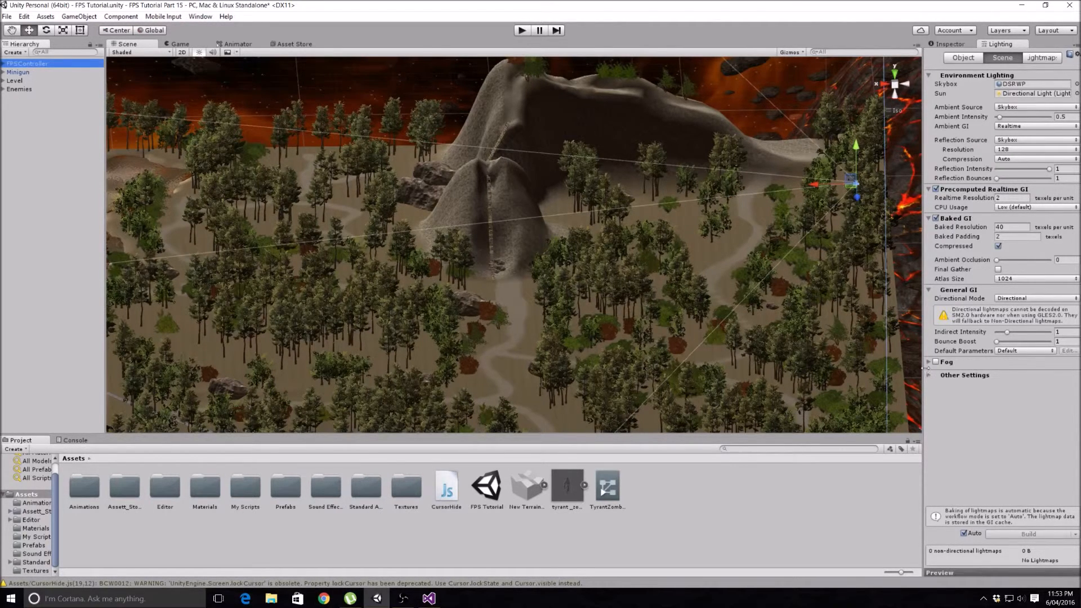
left_click(950, 44)
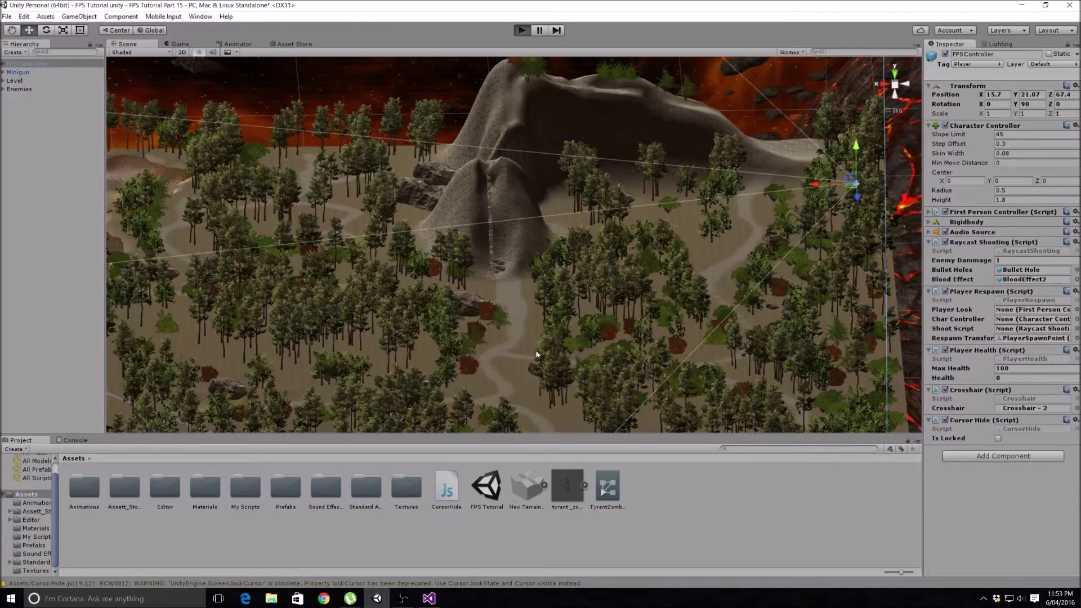
left_click(522, 30)
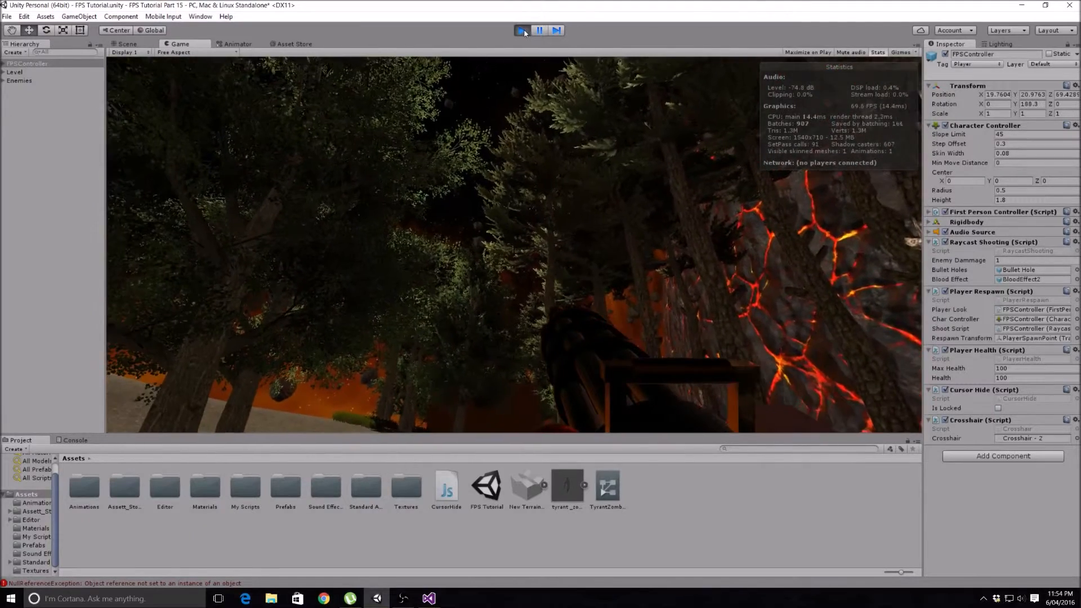
left_click(522, 29)
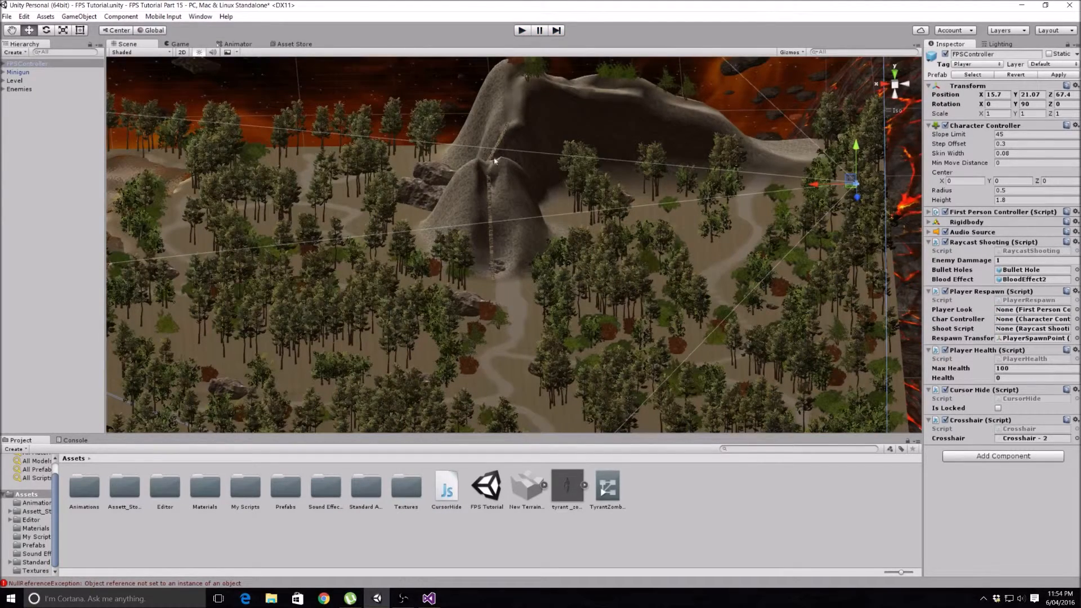
mouse_move(231, 529)
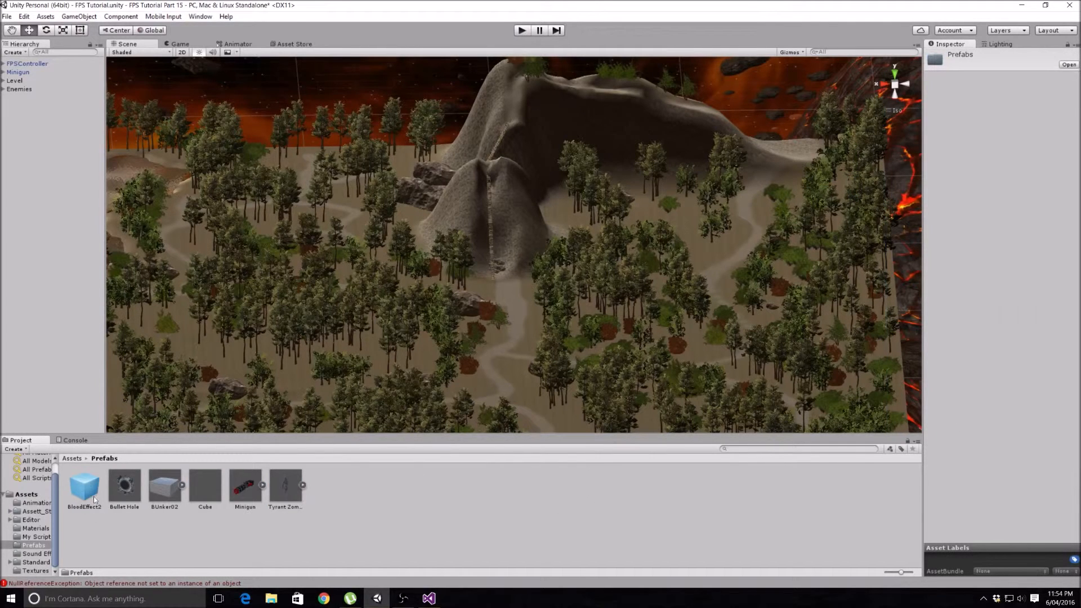
- Select the BloodEffect2 prefab, expand its Ellipsoid Particle Emitter, and start play mode
left_click(84, 486)
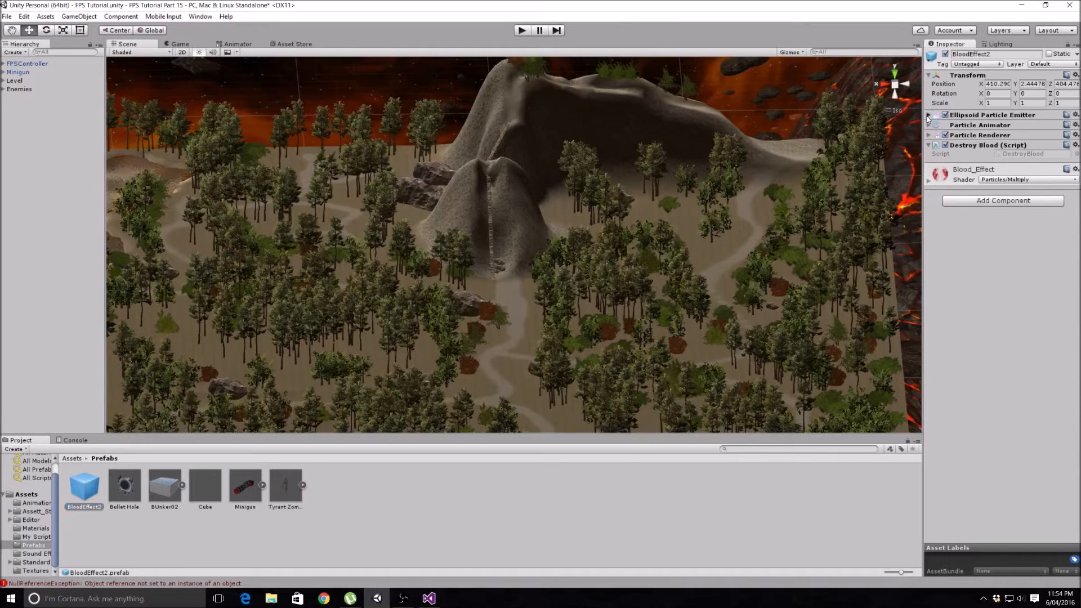
left_click(928, 114)
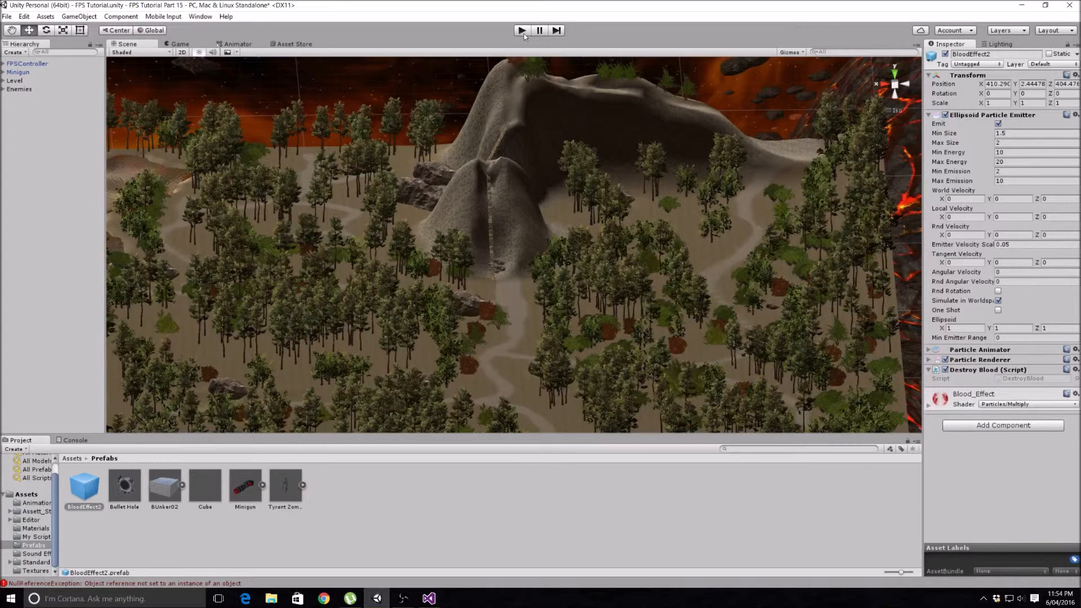
mouse_move(877, 117)
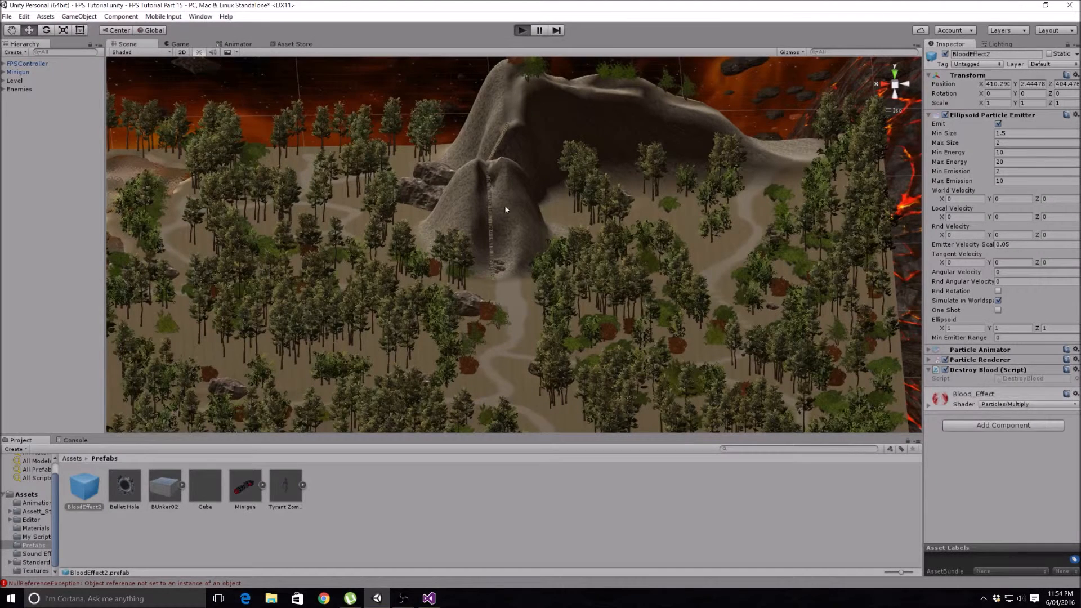
left_click(522, 30)
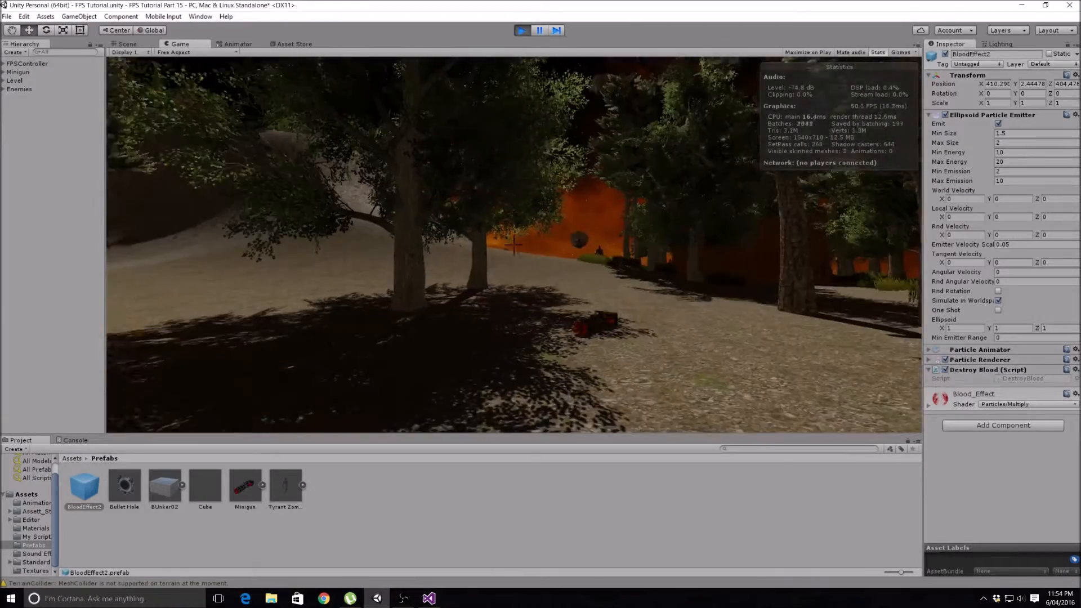